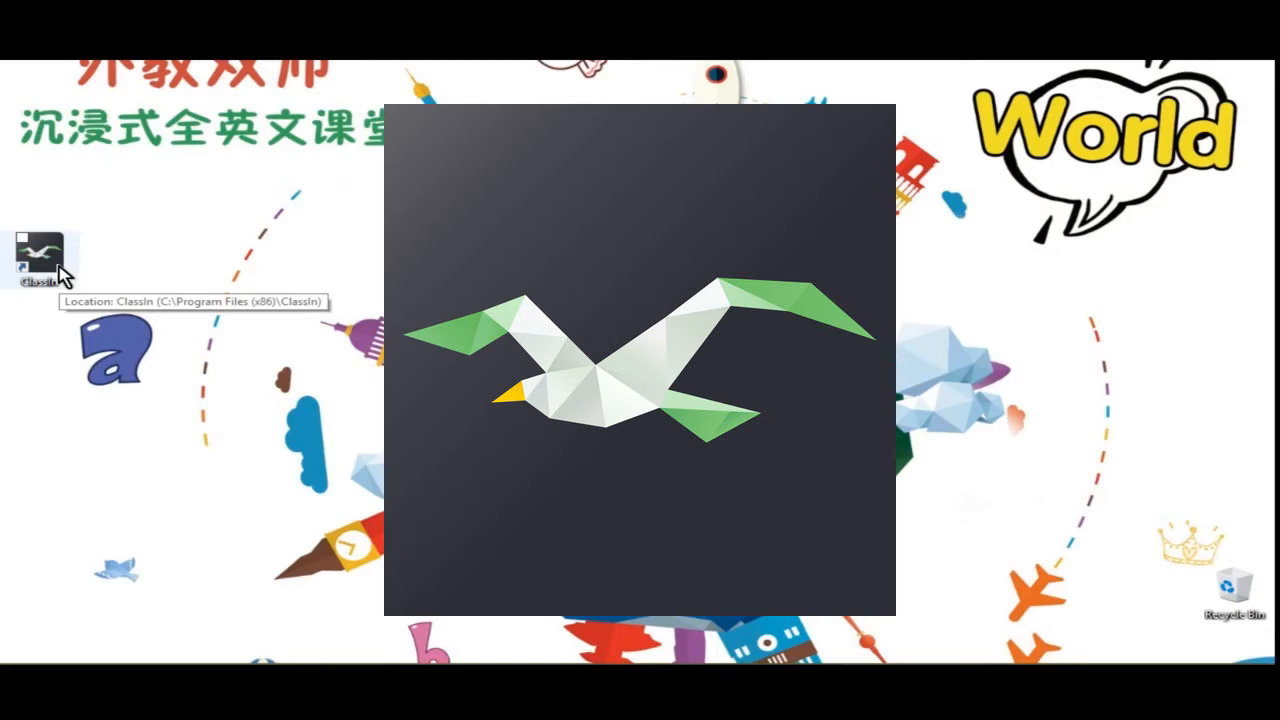
Step: Launch ClassIn from the desktop shortcut so the login window shows the saved account
{"action": "double_click", "coordinate": [42, 250]}
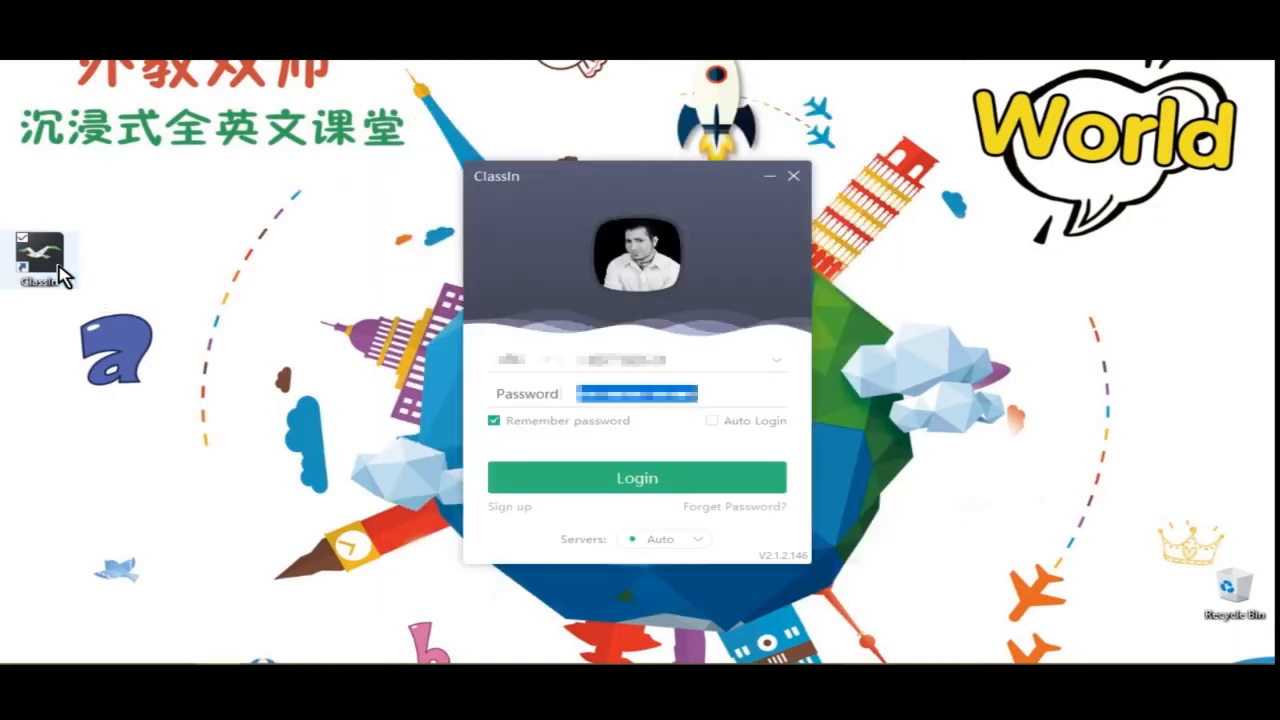
{"action": "mouse_move", "coordinate": [705, 355]}
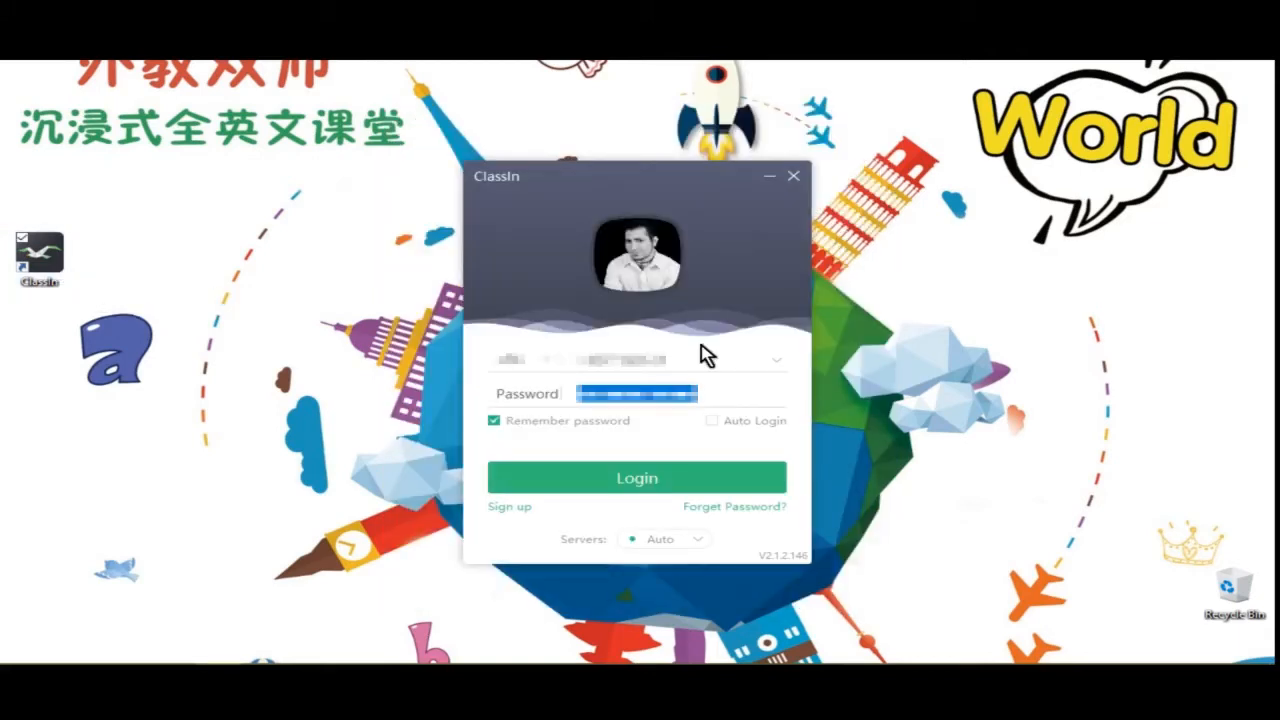
{"action": "mouse_move", "coordinate": [728, 318]}
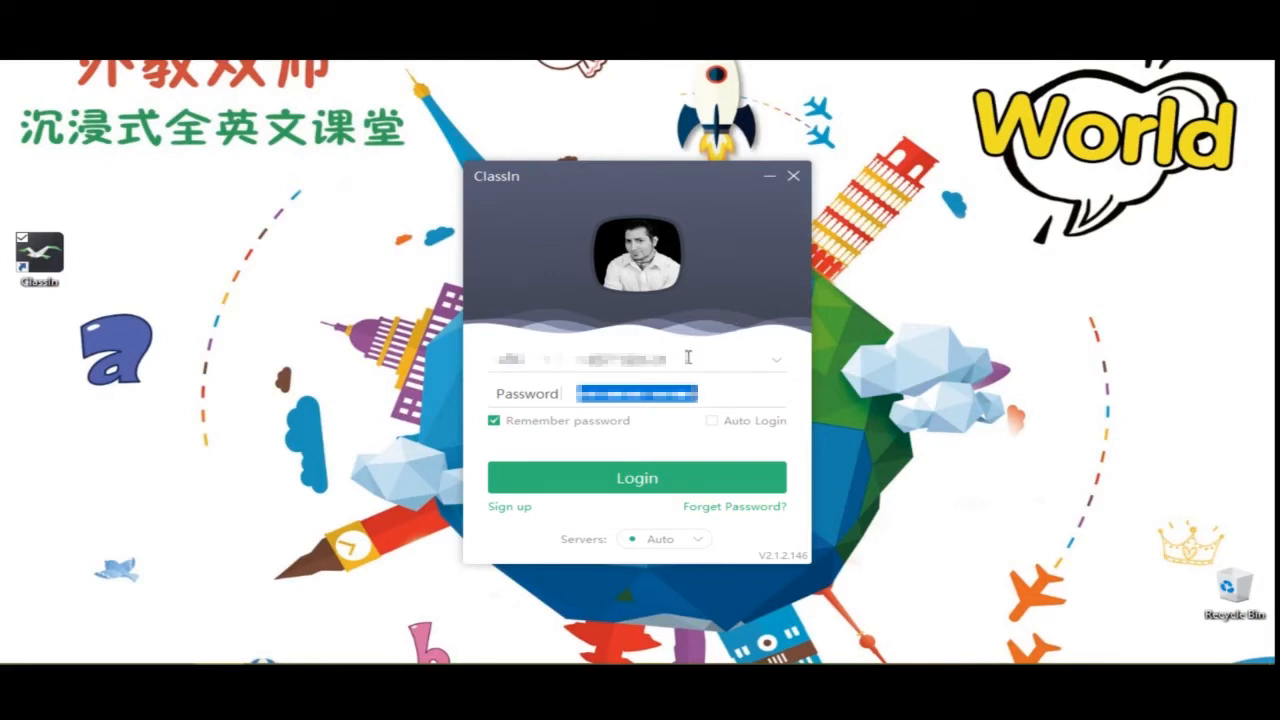
{"action": "mouse_move", "coordinate": [680, 350]}
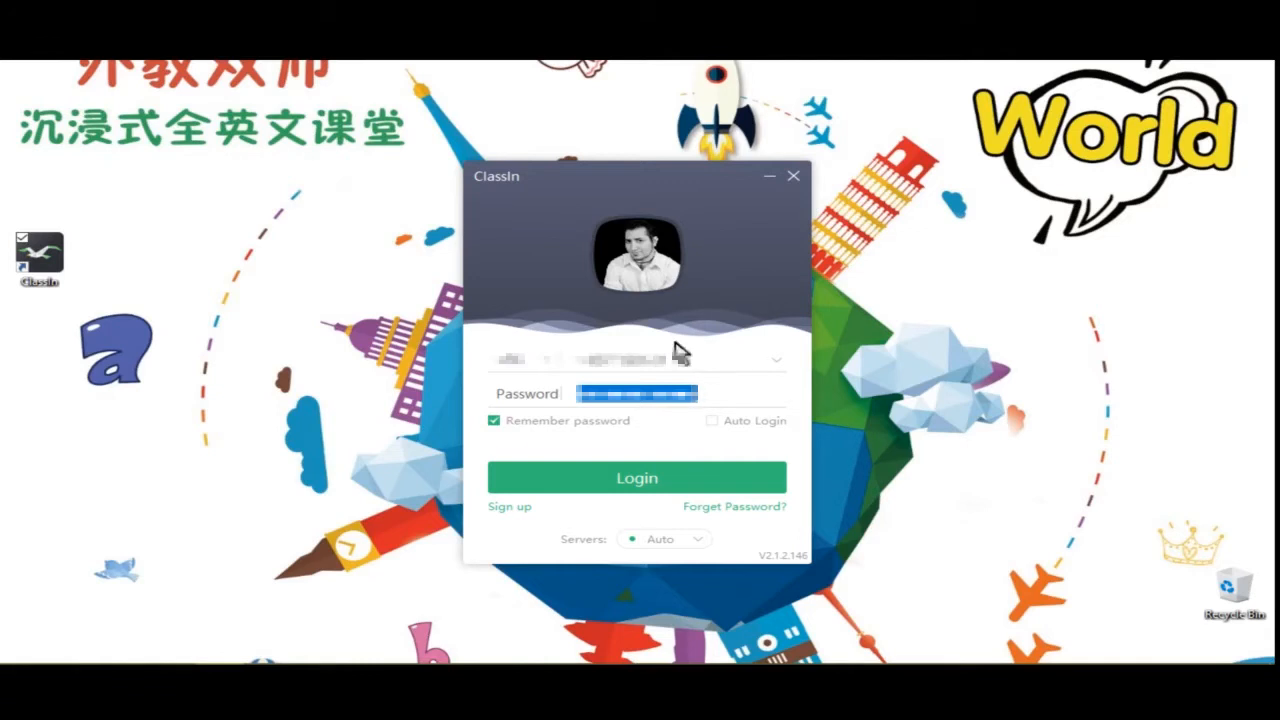
{"action": "mouse_move", "coordinate": [698, 555]}
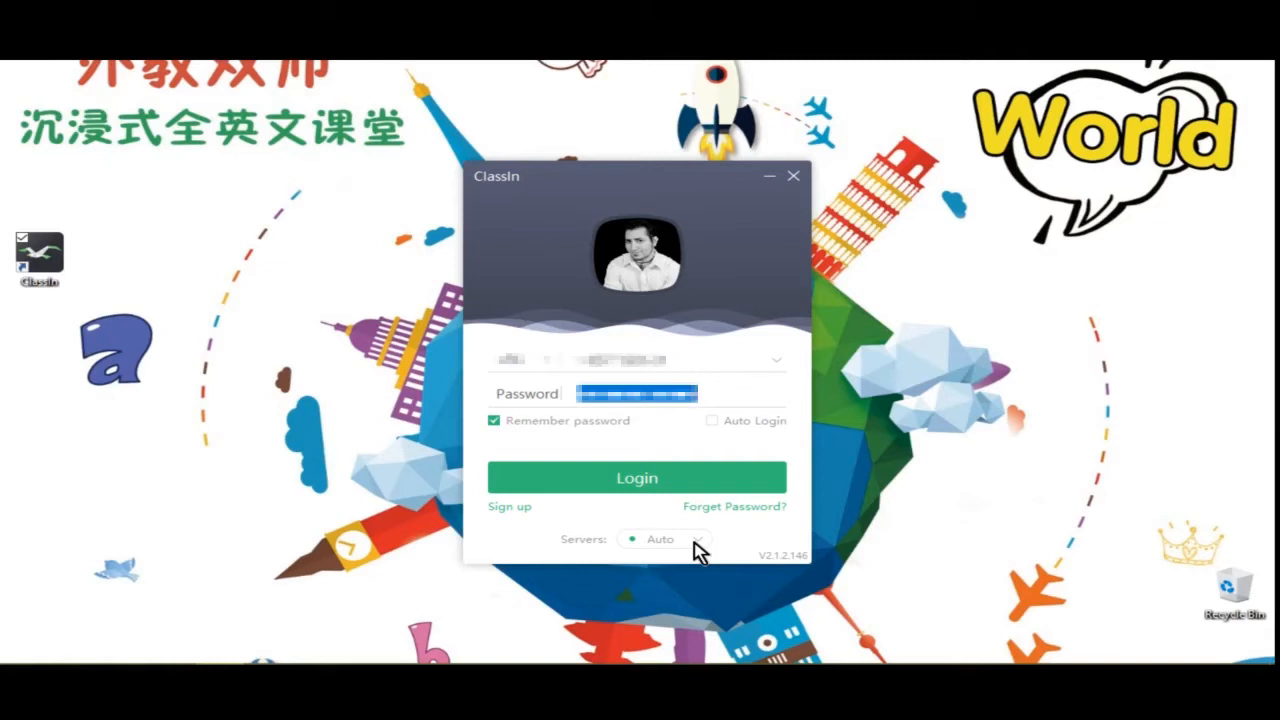
{"action": "left_click", "coordinate": [665, 539]}
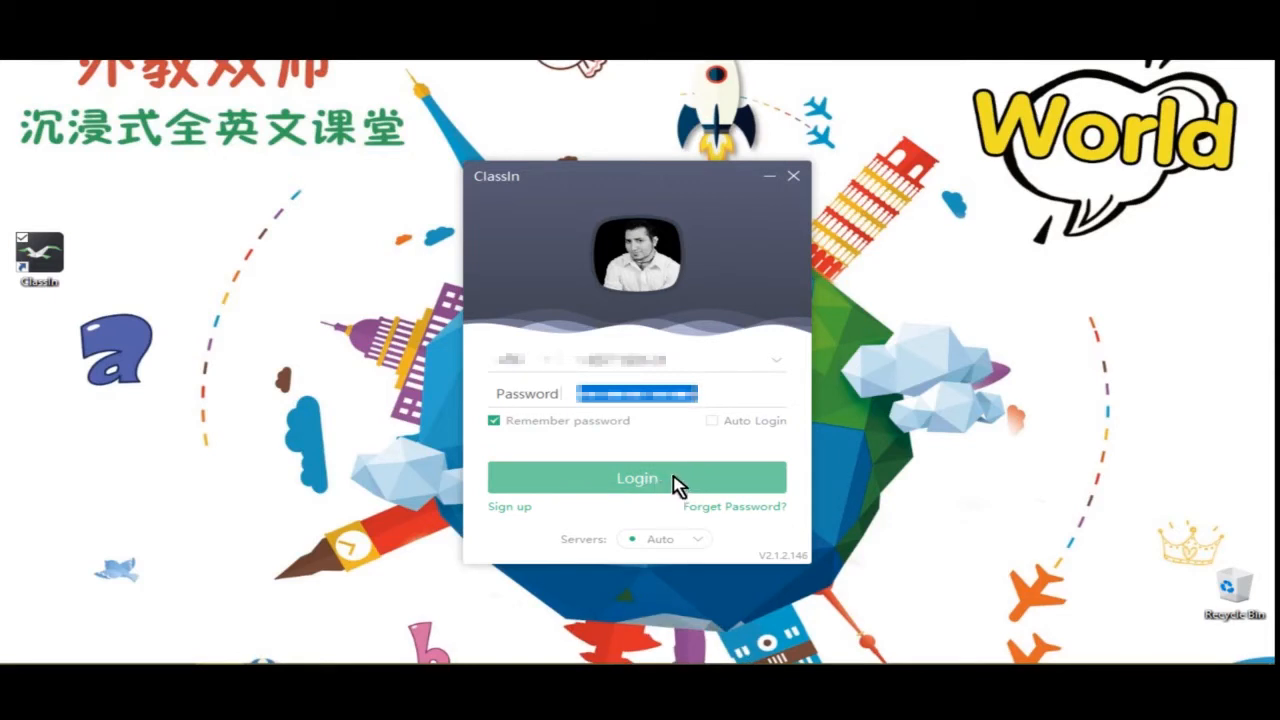
Step: Log in with the remembered account and password to reach the class conversation list
{"action": "left_click", "coordinate": [636, 478]}
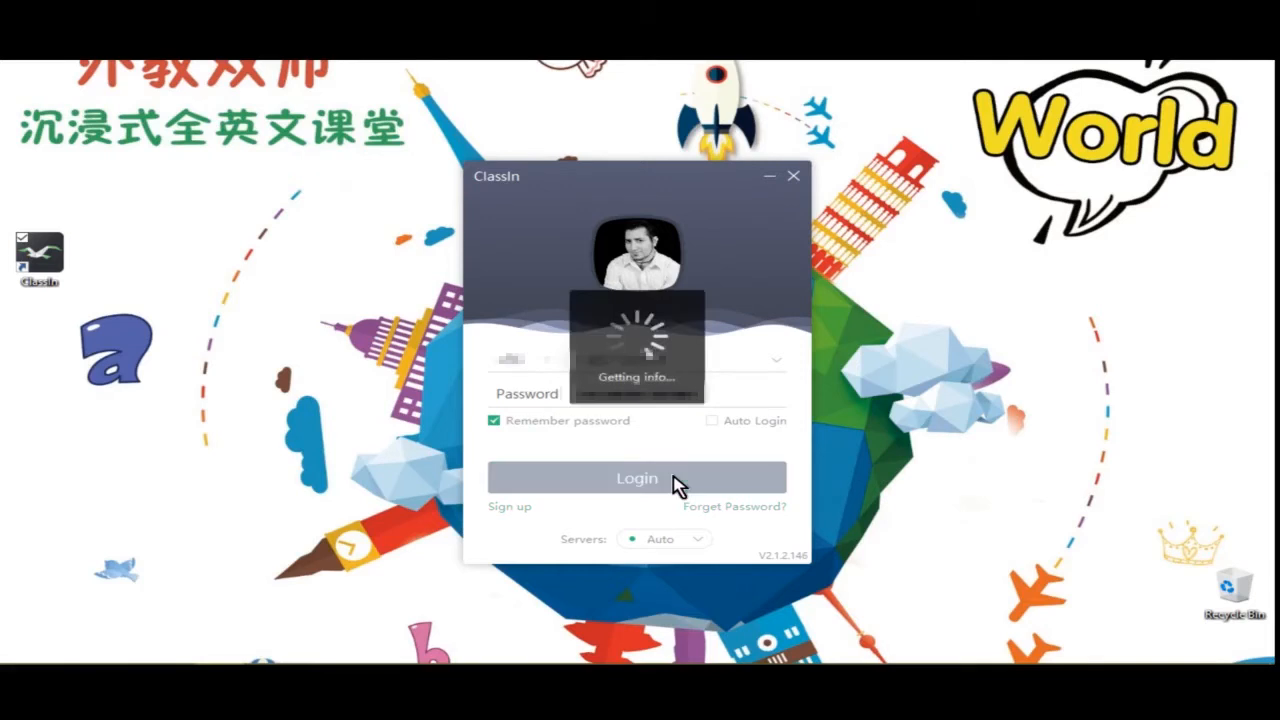
{"action": "left_click", "coordinate": [636, 478]}
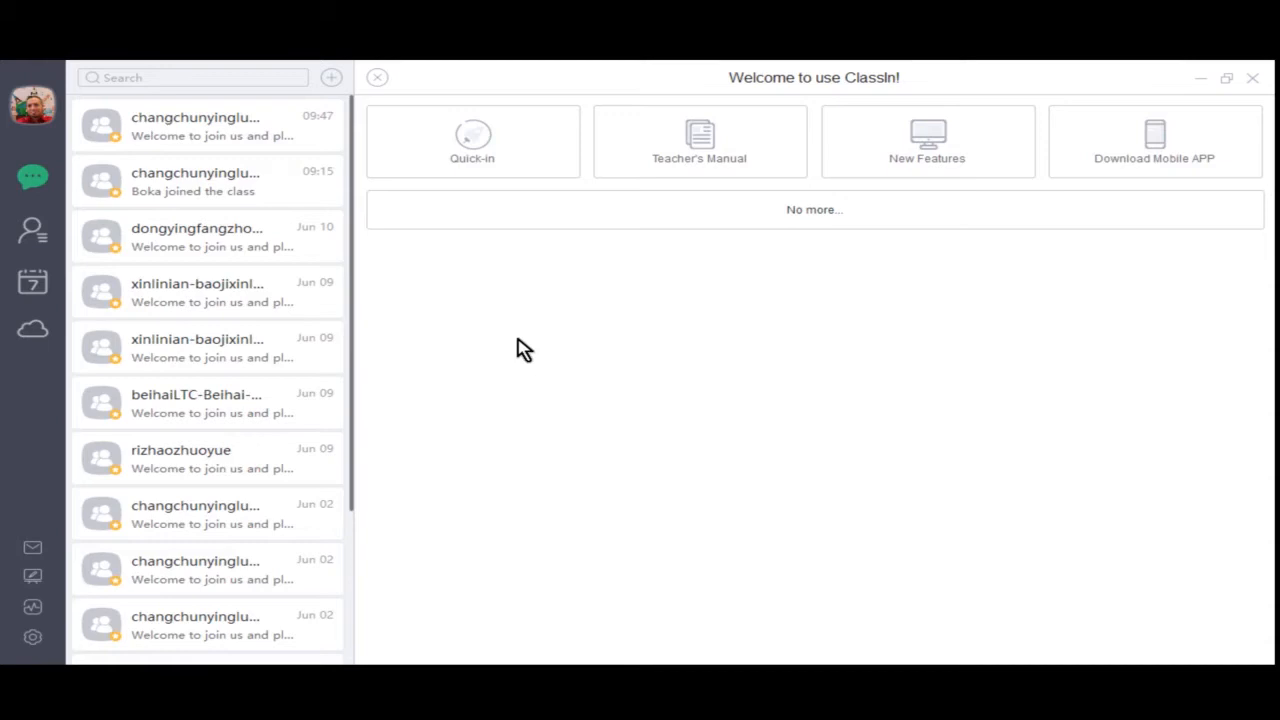
{"action": "mouse_move", "coordinate": [32, 107]}
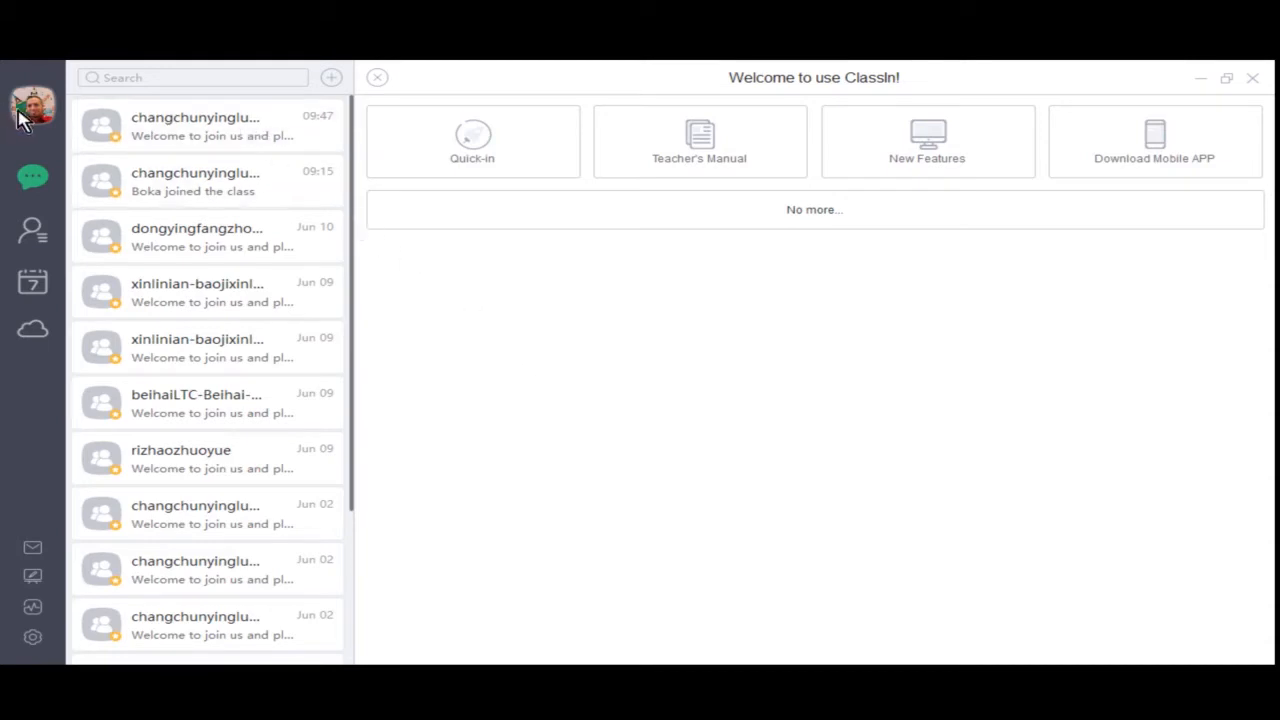
{"action": "left_click", "coordinate": [32, 105]}
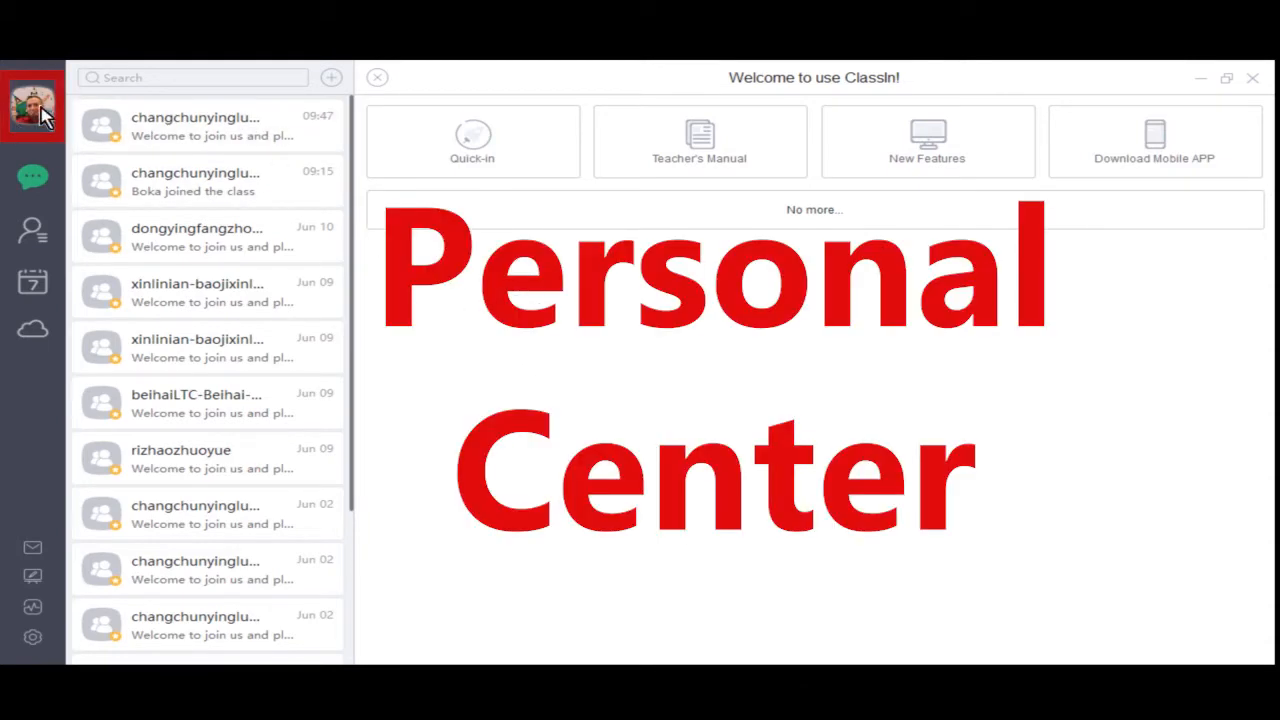
{"action": "left_click", "coordinate": [32, 105]}
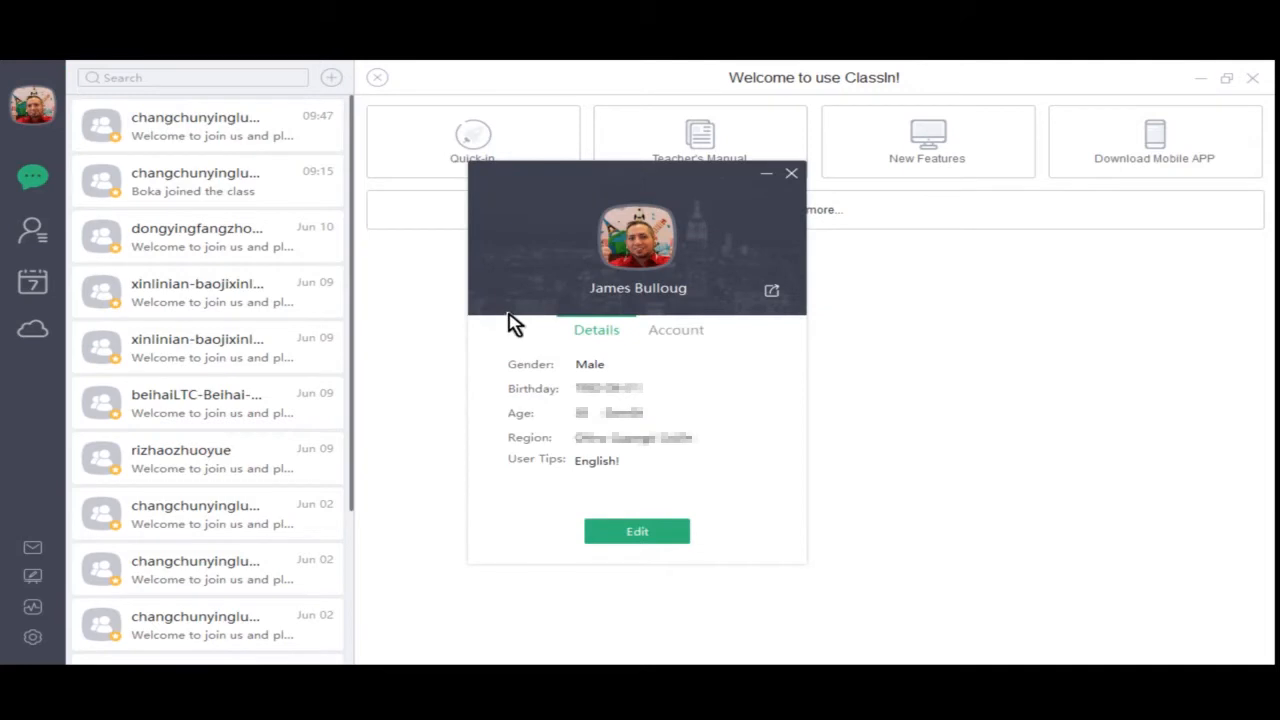
{"action": "mouse_move", "coordinate": [595, 370]}
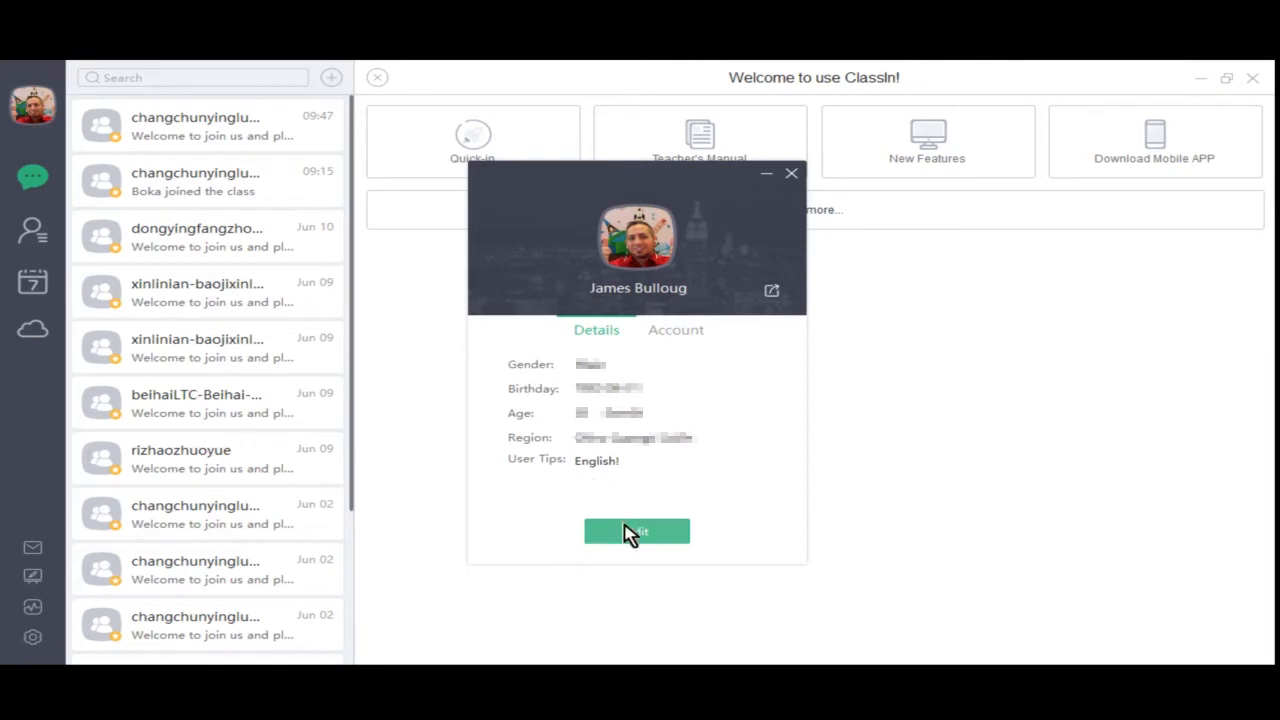
{"action": "left_click", "coordinate": [637, 531]}
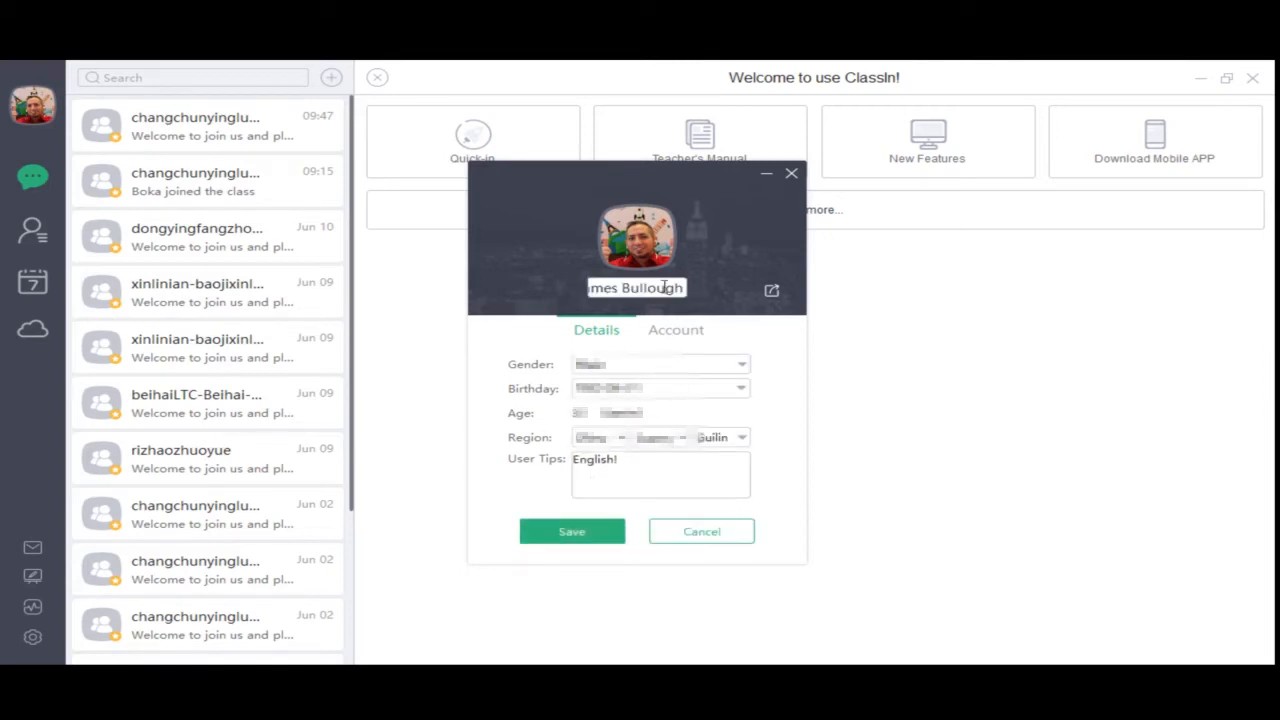
{"action": "mouse_move", "coordinate": [637, 240]}
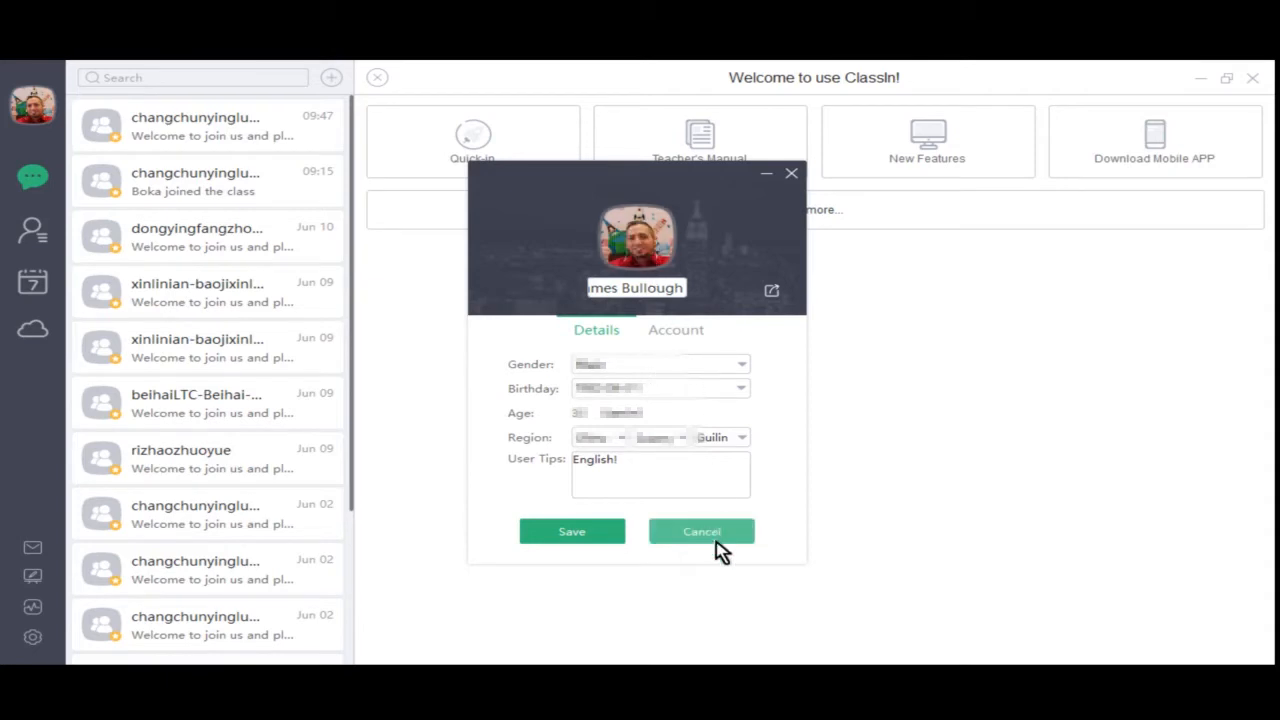
{"action": "left_click", "coordinate": [676, 330]}
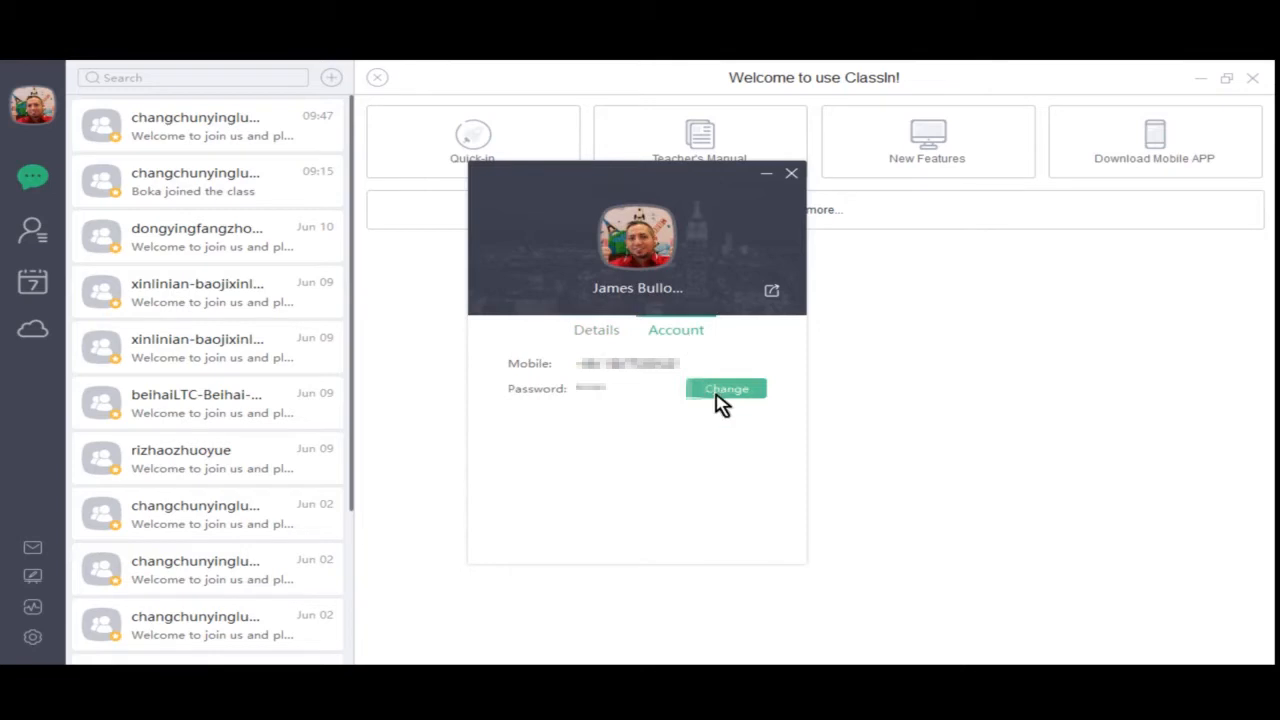
{"action": "mouse_move", "coordinate": [613, 337]}
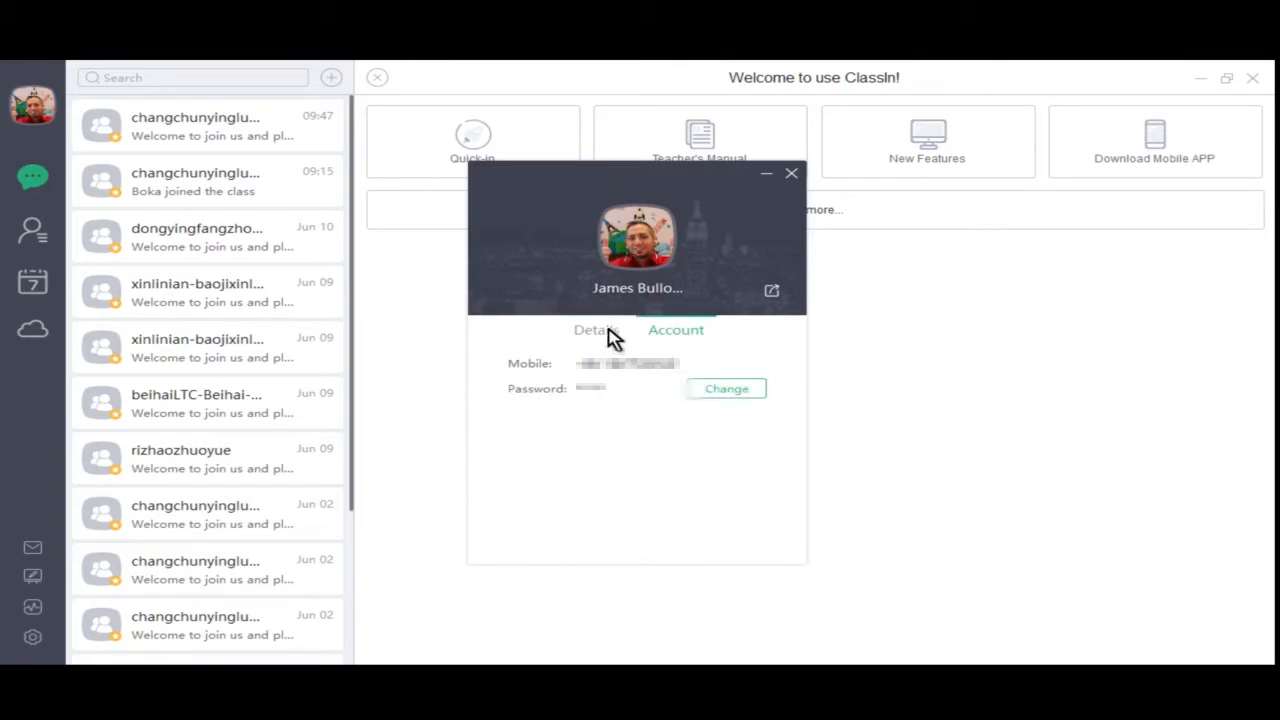
{"action": "left_click", "coordinate": [596, 330]}
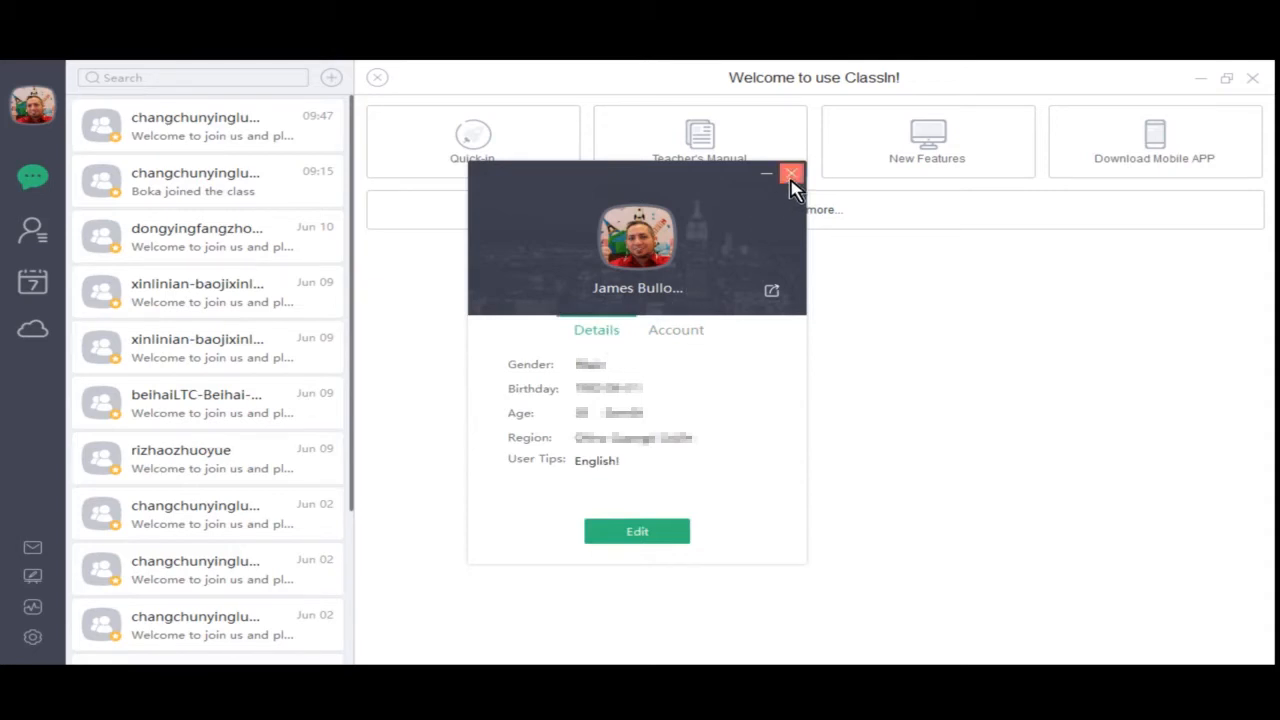
{"action": "left_click", "coordinate": [791, 174]}
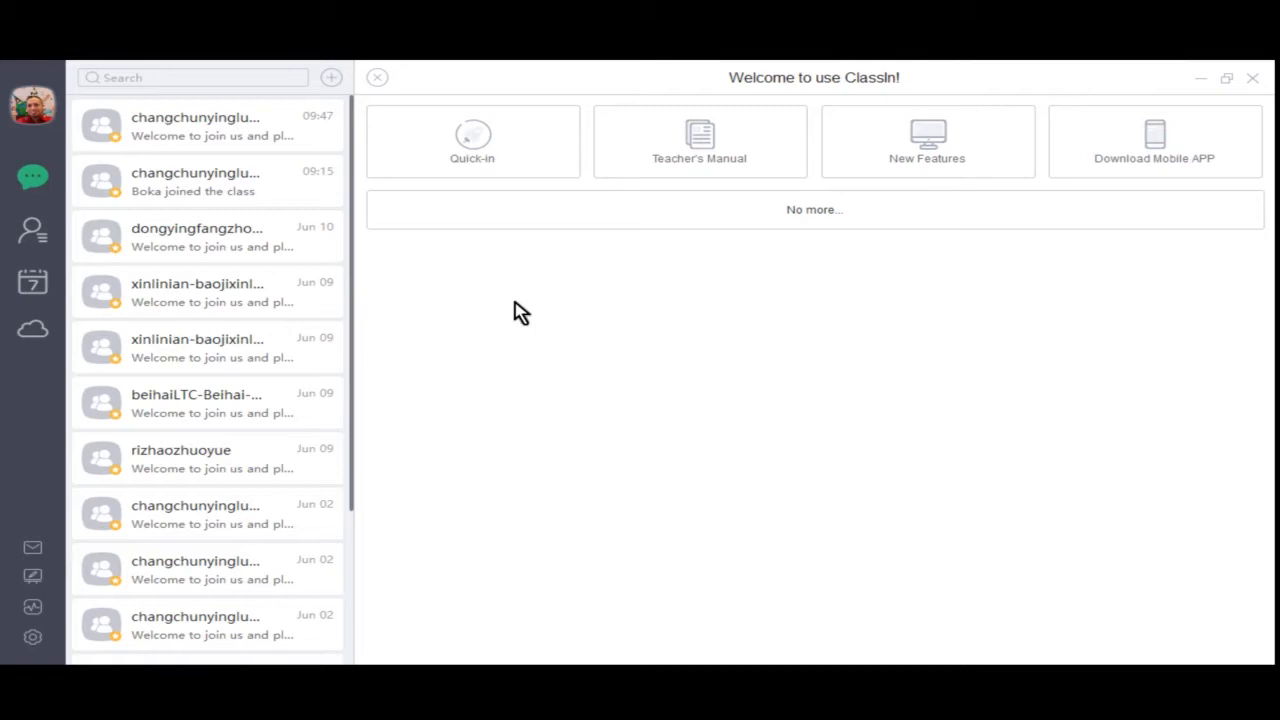
Step: Open the changchunyinglun-CCYL860-01 class chat, view its three-member list, then hide it
{"action": "left_click", "coordinate": [33, 177]}
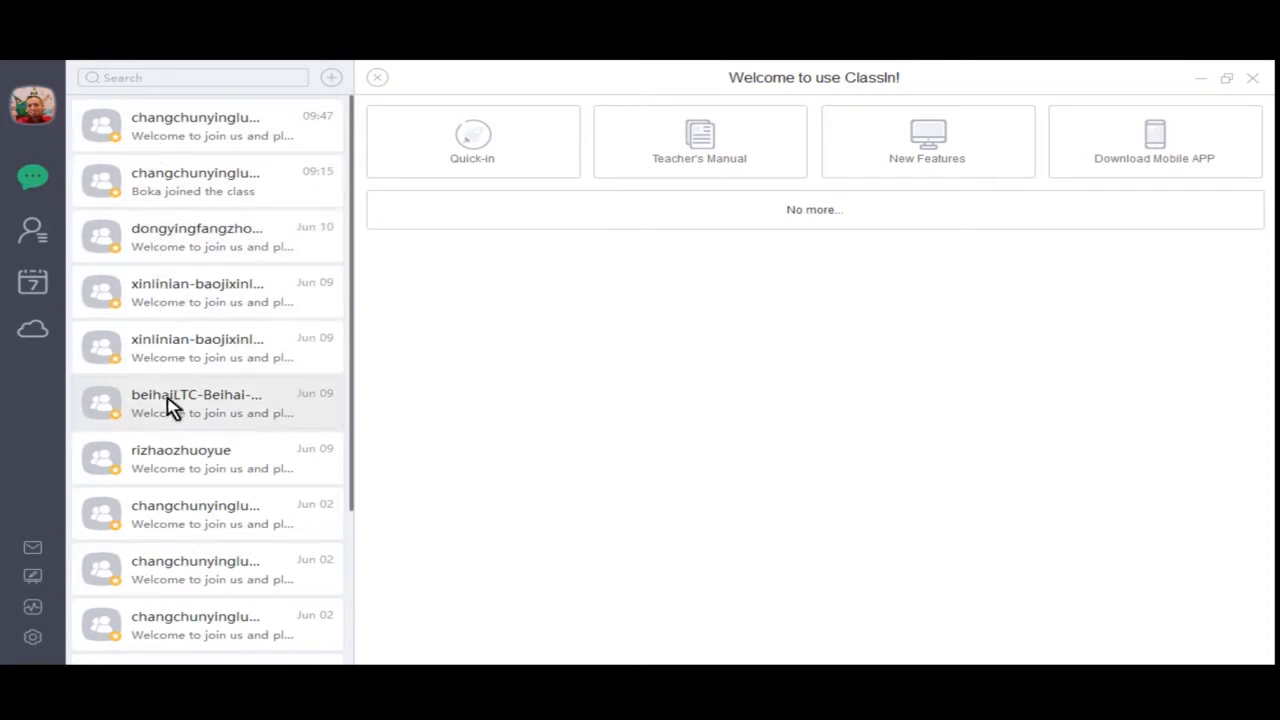
{"action": "left_click", "coordinate": [195, 181]}
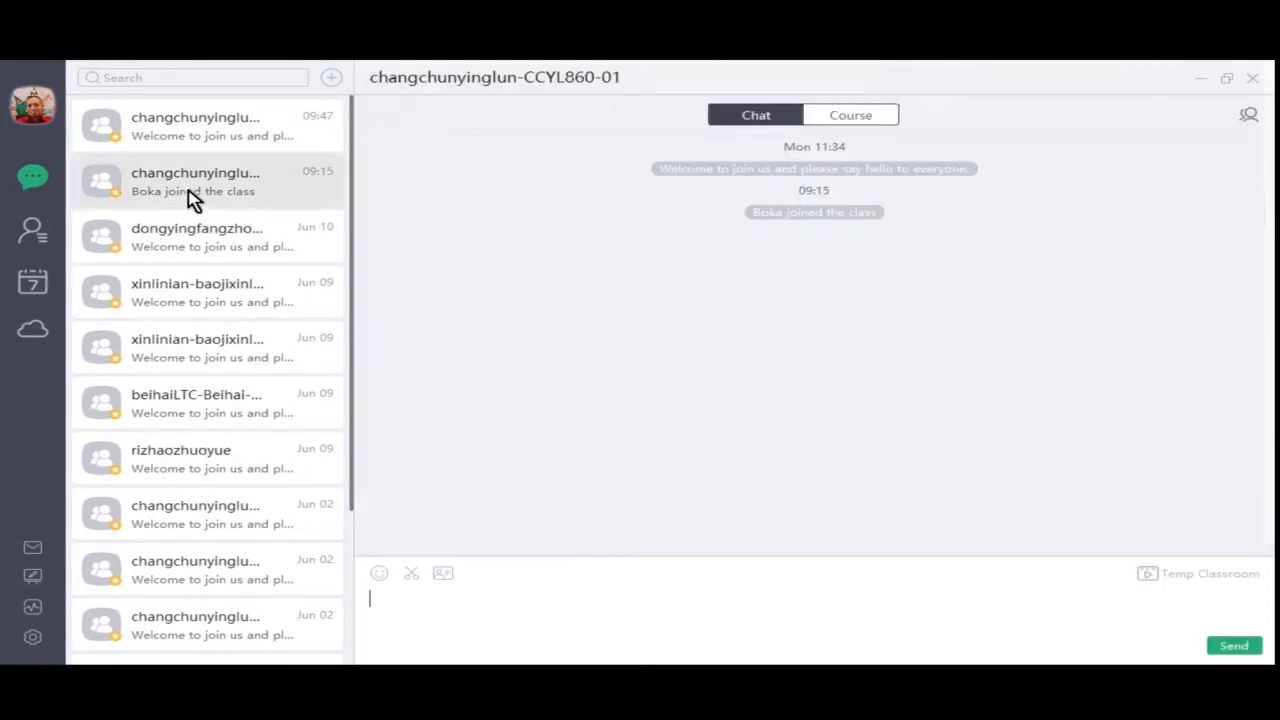
{"action": "mouse_move", "coordinate": [512, 612]}
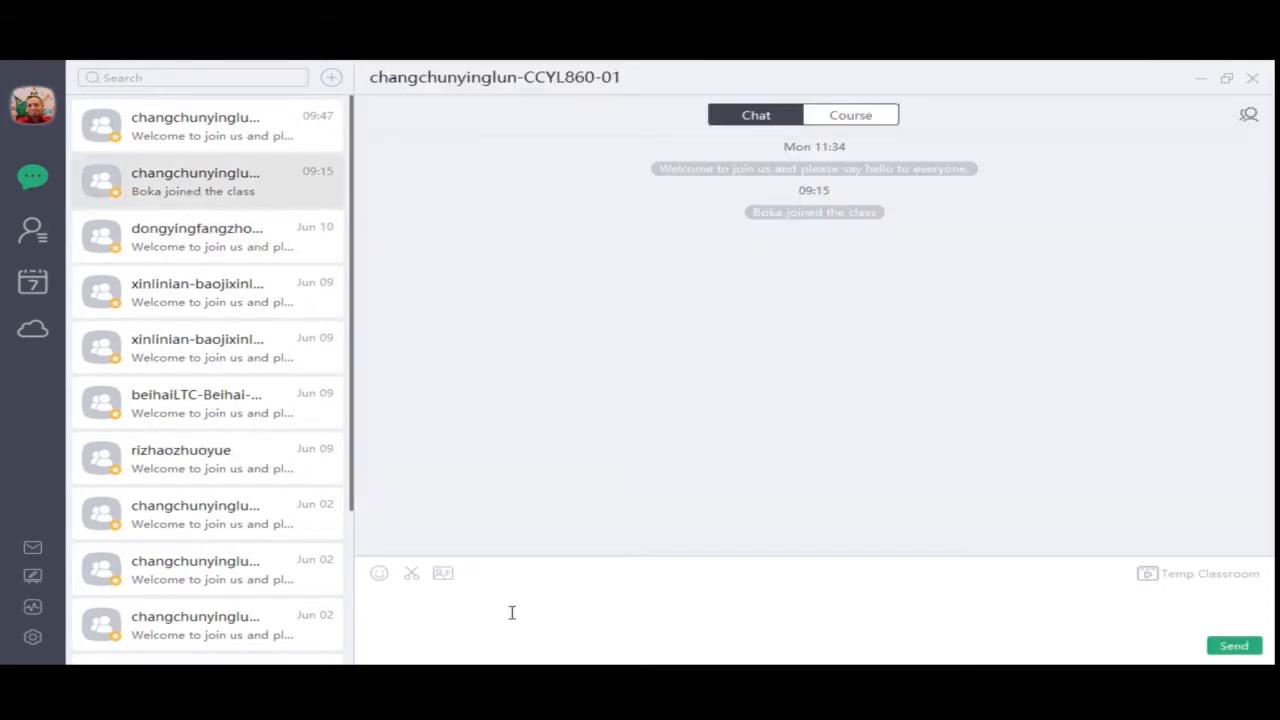
{"action": "mouse_move", "coordinate": [1174, 218]}
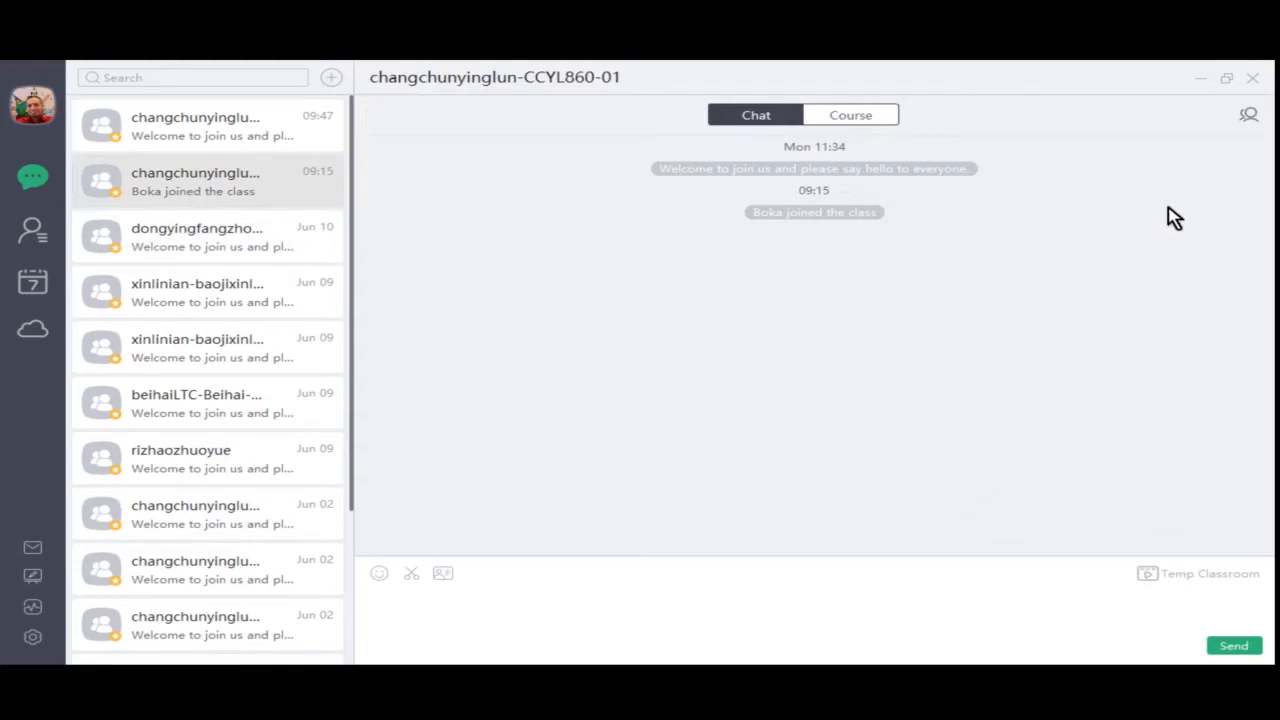
{"action": "mouse_move", "coordinate": [1232, 123]}
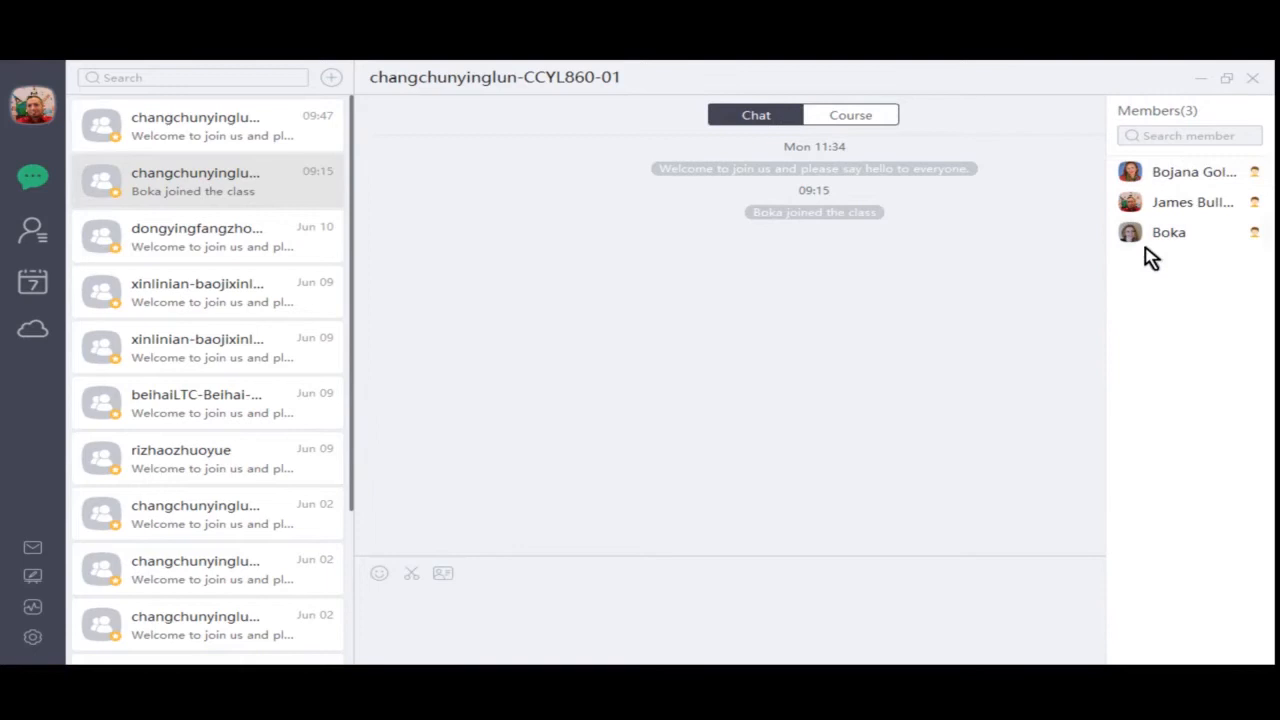
{"action": "left_click", "coordinate": [1249, 113]}
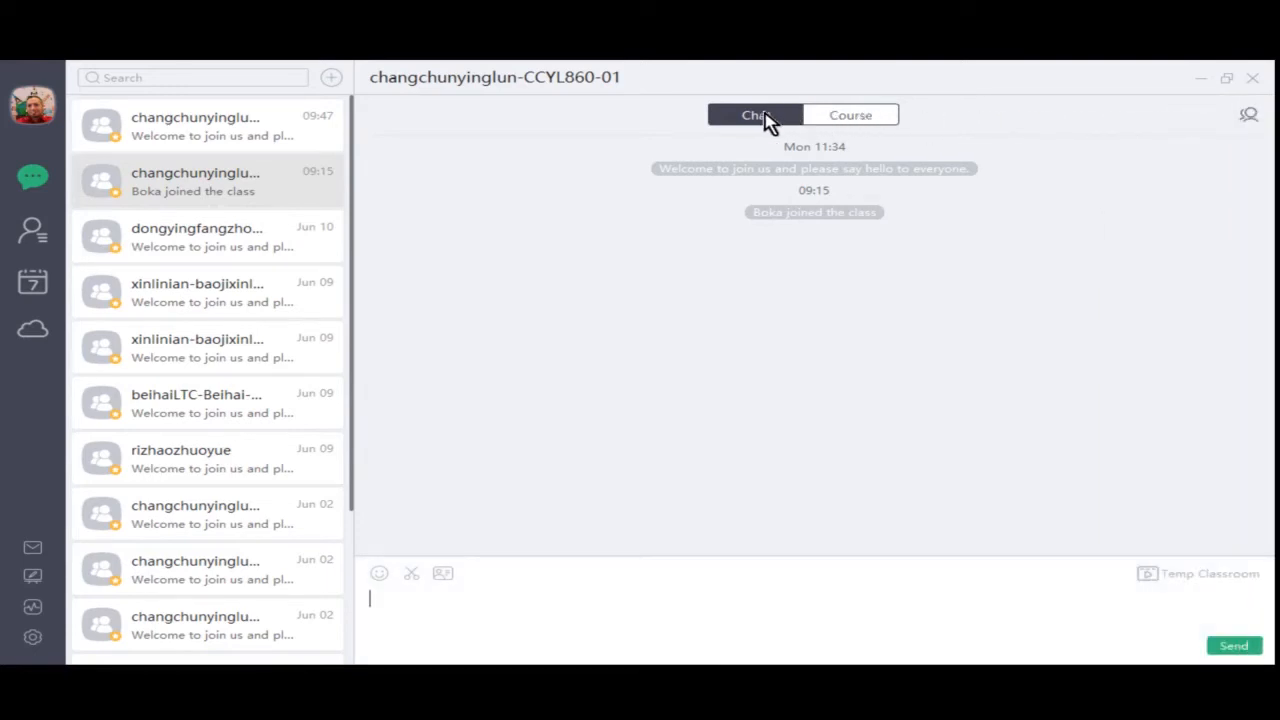
{"action": "left_click", "coordinate": [850, 114]}
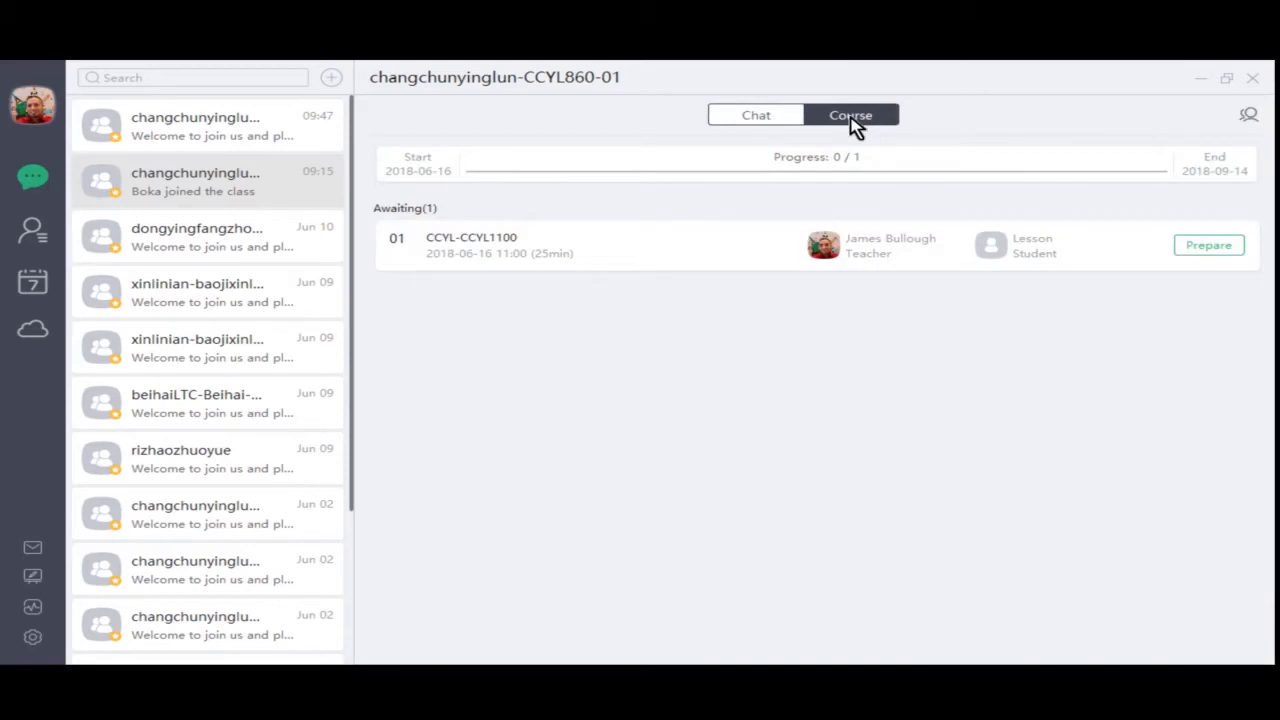
{"action": "mouse_move", "coordinate": [488, 277]}
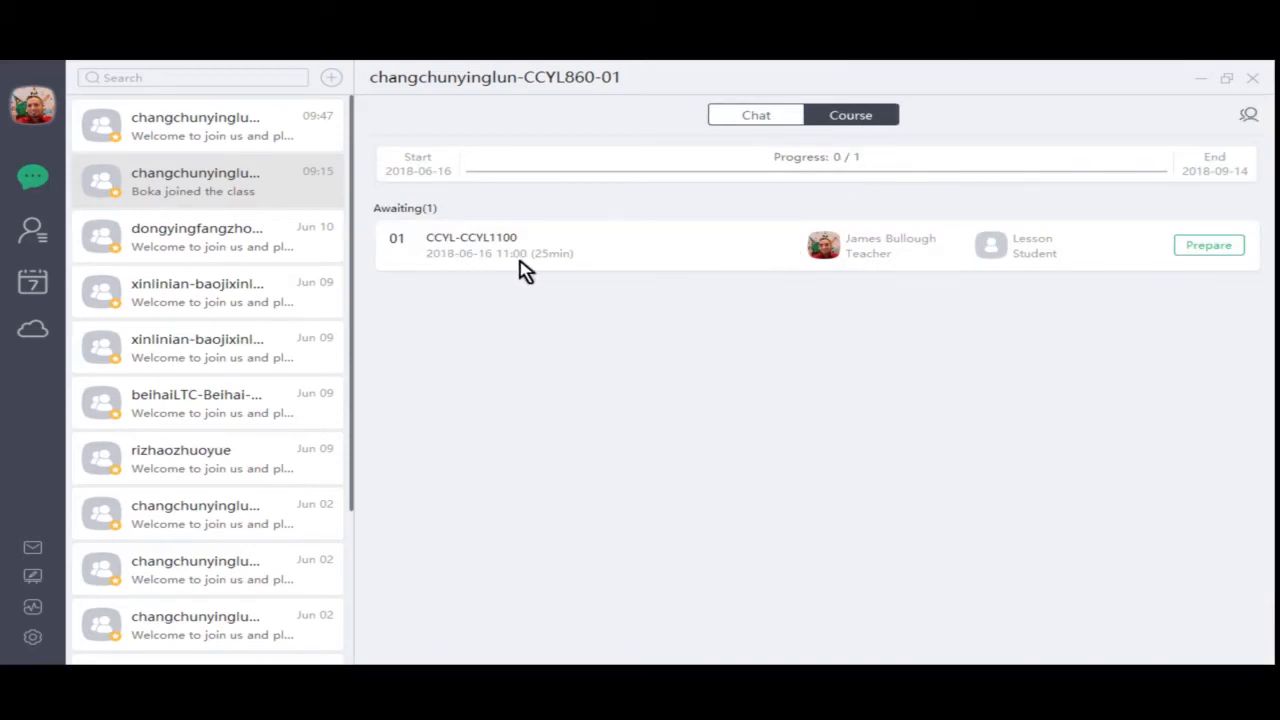
{"action": "mouse_move", "coordinate": [580, 265]}
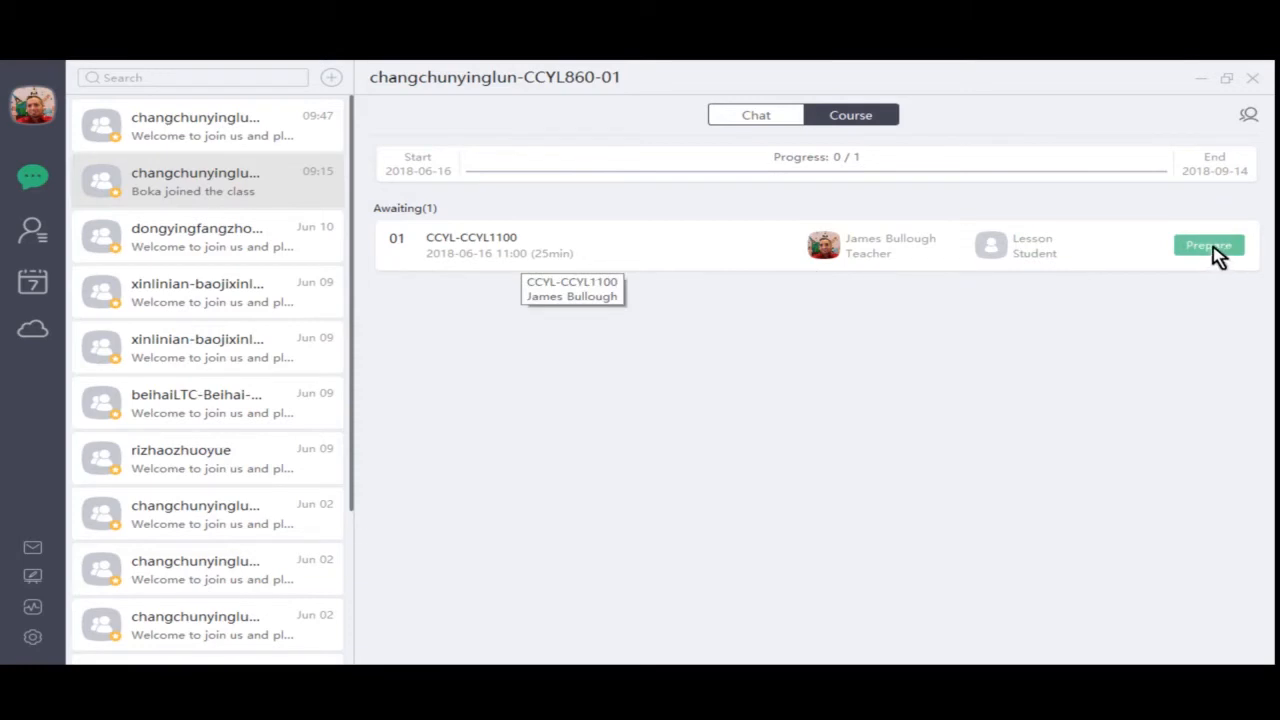
{"action": "mouse_move", "coordinate": [890, 235]}
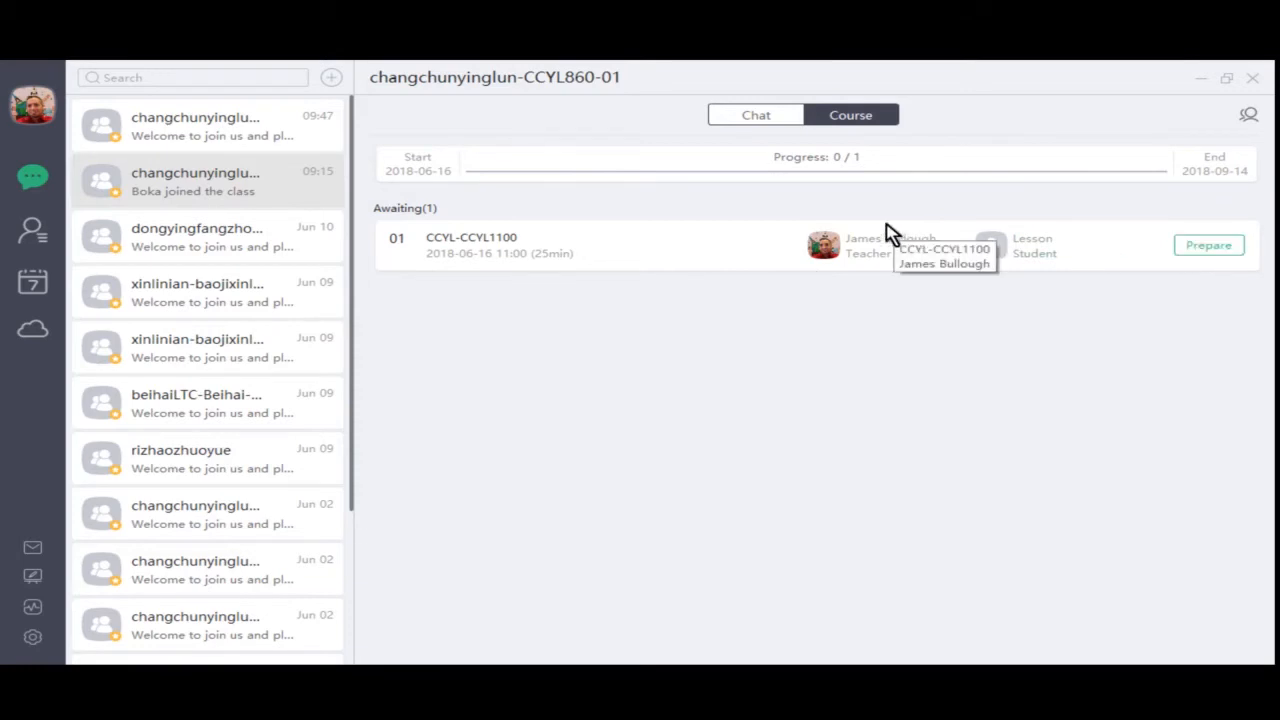
{"action": "mouse_move", "coordinate": [32, 228]}
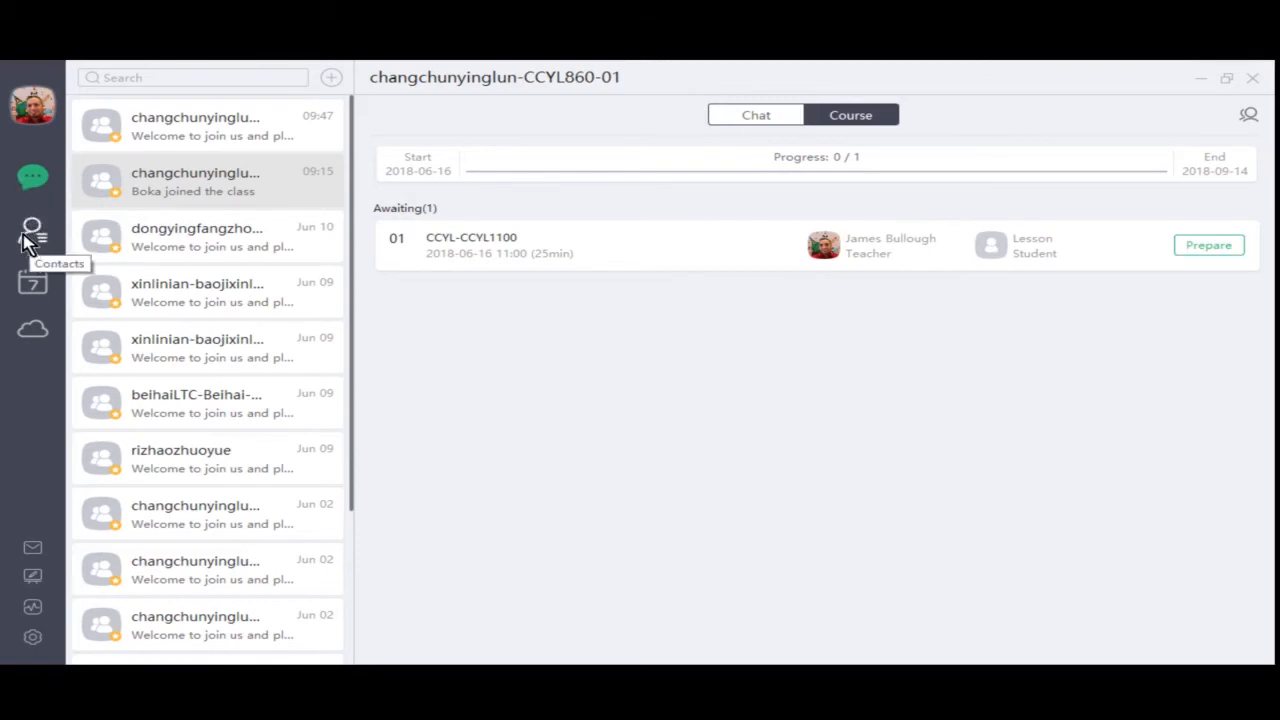
Step: View contacts (one friend, 13 classes), then switch to the June 2018 lesson calendar
{"action": "left_click", "coordinate": [32, 231]}
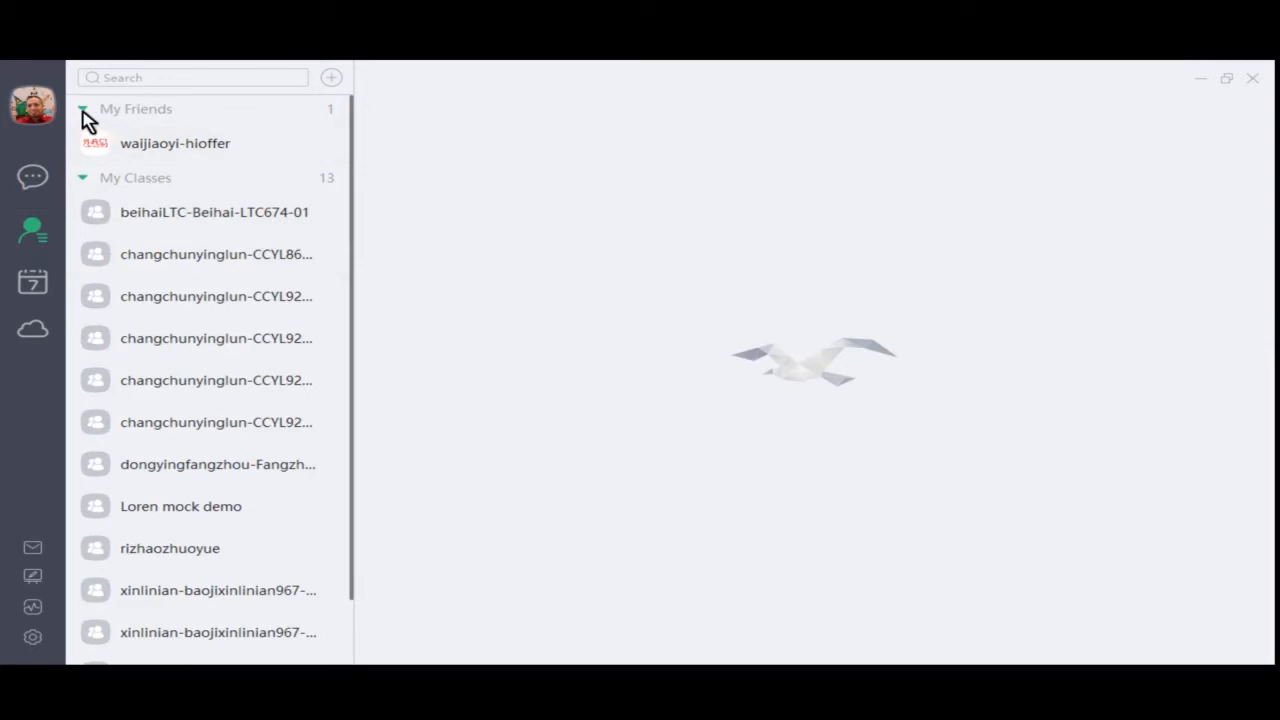
{"action": "mouse_move", "coordinate": [95, 125]}
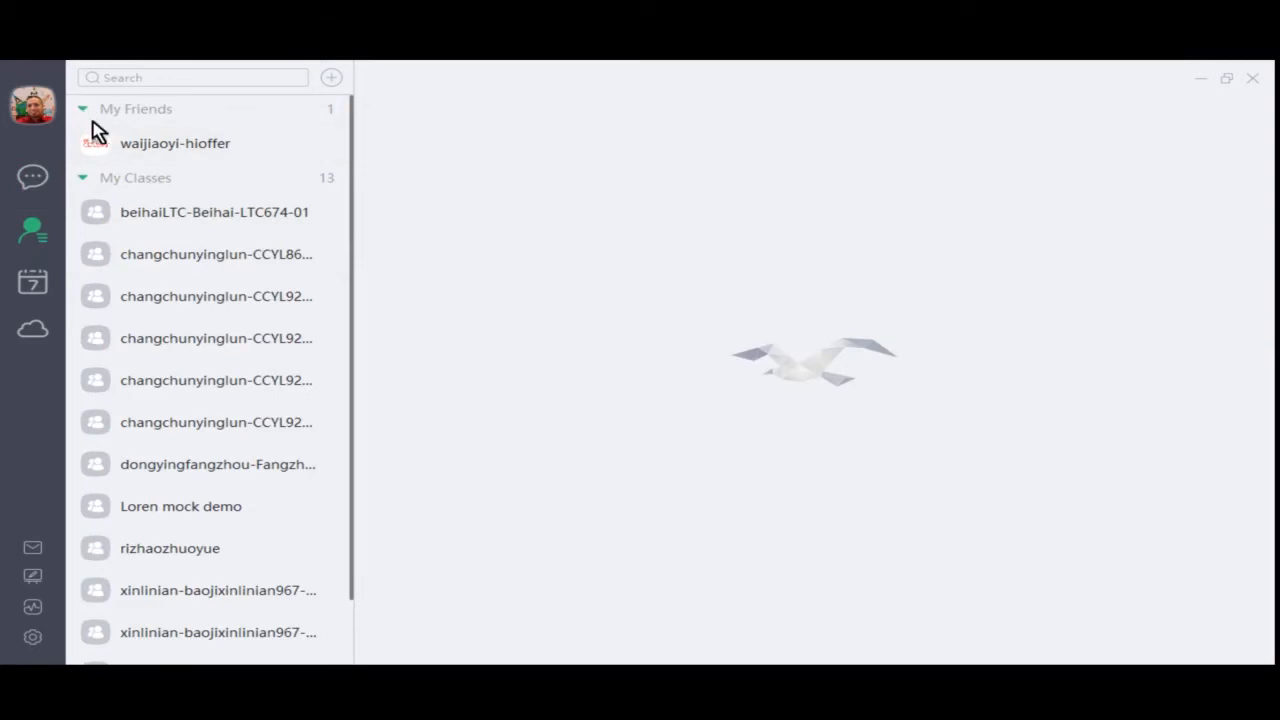
{"action": "left_click", "coordinate": [32, 283]}
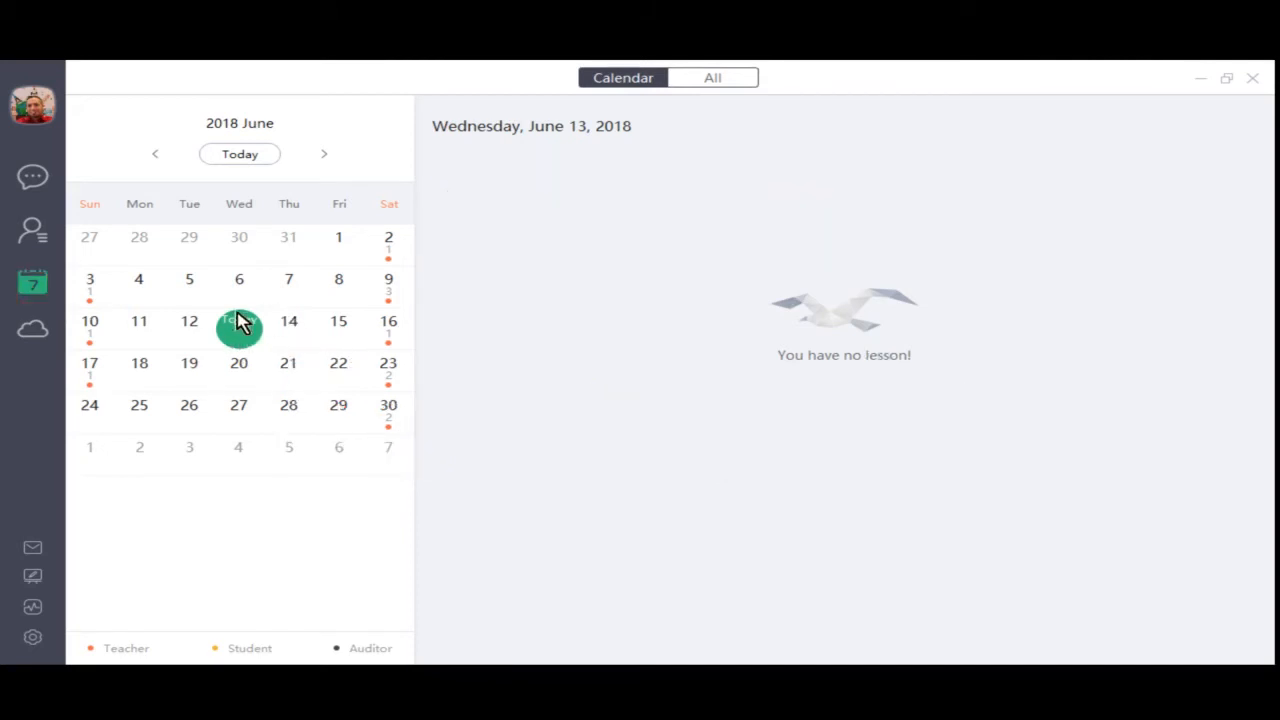
{"action": "mouse_move", "coordinate": [260, 300]}
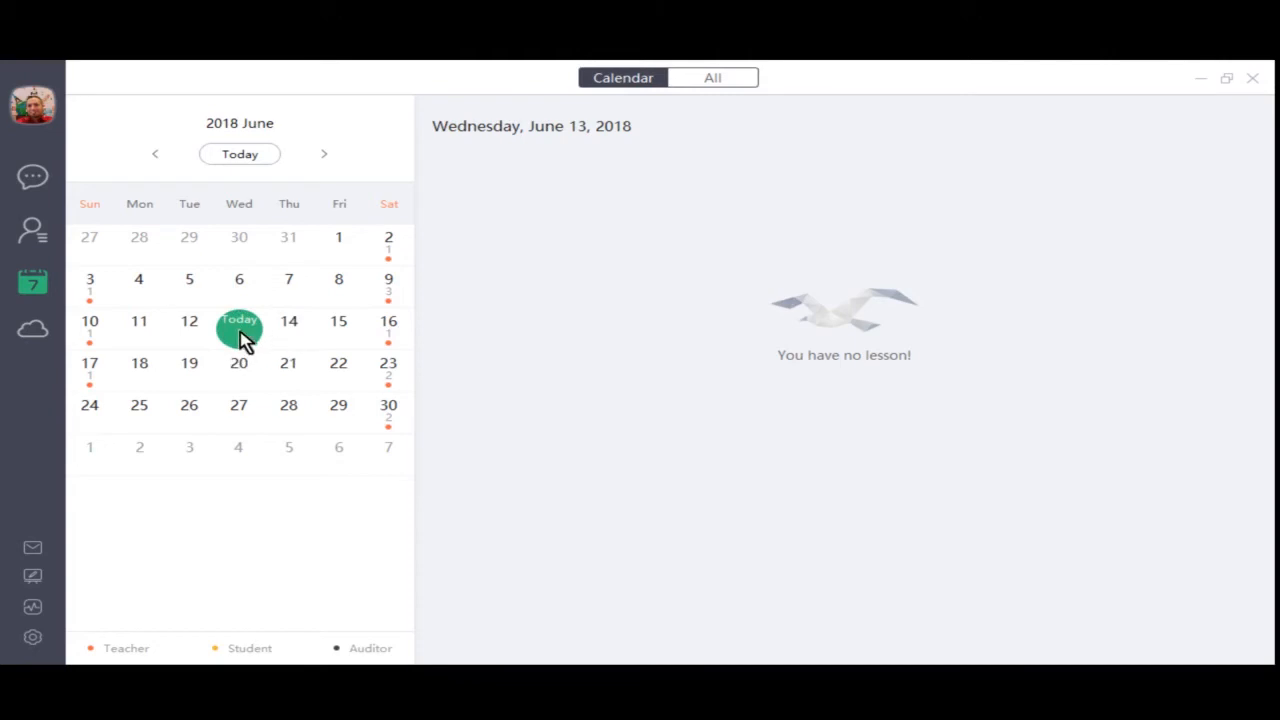
Step: Check the scheduled lessons for June 15, 12, 11 and 16
{"action": "left_click", "coordinate": [338, 321]}
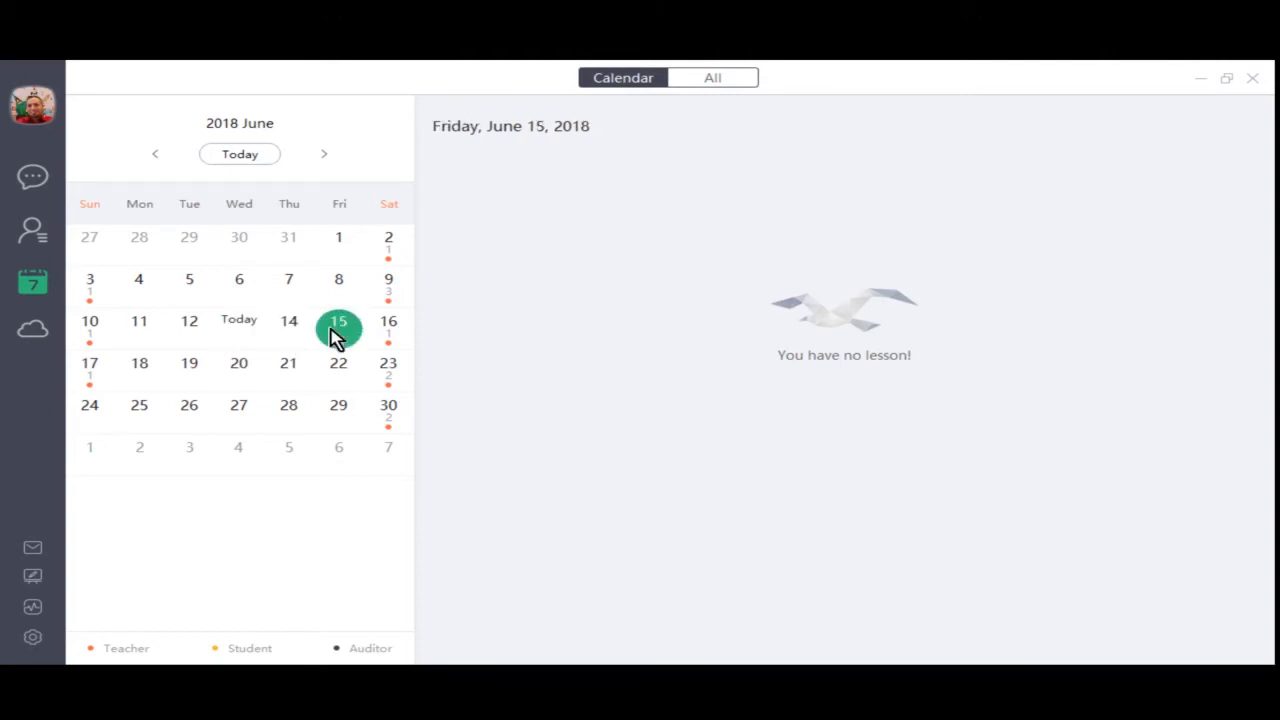
{"action": "left_click", "coordinate": [189, 320]}
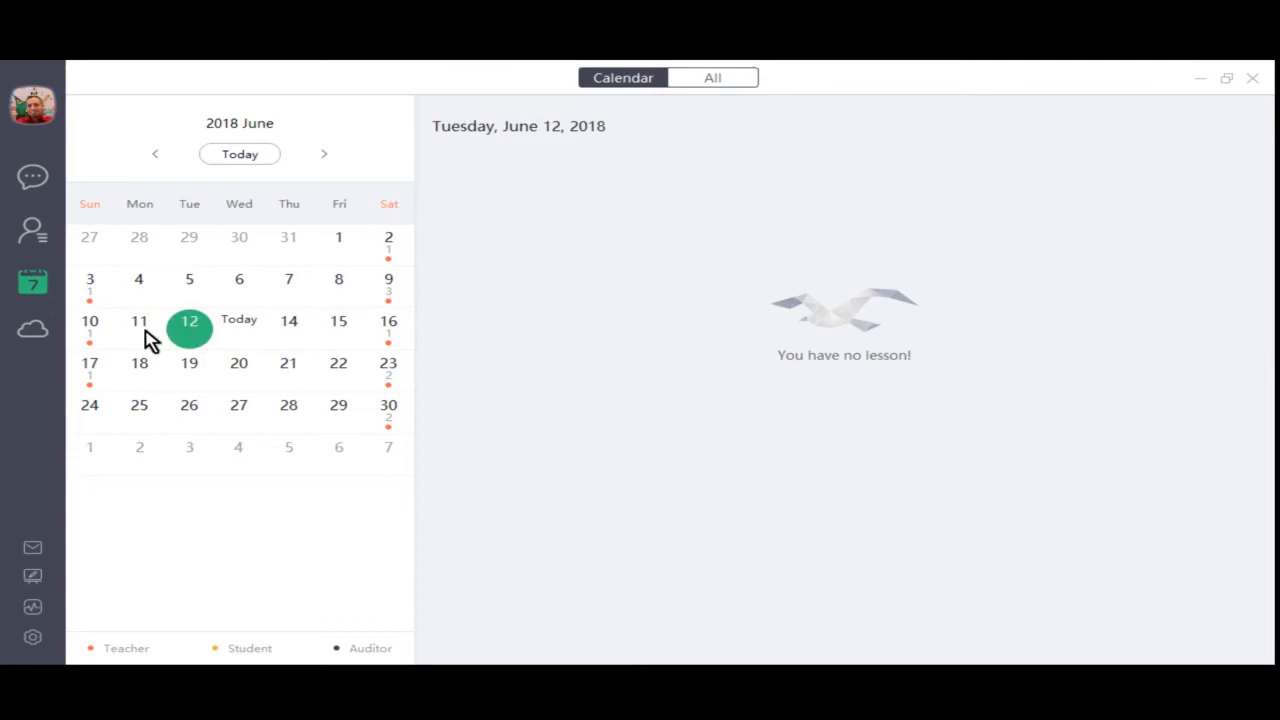
{"action": "left_click", "coordinate": [139, 320]}
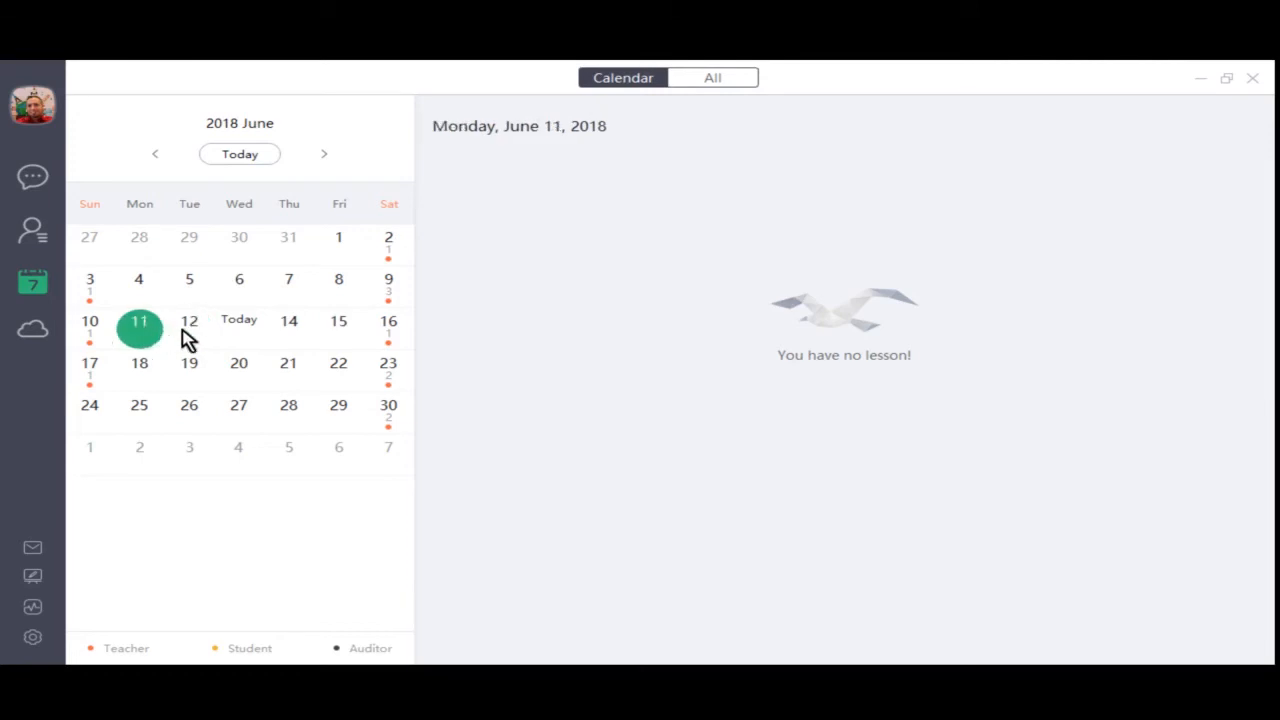
{"action": "mouse_move", "coordinate": [405, 345]}
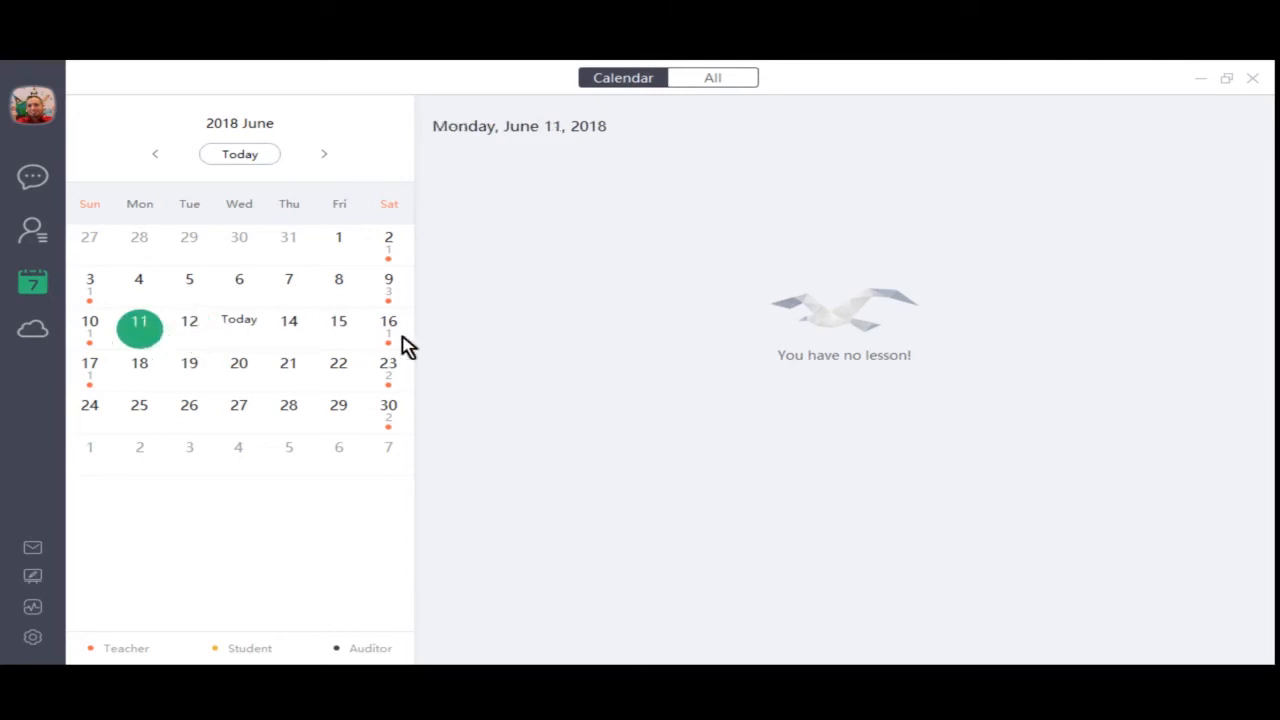
{"action": "mouse_move", "coordinate": [393, 355]}
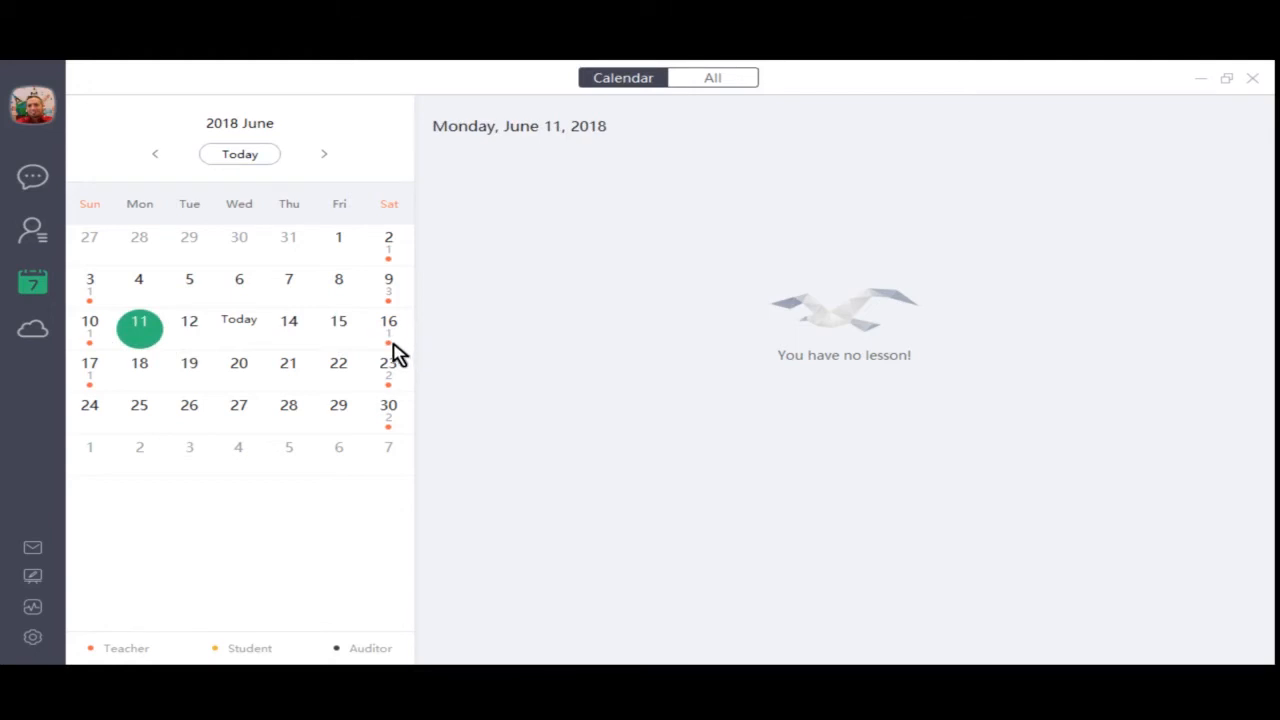
{"action": "mouse_move", "coordinate": [398, 345]}
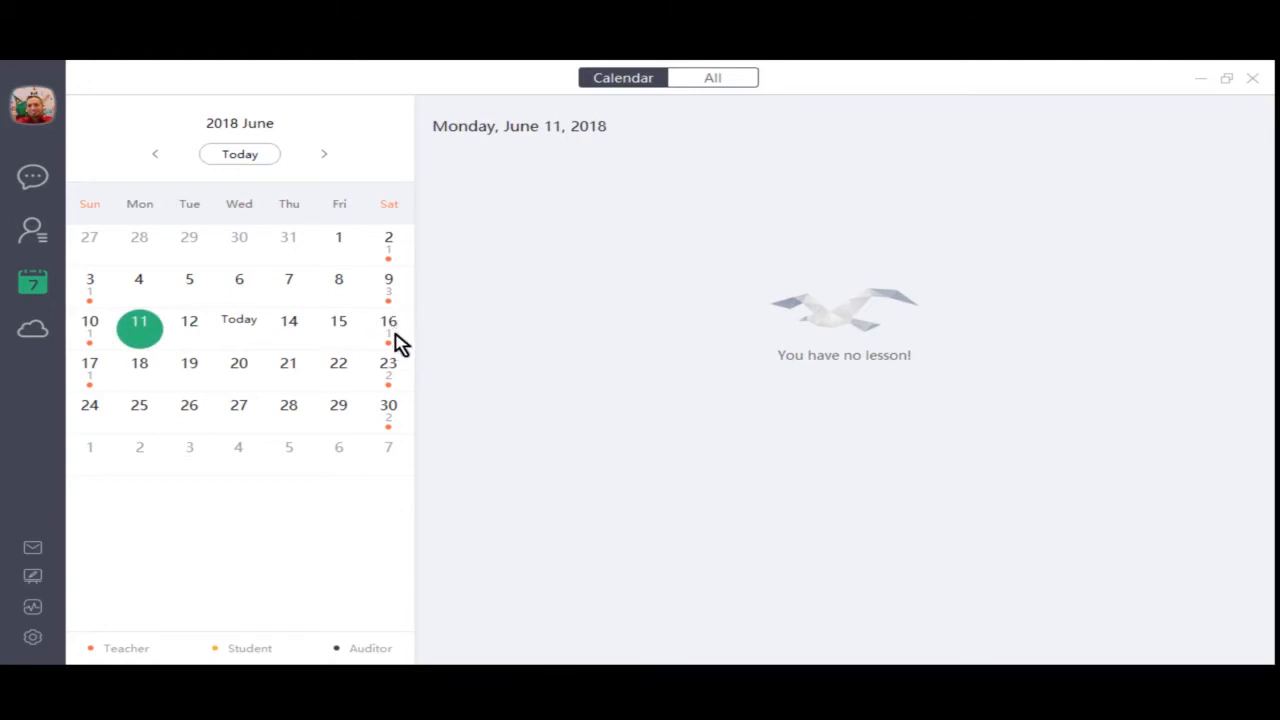
{"action": "left_click", "coordinate": [388, 320]}
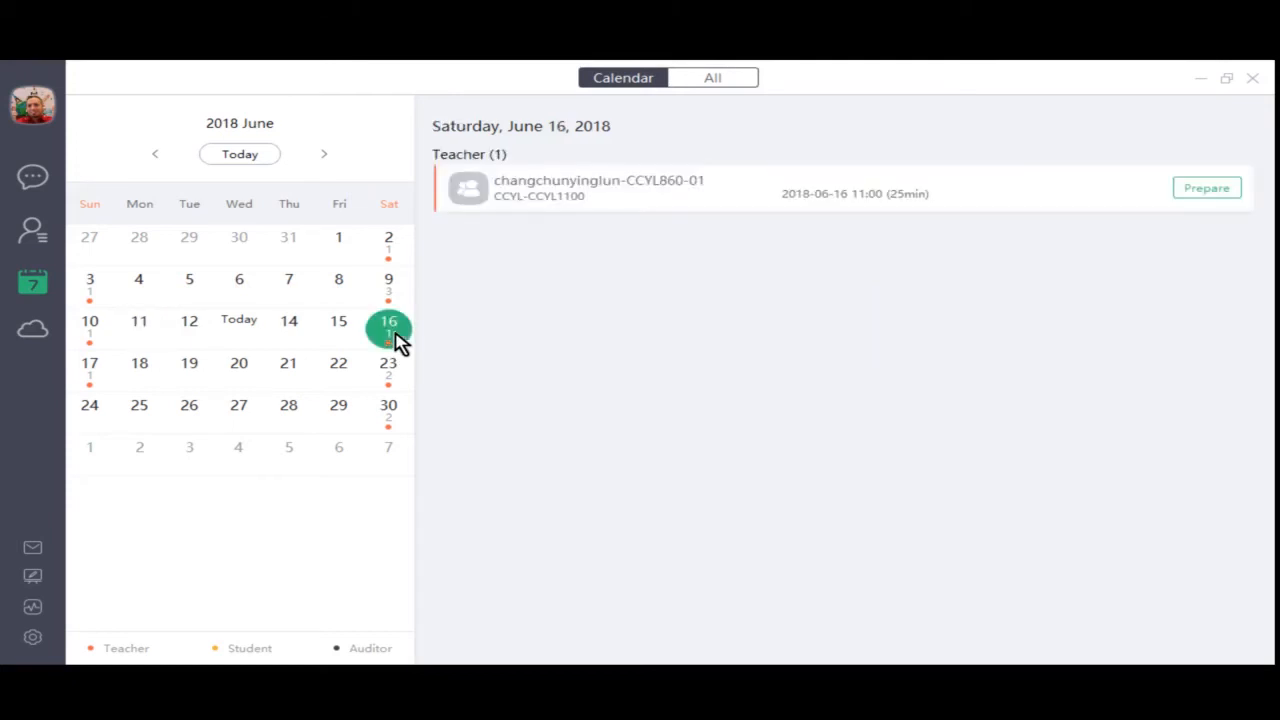
{"action": "mouse_move", "coordinate": [399, 355]}
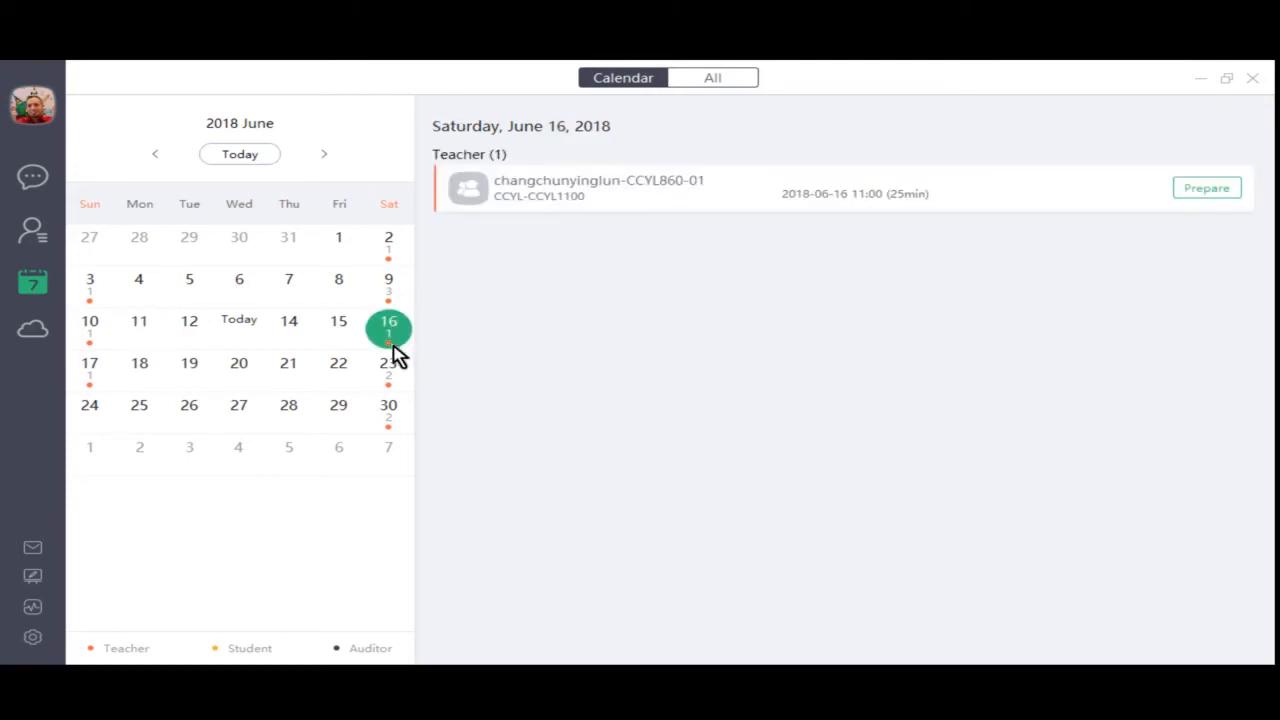
Step: Compare June 9's three lessons with June 16's lesson, then open My CloudDisk
{"action": "left_click", "coordinate": [388, 279]}
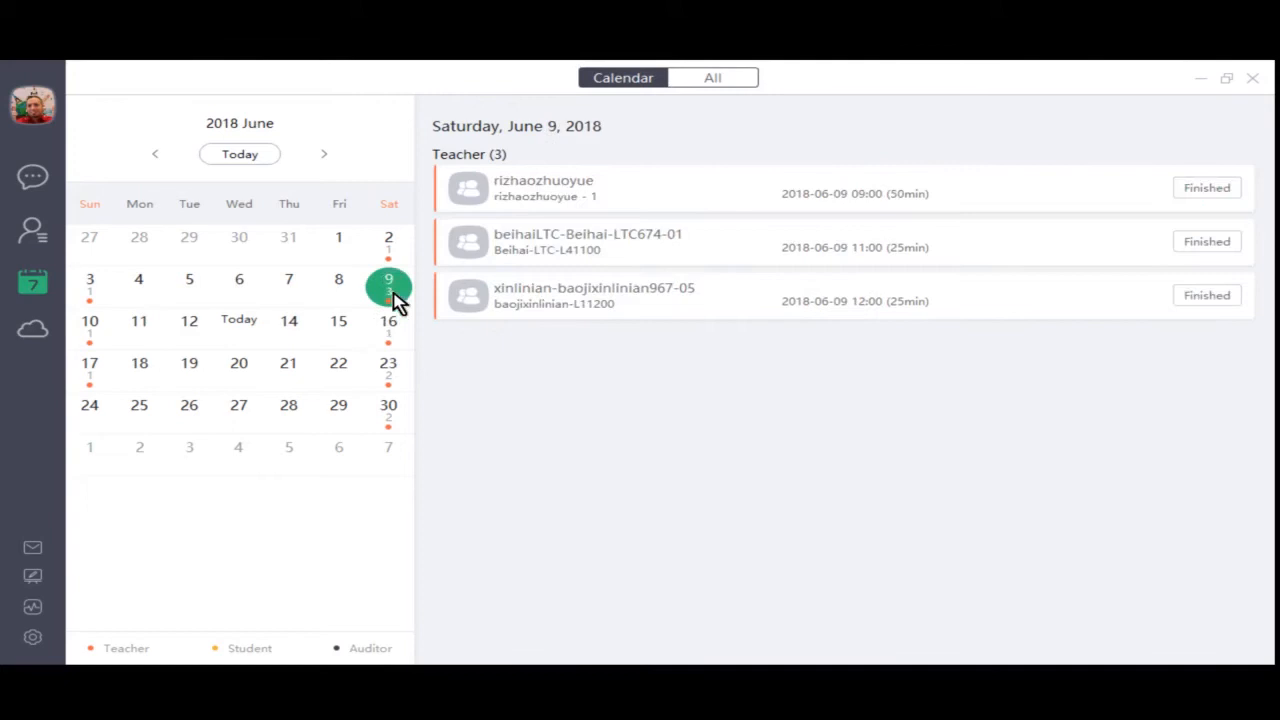
{"action": "mouse_move", "coordinate": [490, 300]}
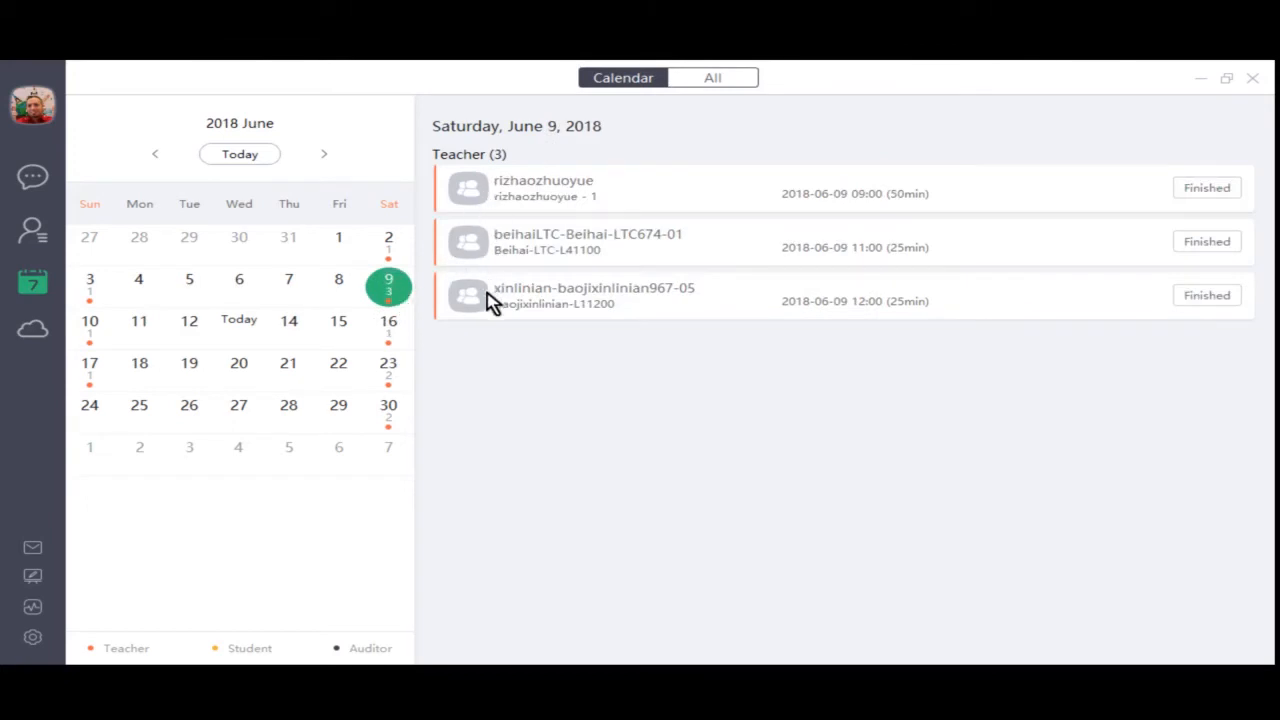
{"action": "left_click", "coordinate": [388, 321]}
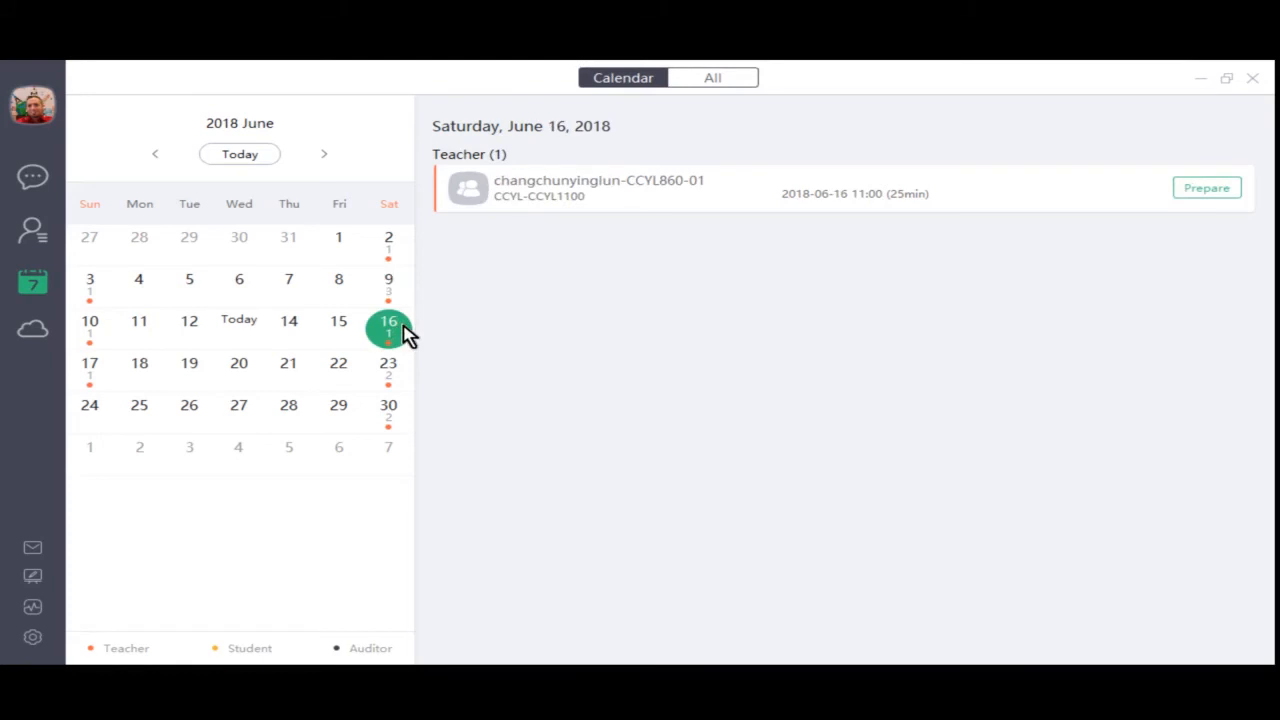
{"action": "mouse_move", "coordinate": [795, 200]}
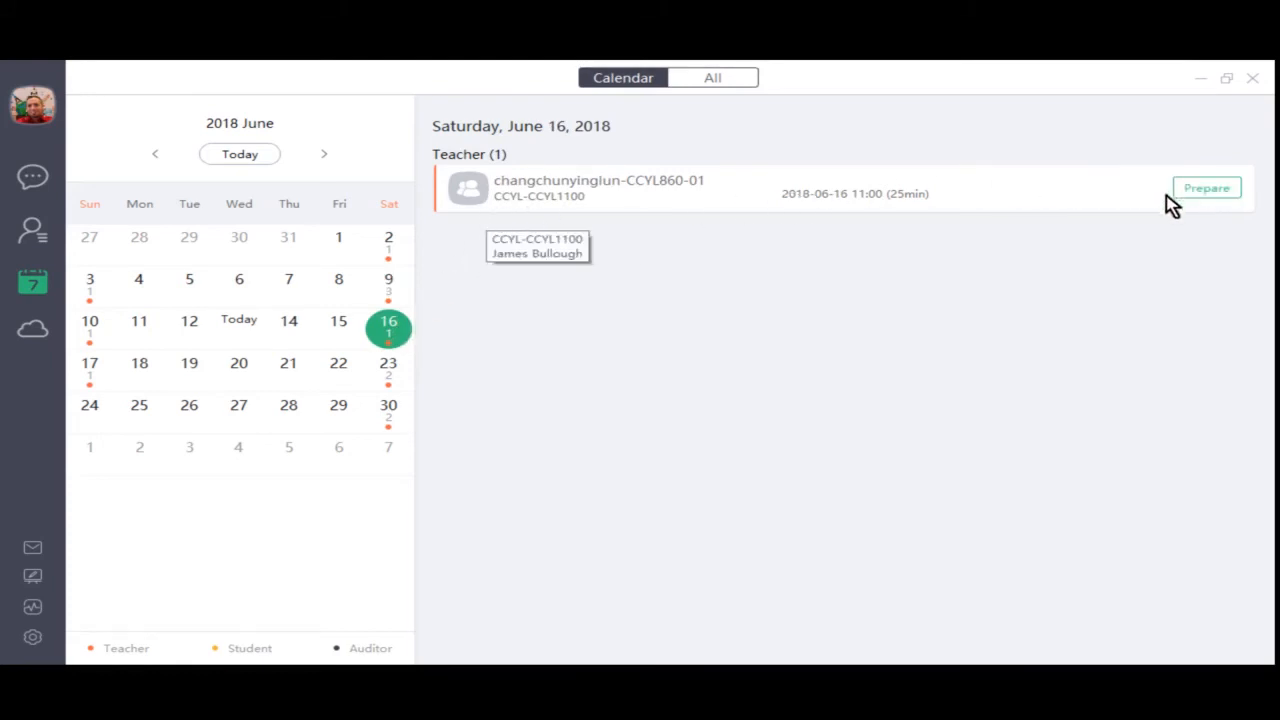
{"action": "mouse_move", "coordinate": [1150, 200]}
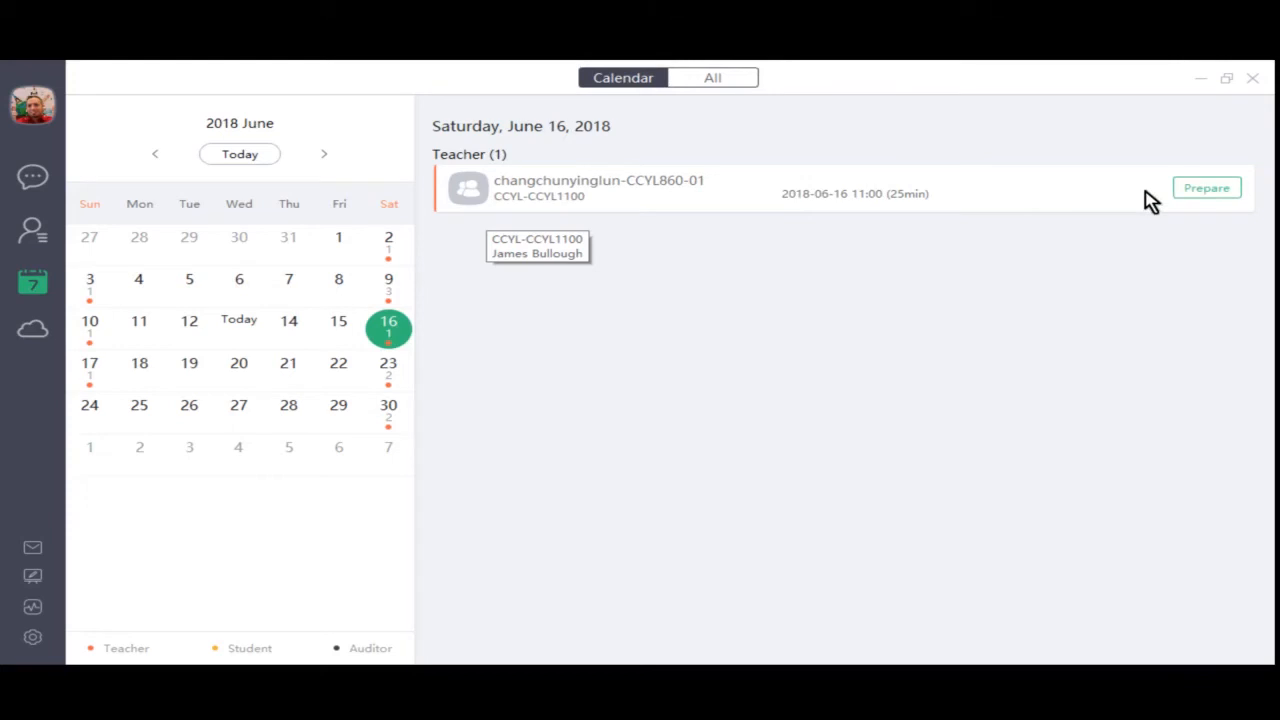
{"action": "mouse_move", "coordinate": [270, 308]}
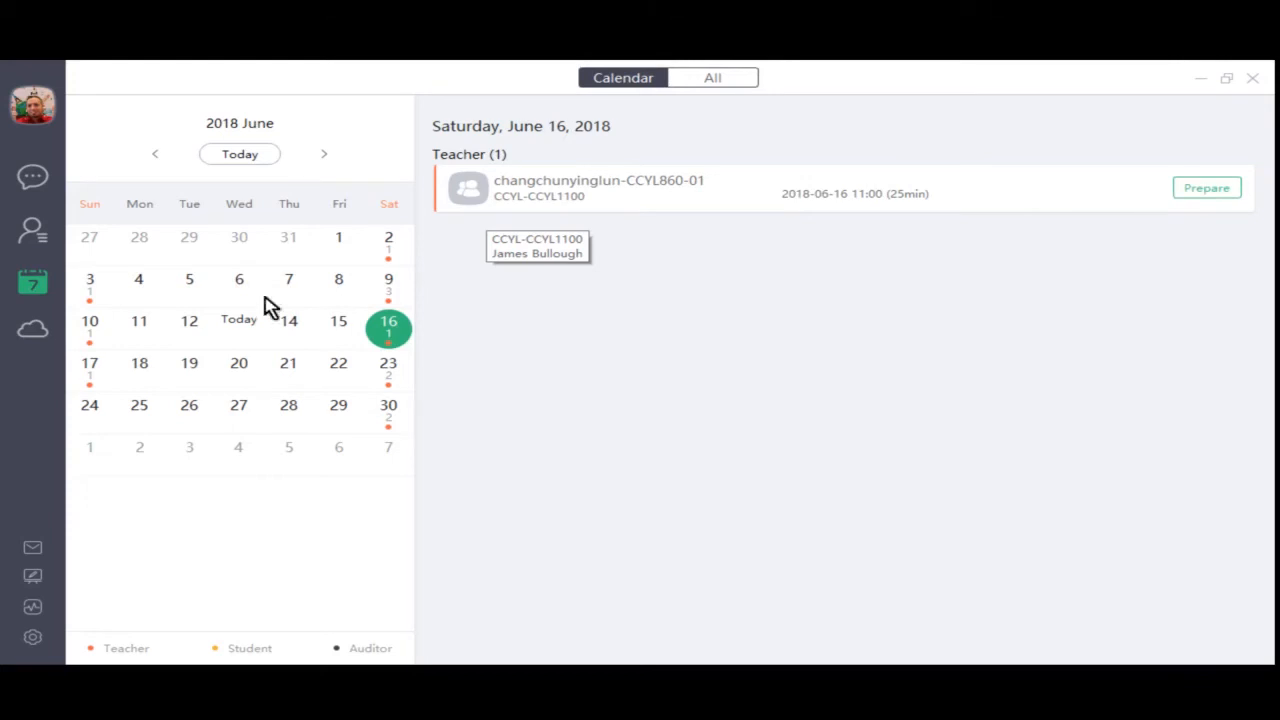
{"action": "left_click", "coordinate": [33, 330]}
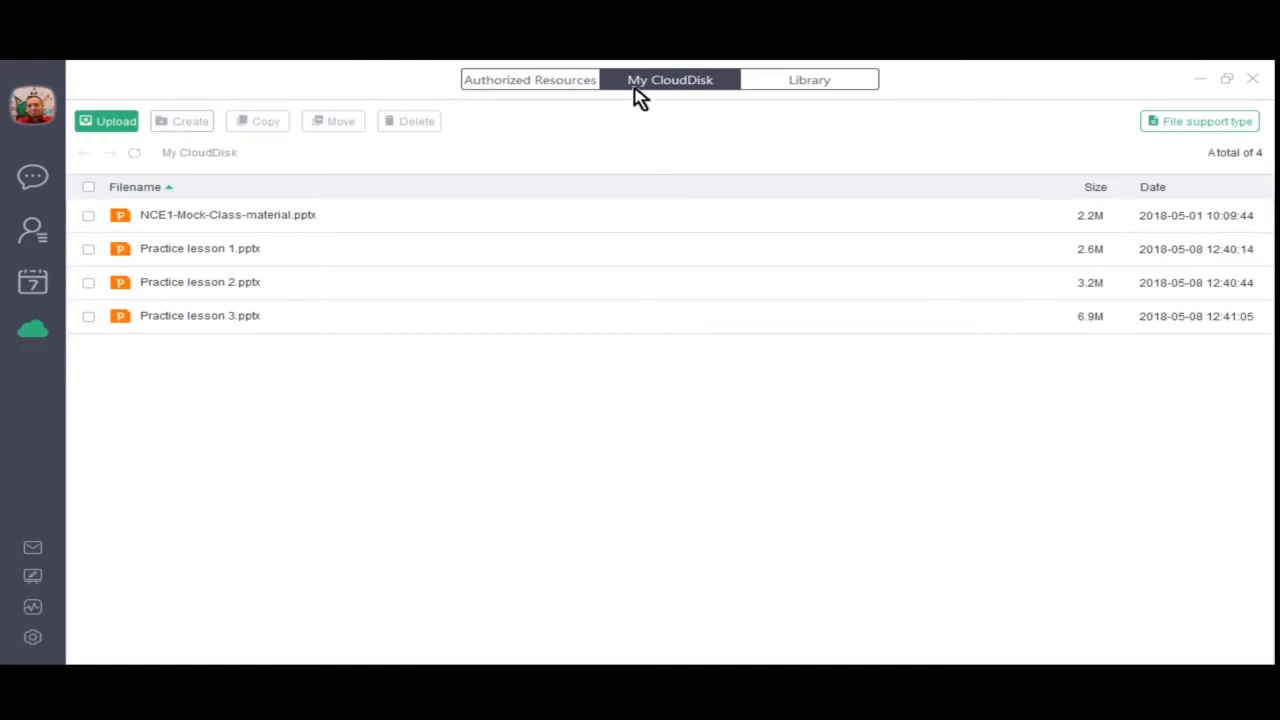
{"action": "mouse_move", "coordinate": [715, 93]}
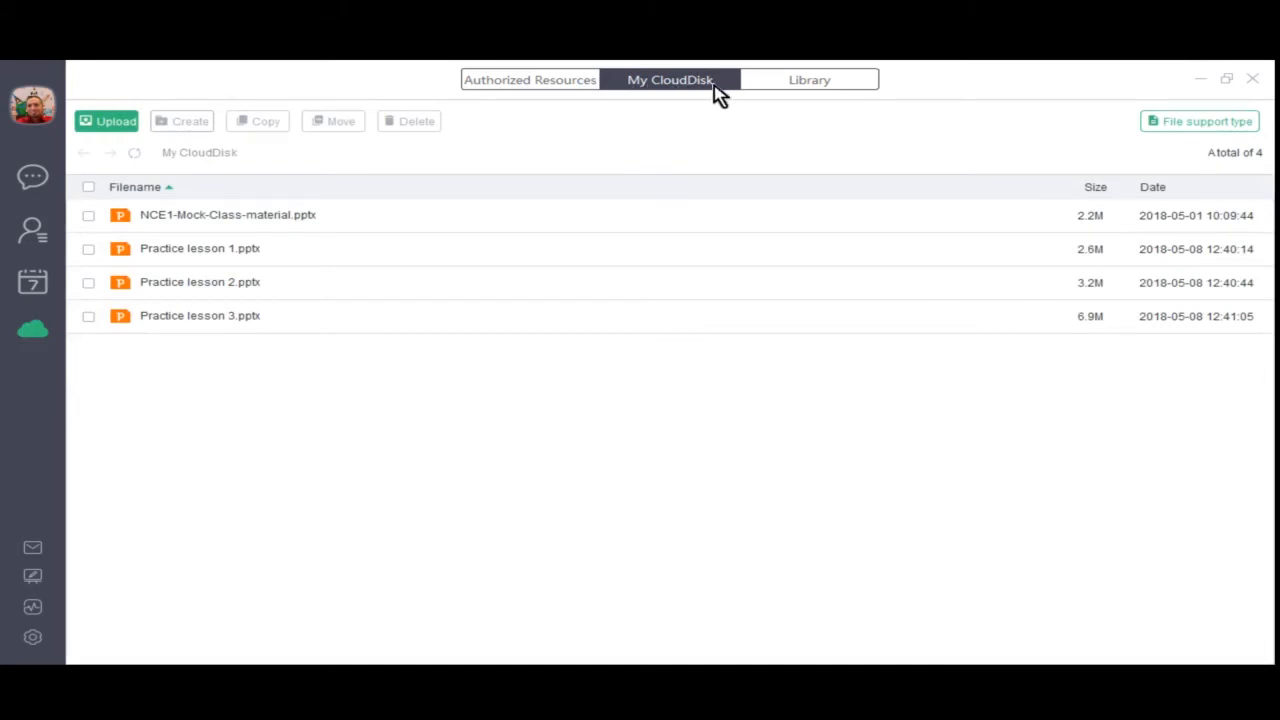
{"action": "mouse_move", "coordinate": [115, 121]}
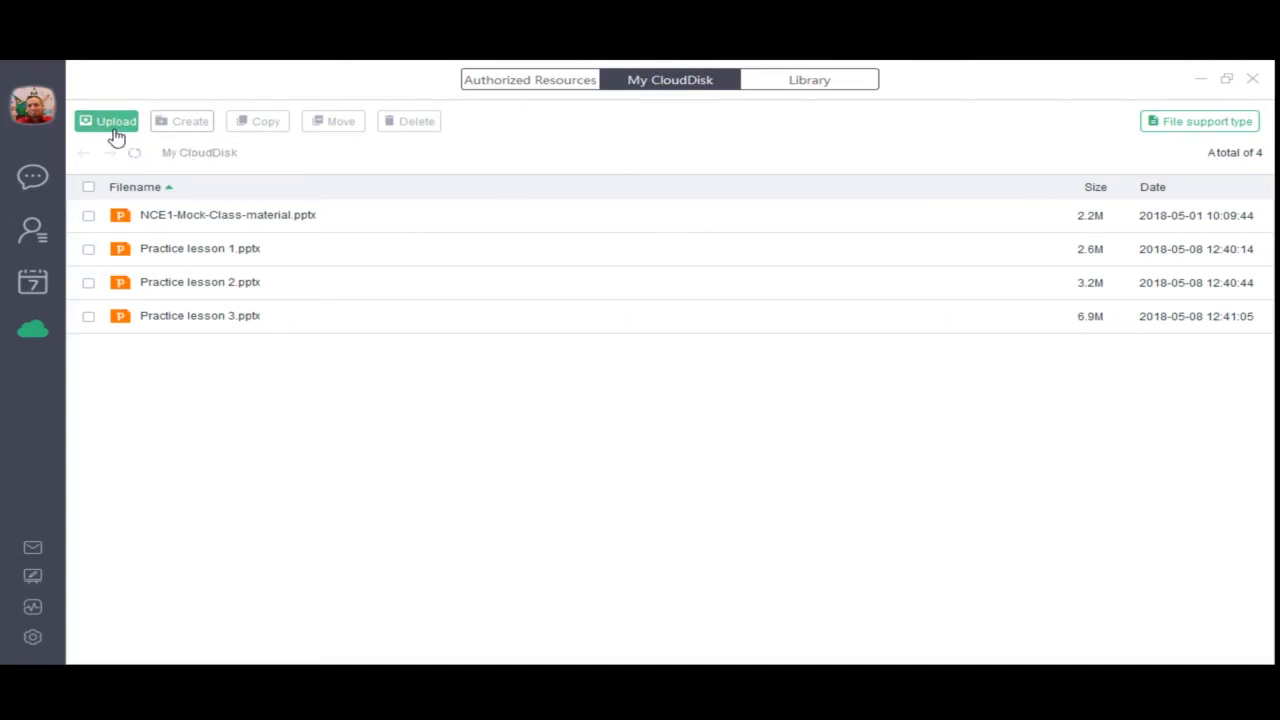
{"action": "mouse_move", "coordinate": [20, 407]}
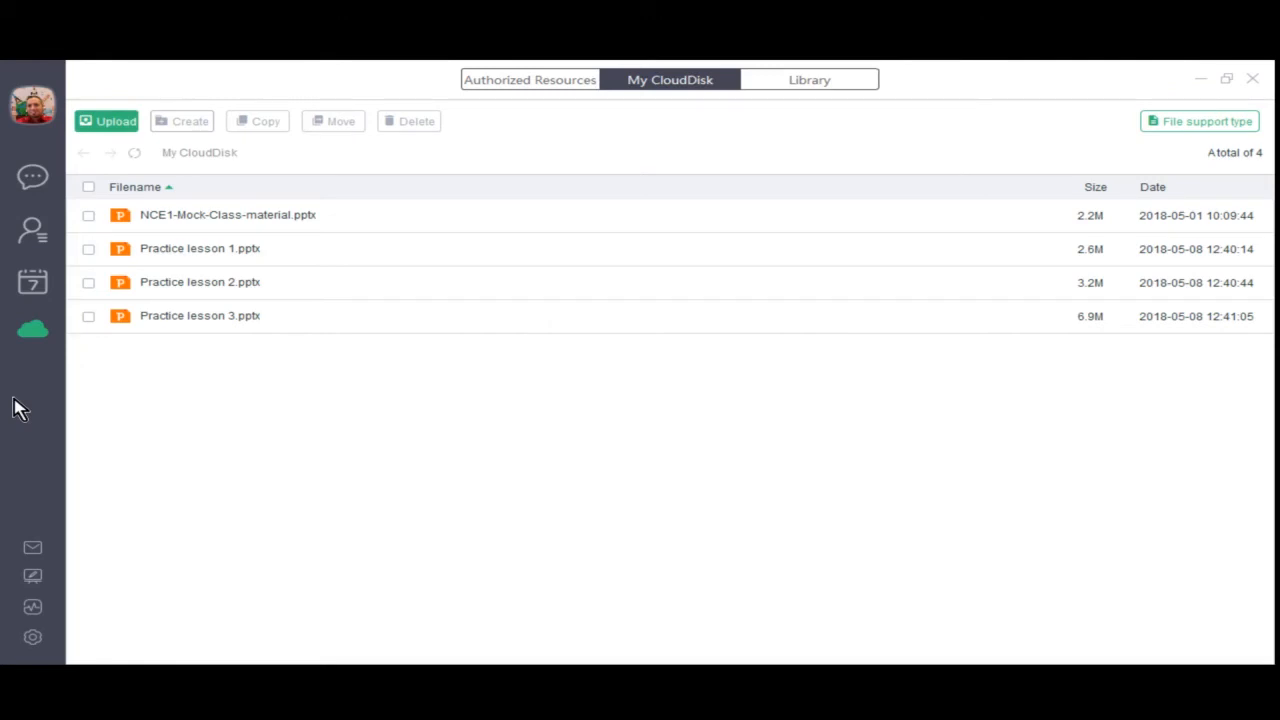
{"action": "mouse_move", "coordinate": [50, 610]}
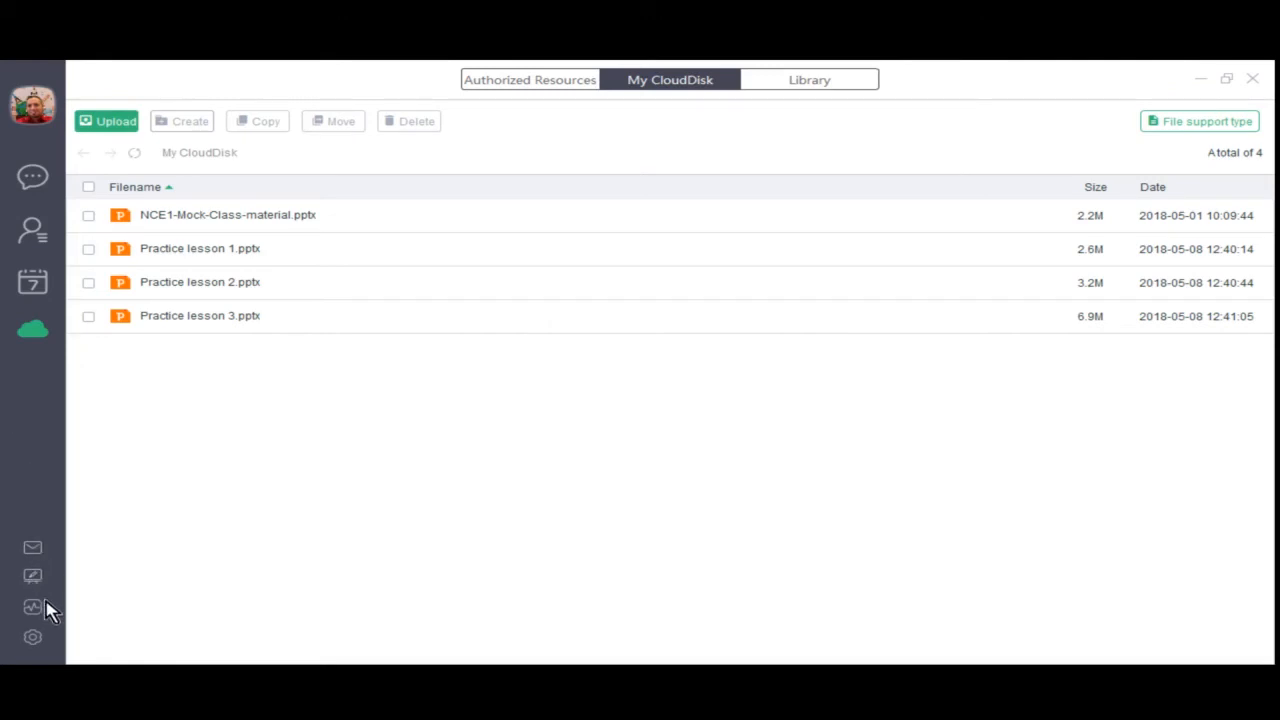
{"action": "mouse_move", "coordinate": [33, 547]}
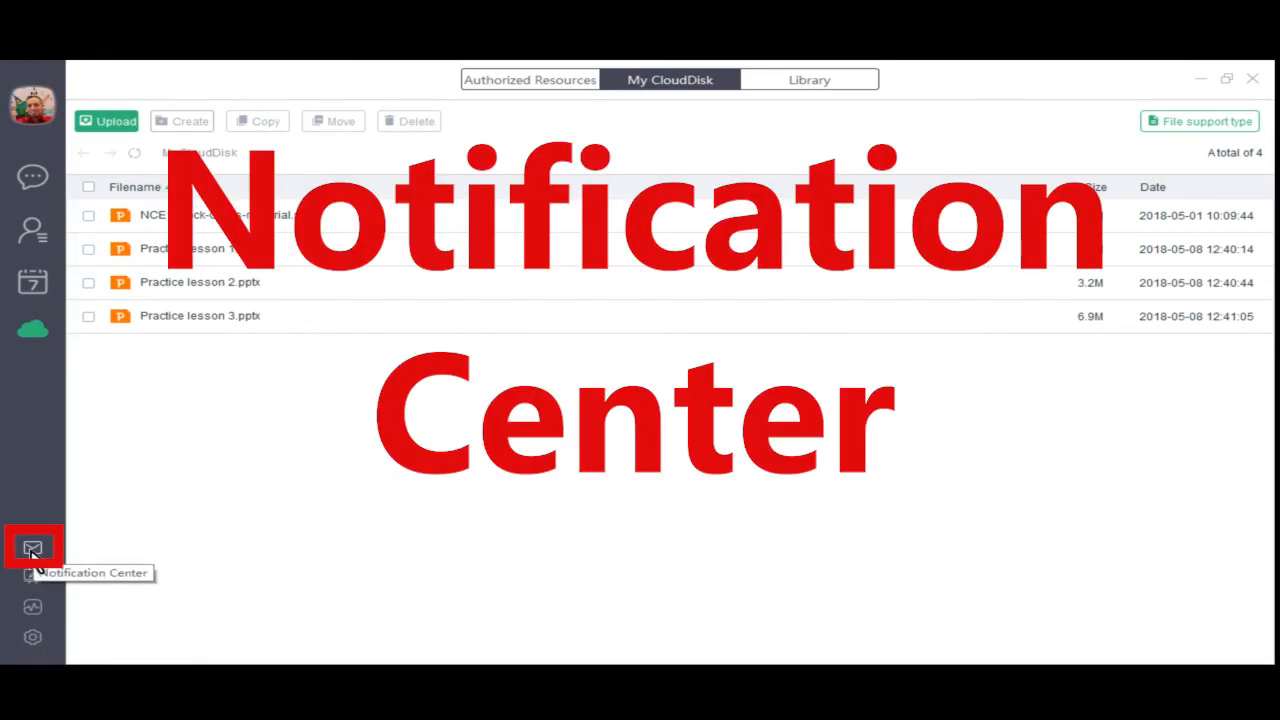
{"action": "left_click", "coordinate": [32, 546]}
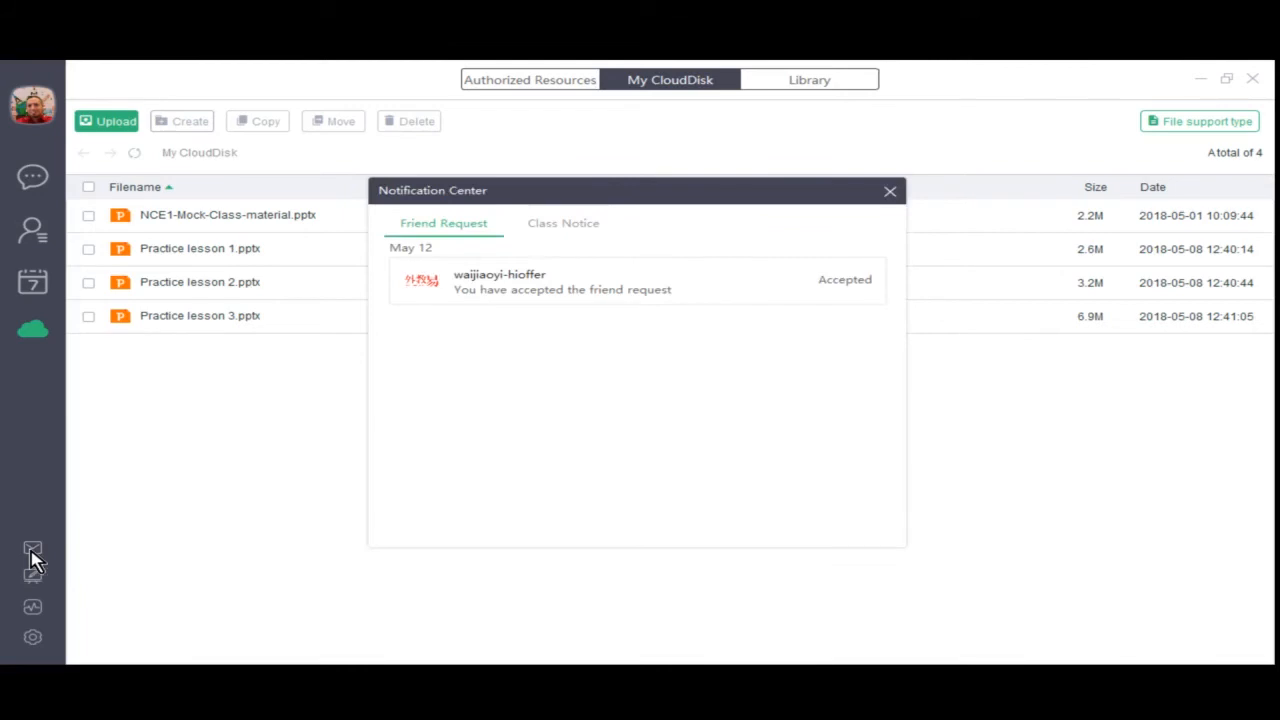
{"action": "mouse_move", "coordinate": [538, 295]}
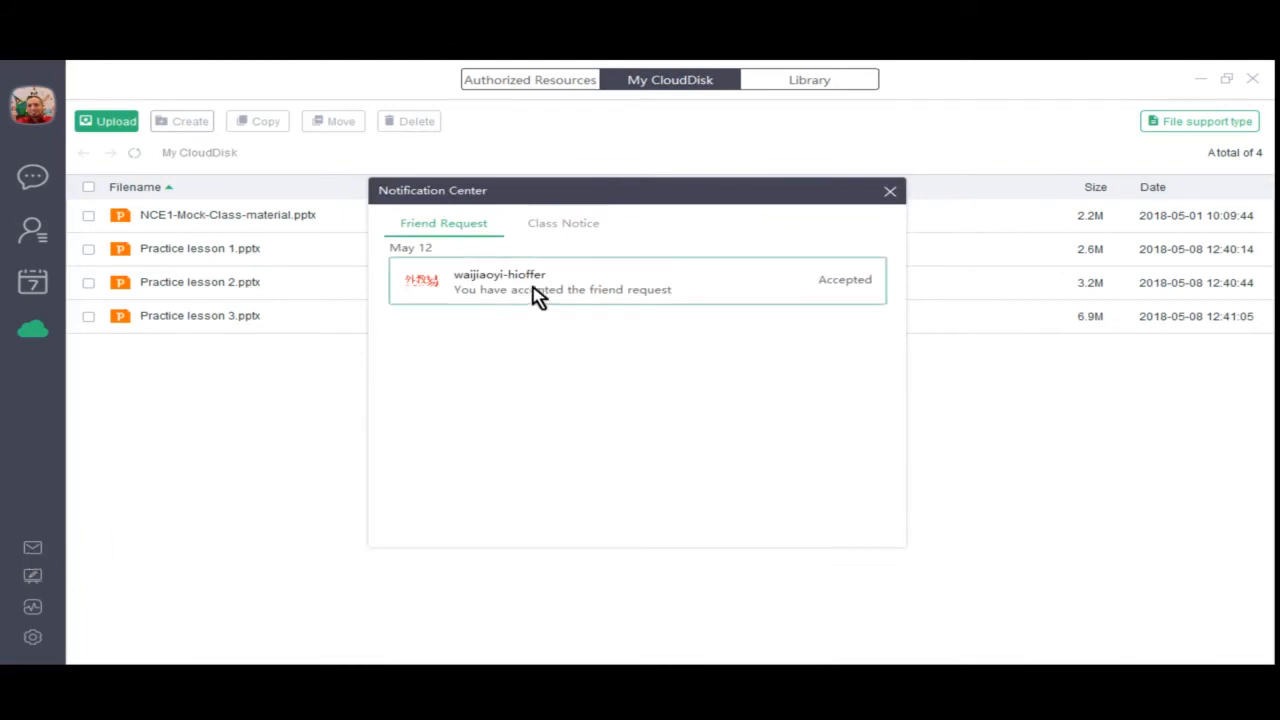
{"action": "mouse_move", "coordinate": [478, 243]}
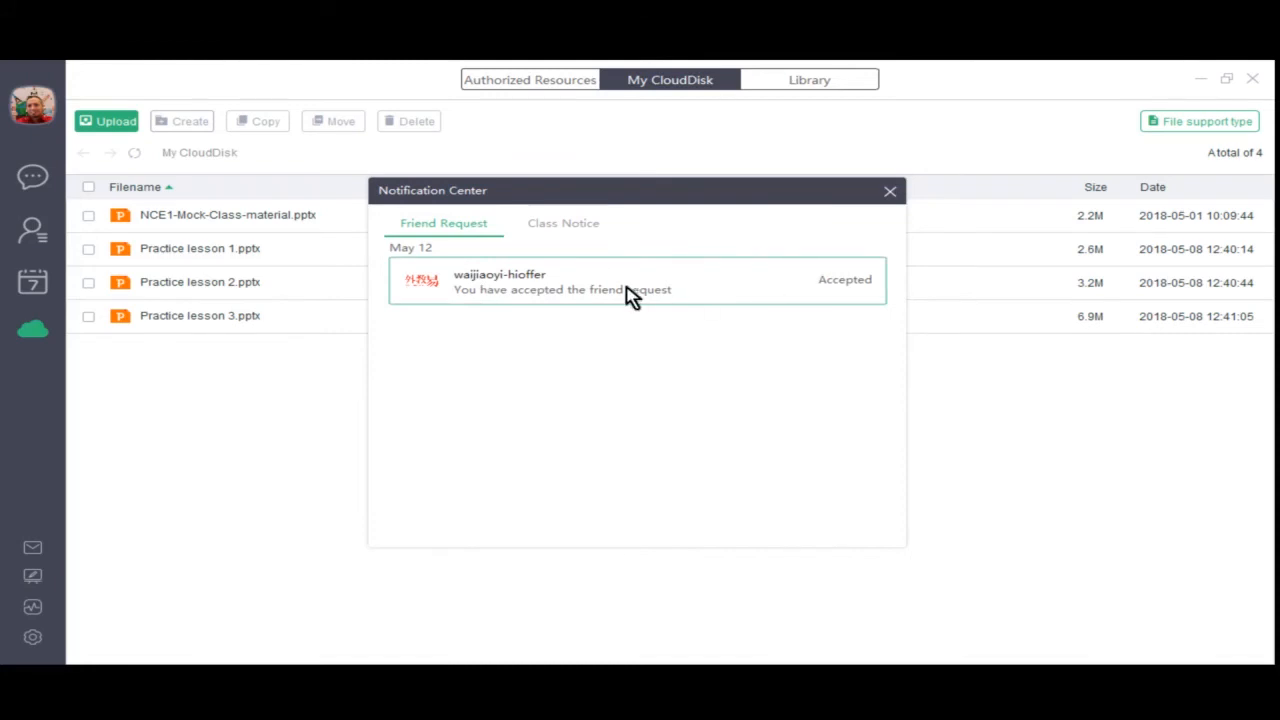
{"action": "left_click", "coordinate": [563, 223]}
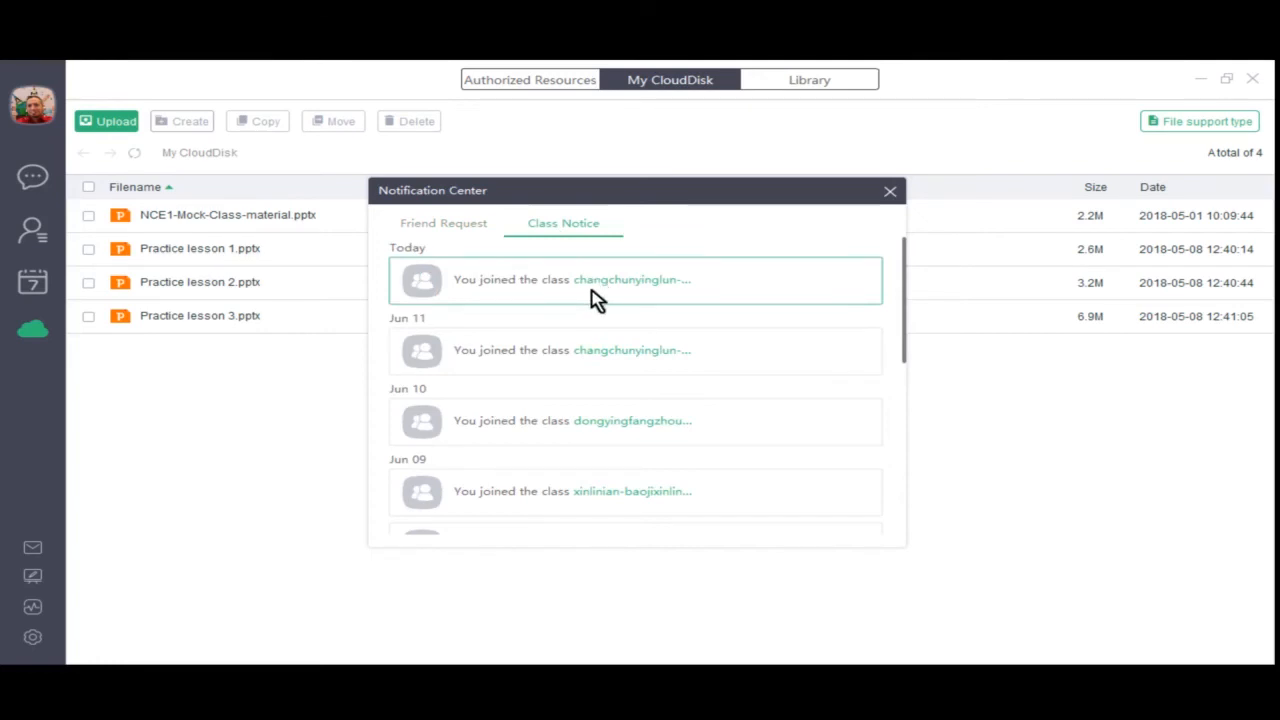
{"action": "scroll", "scroll_direction": "down", "scroll_amount": 3}
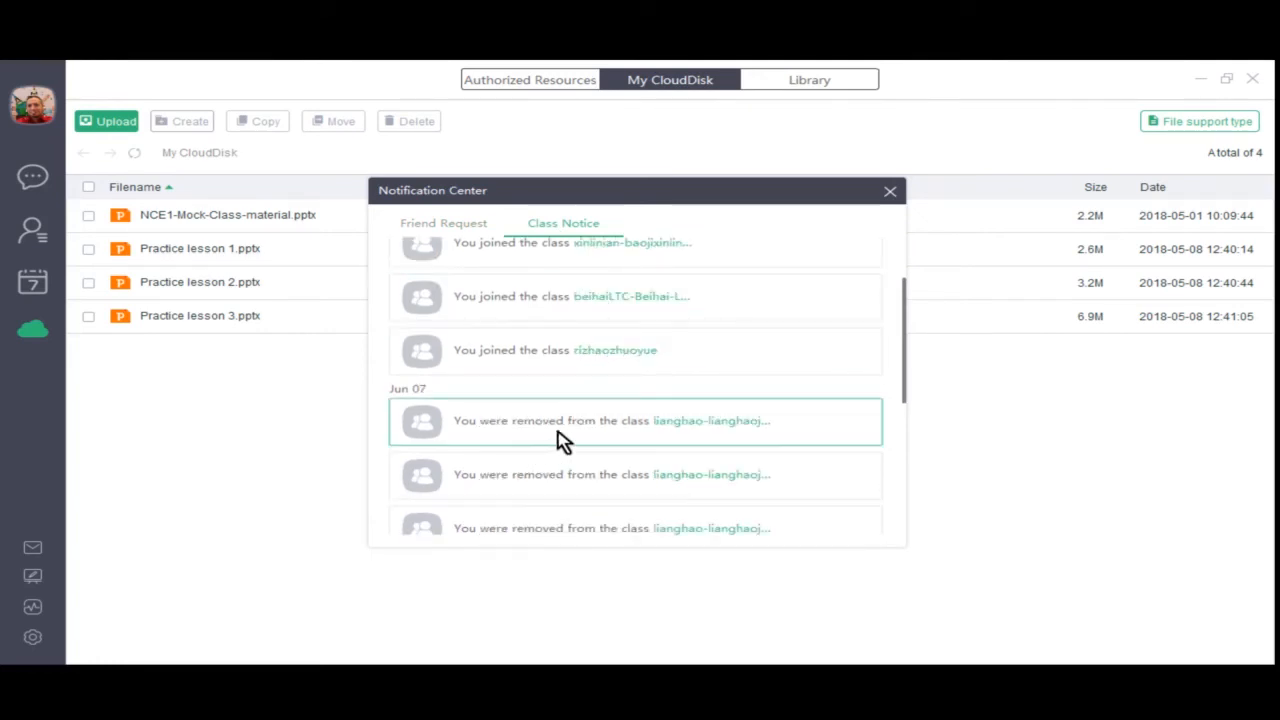
{"action": "left_click", "coordinate": [888, 191]}
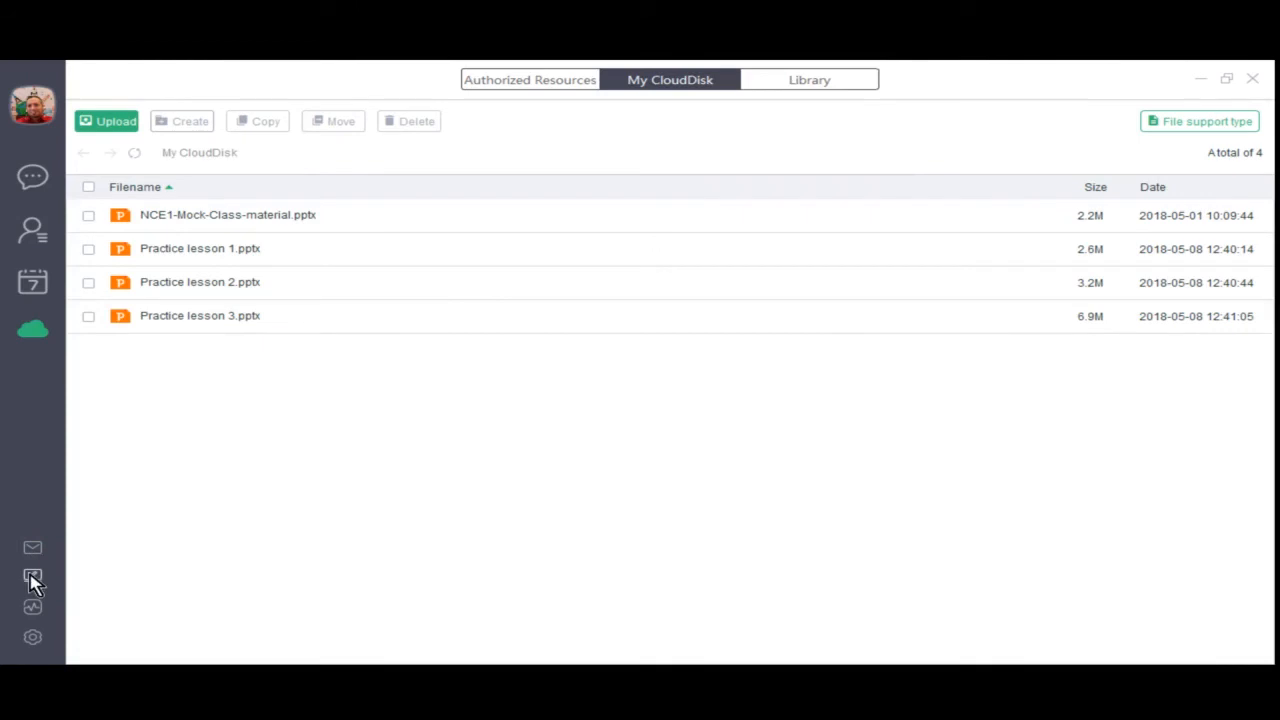
{"action": "mouse_move", "coordinate": [32, 577]}
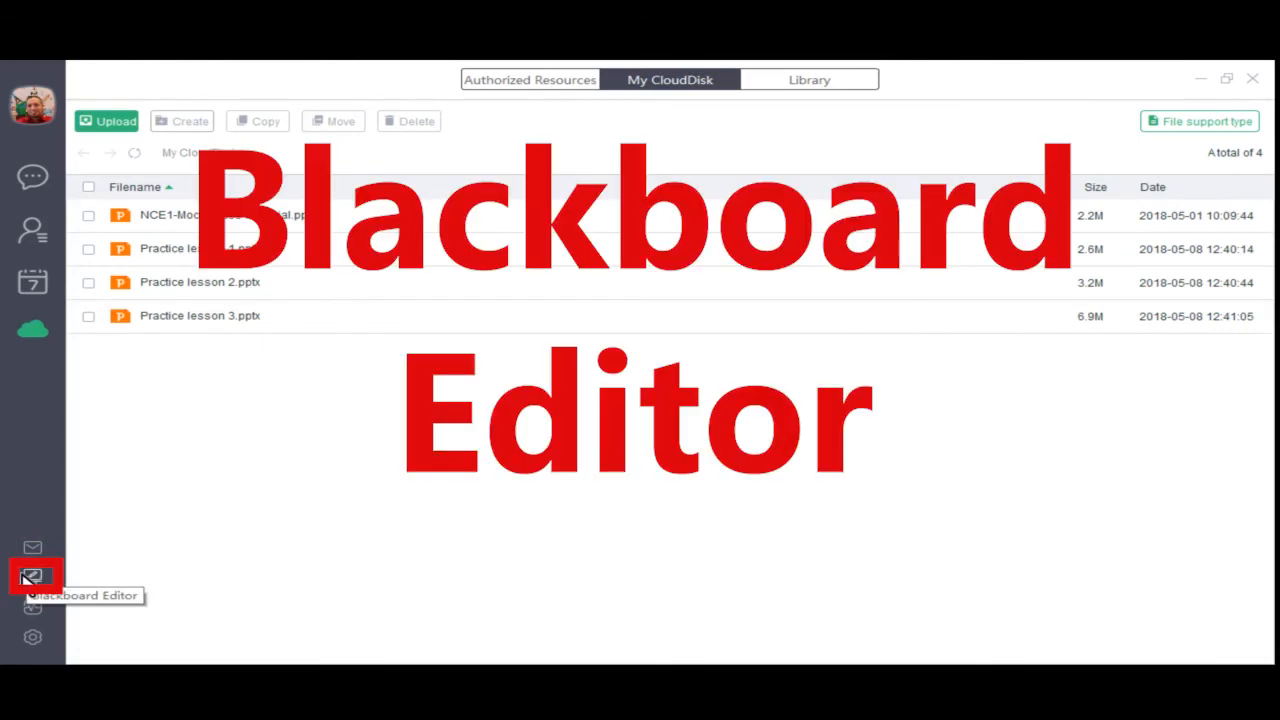
{"action": "left_click", "coordinate": [32, 576]}
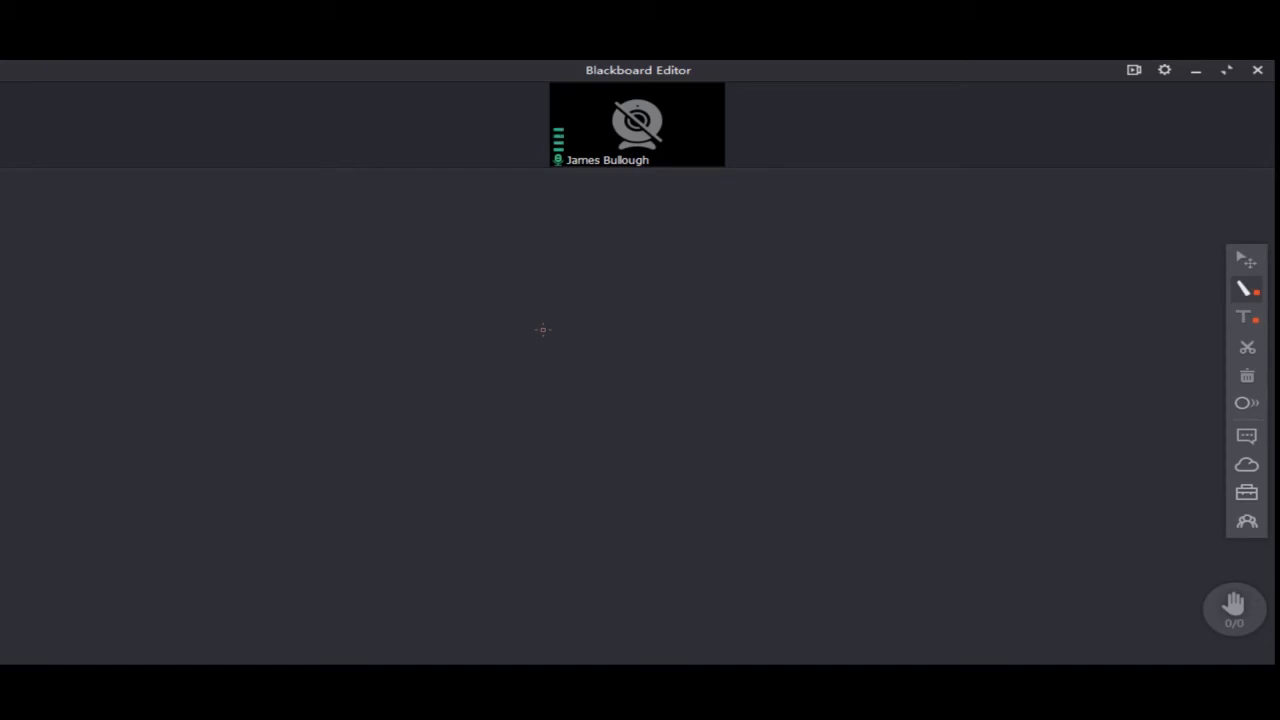
{"action": "left_click", "coordinate": [637, 123]}
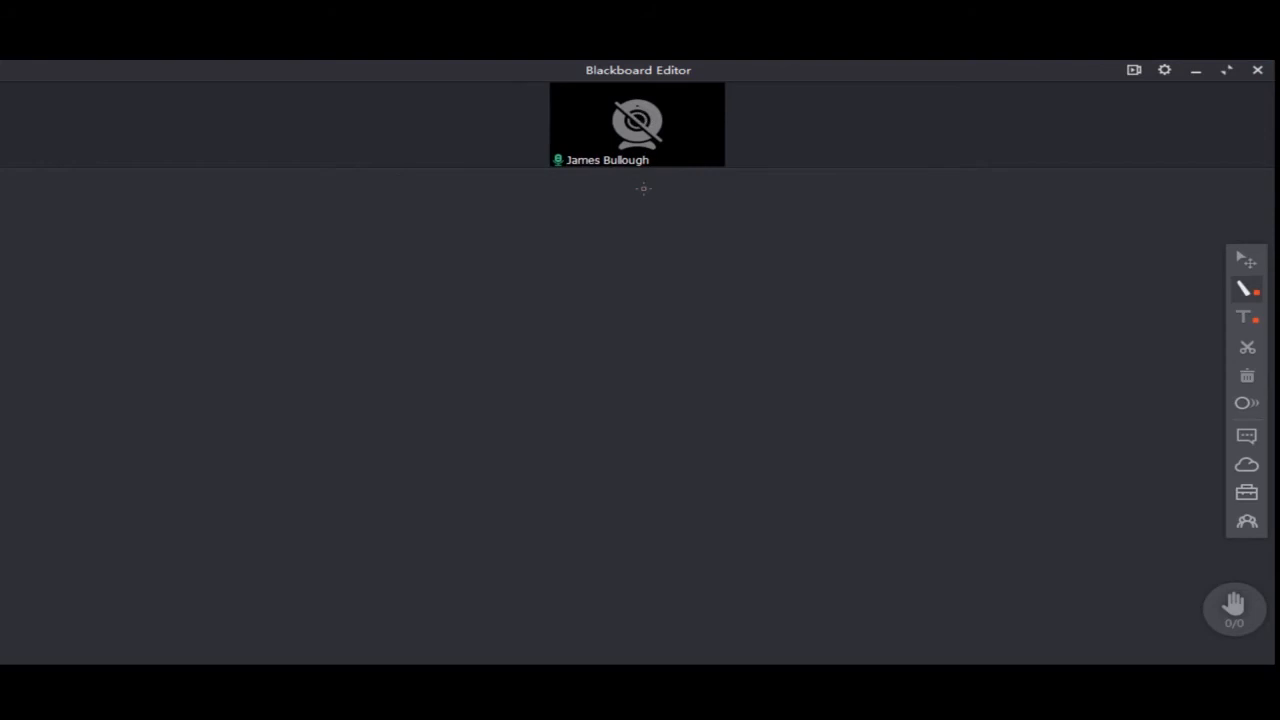
{"action": "left_click", "coordinate": [637, 124]}
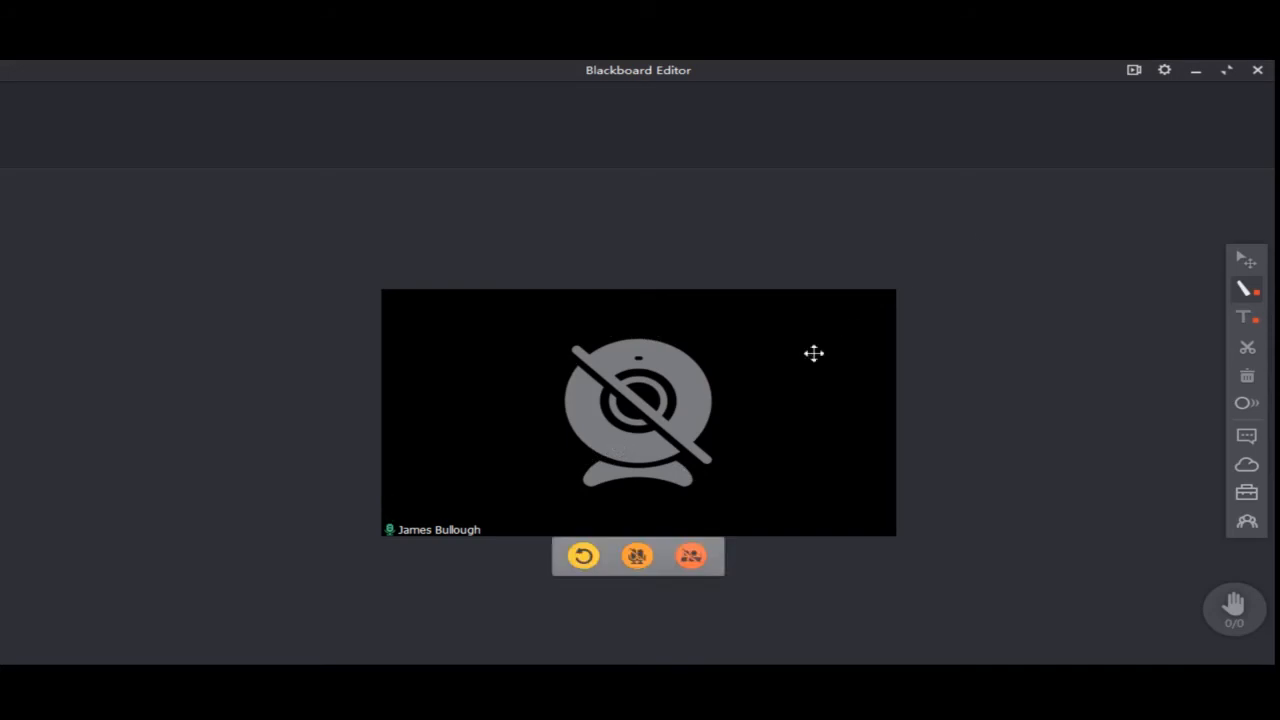
{"action": "mouse_move", "coordinate": [666, 378]}
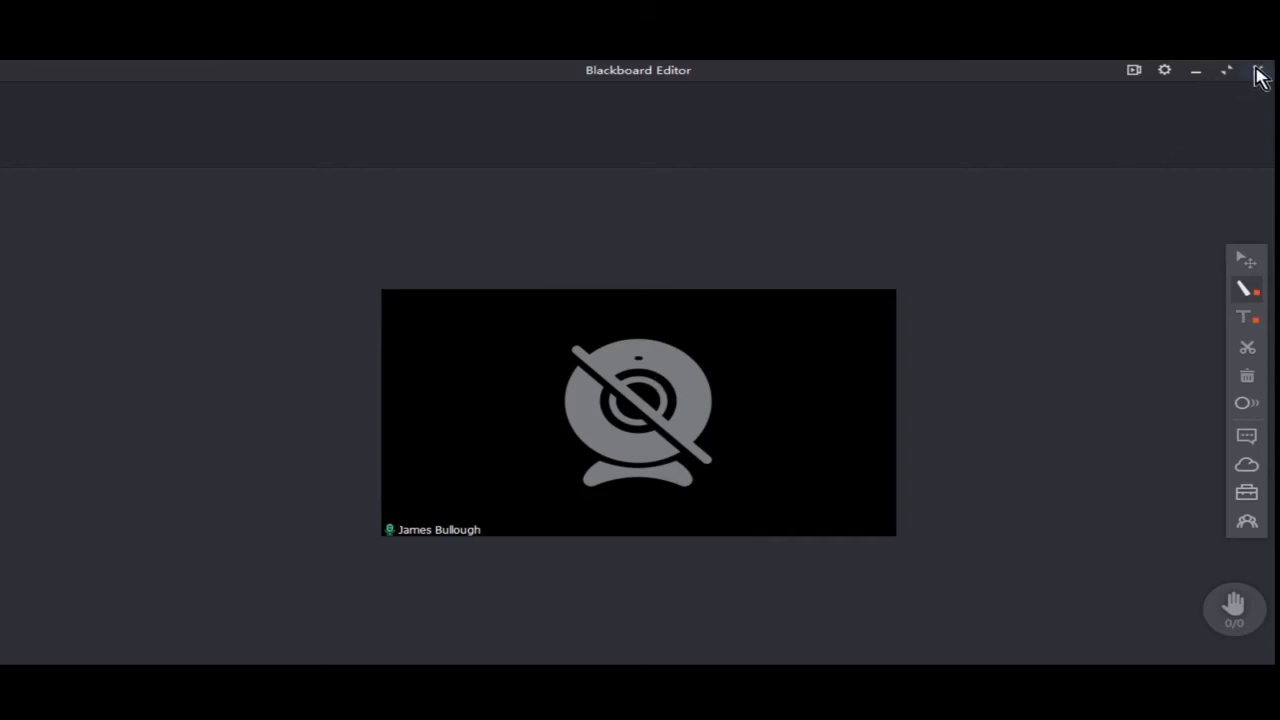
{"action": "mouse_move", "coordinate": [1260, 72]}
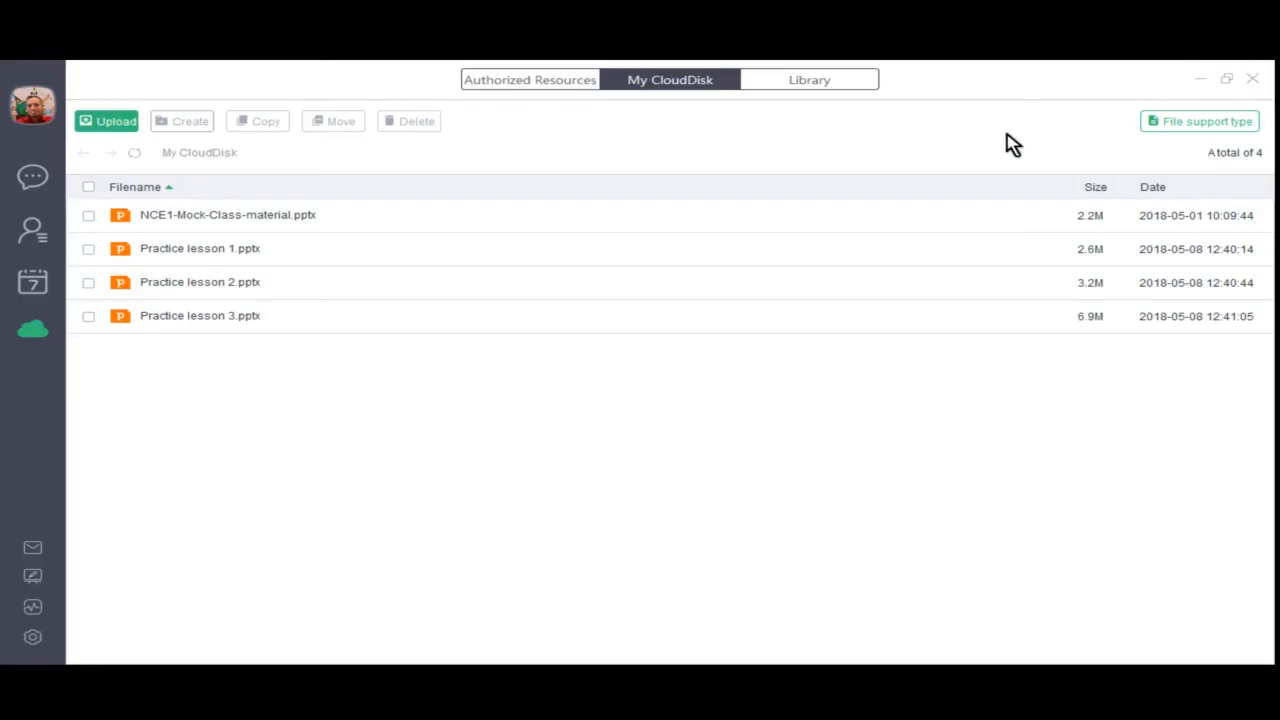
{"action": "mouse_move", "coordinate": [33, 607]}
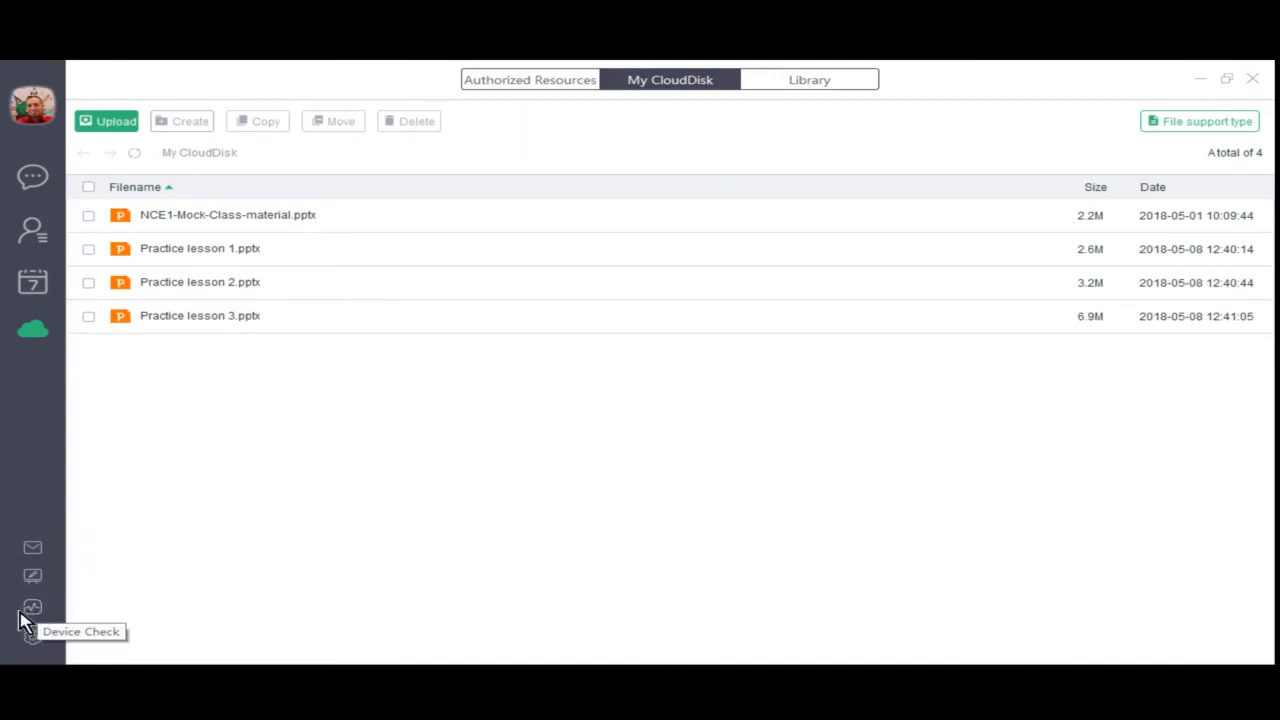
Step: Open Device Check, review system info, and inspect the Camera options, still Disabled
{"action": "left_click", "coordinate": [32, 607]}
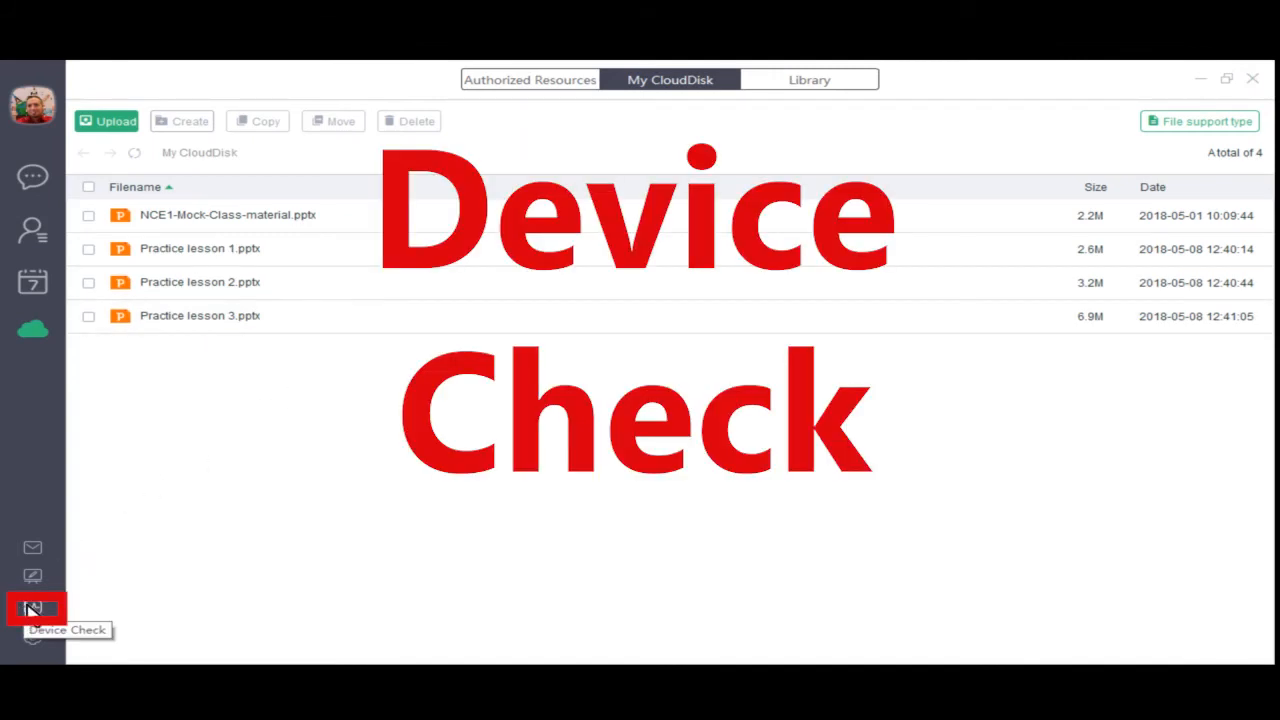
{"action": "left_click", "coordinate": [32, 608]}
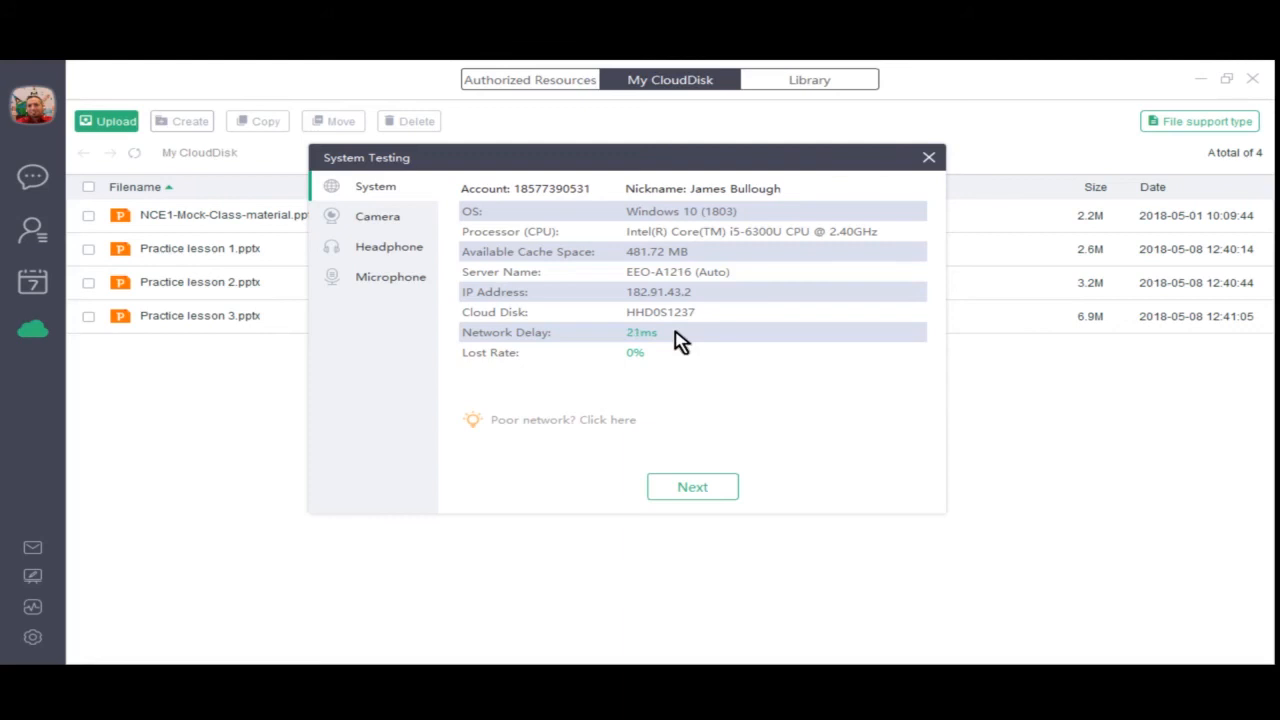
{"action": "mouse_move", "coordinate": [637, 340]}
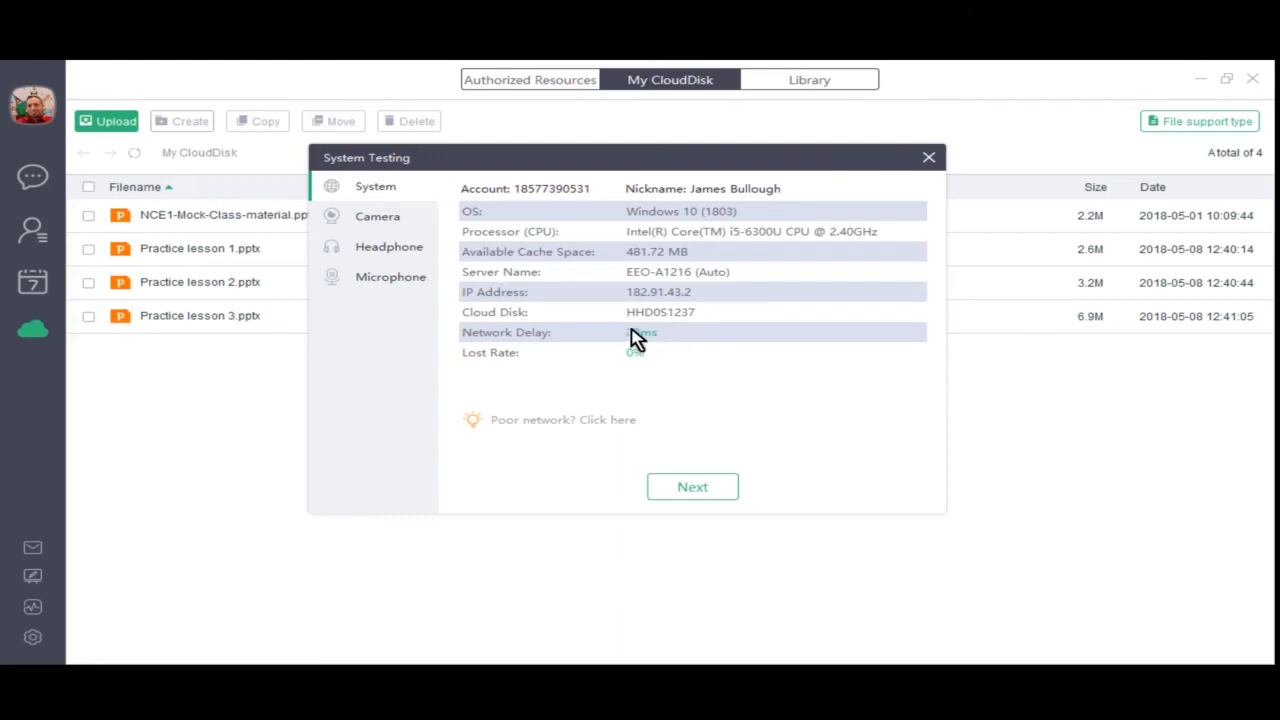
{"action": "left_click", "coordinate": [377, 216]}
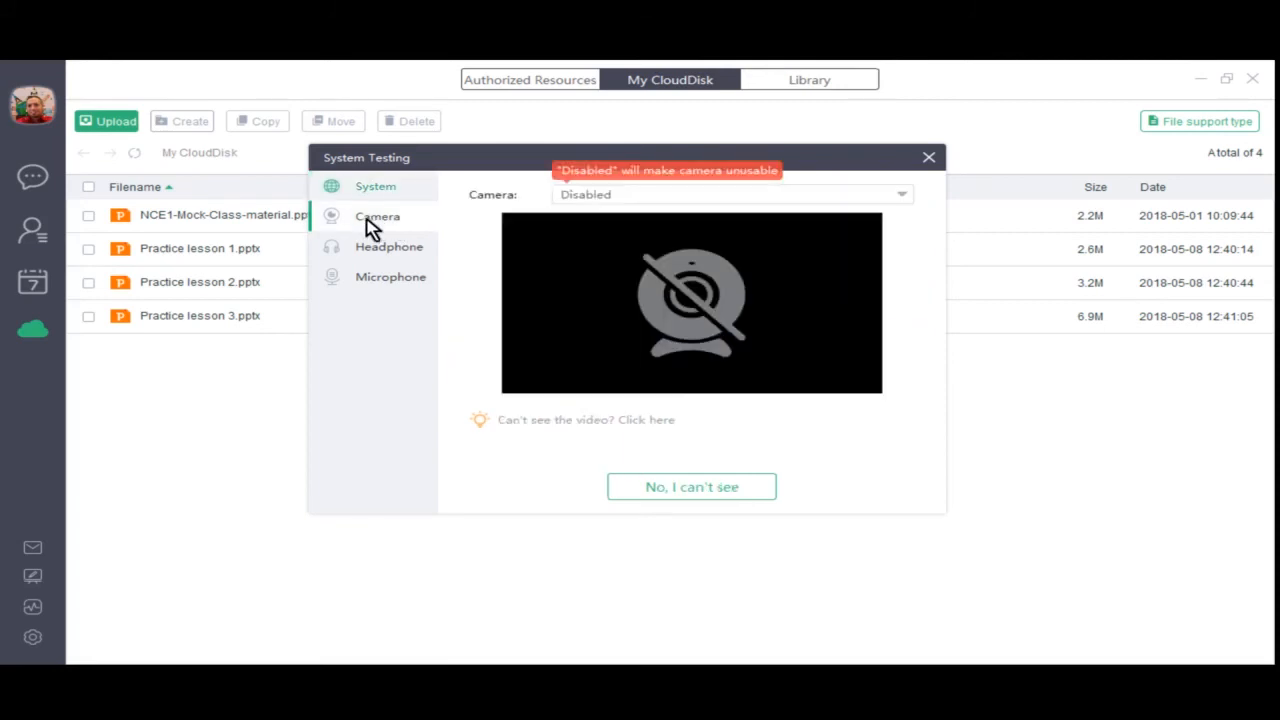
{"action": "mouse_move", "coordinate": [765, 182]}
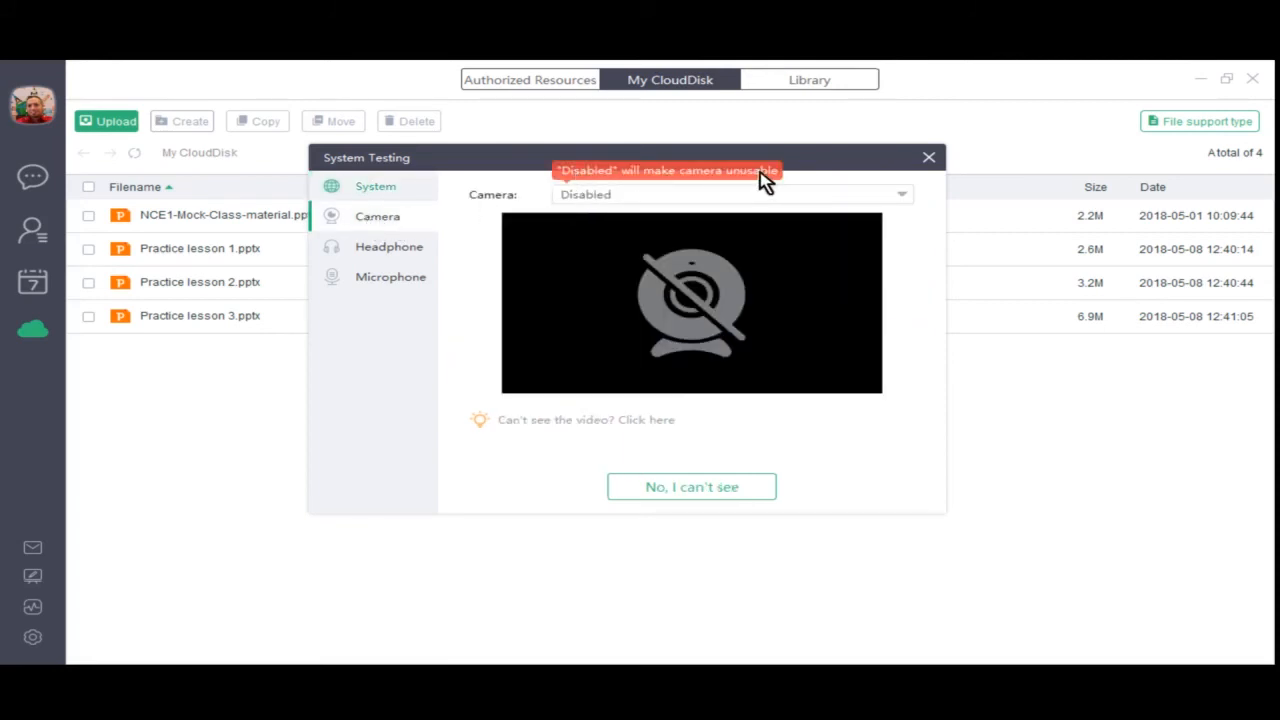
{"action": "mouse_move", "coordinate": [658, 190]}
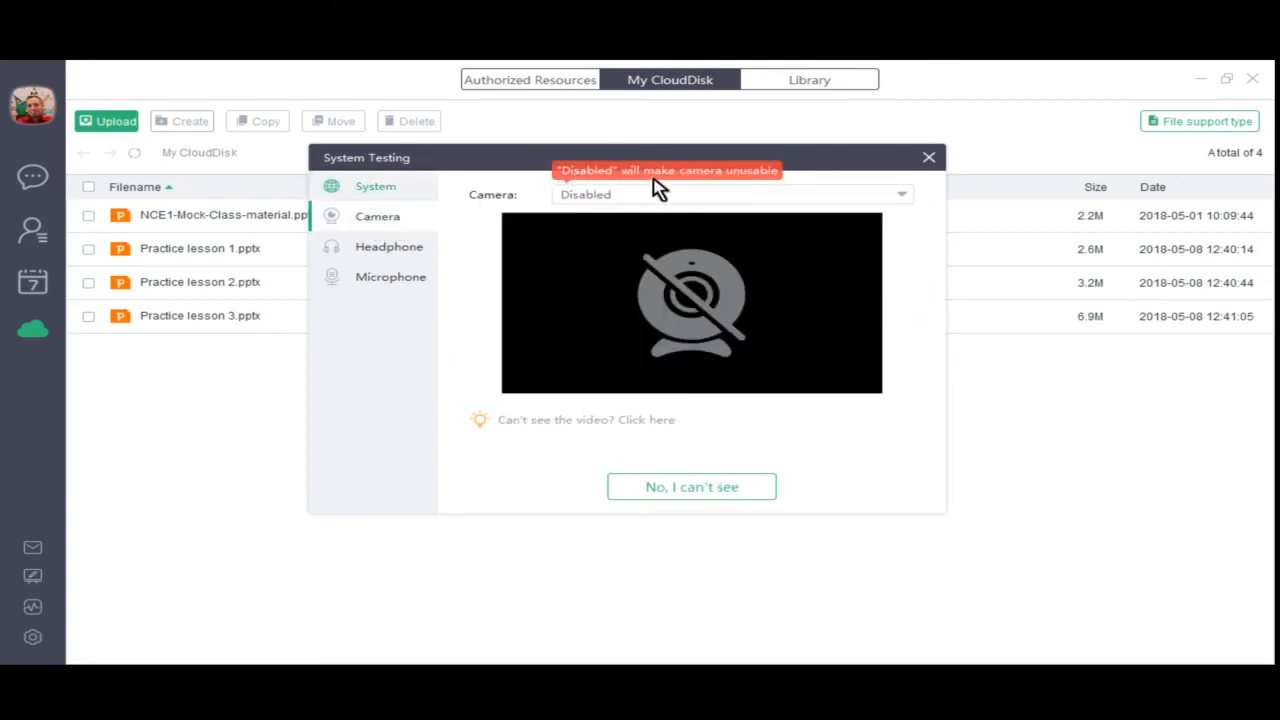
{"action": "mouse_move", "coordinate": [925, 205]}
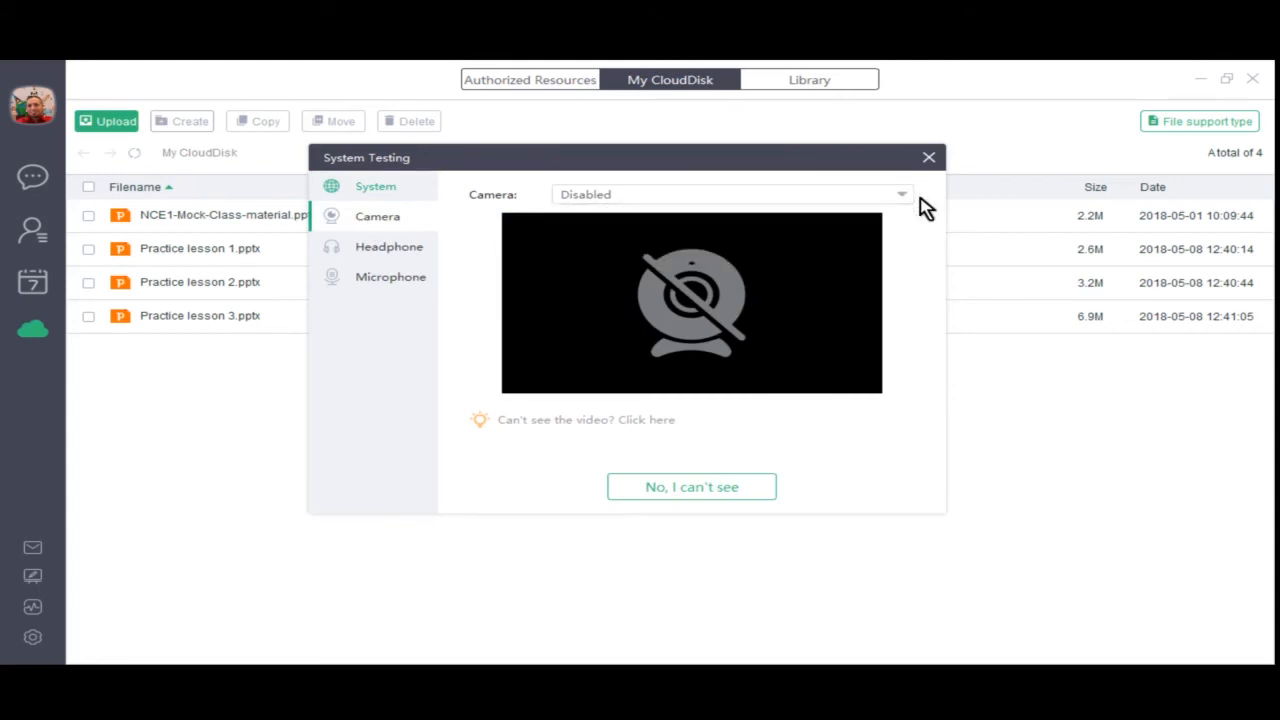
{"action": "left_click", "coordinate": [900, 194]}
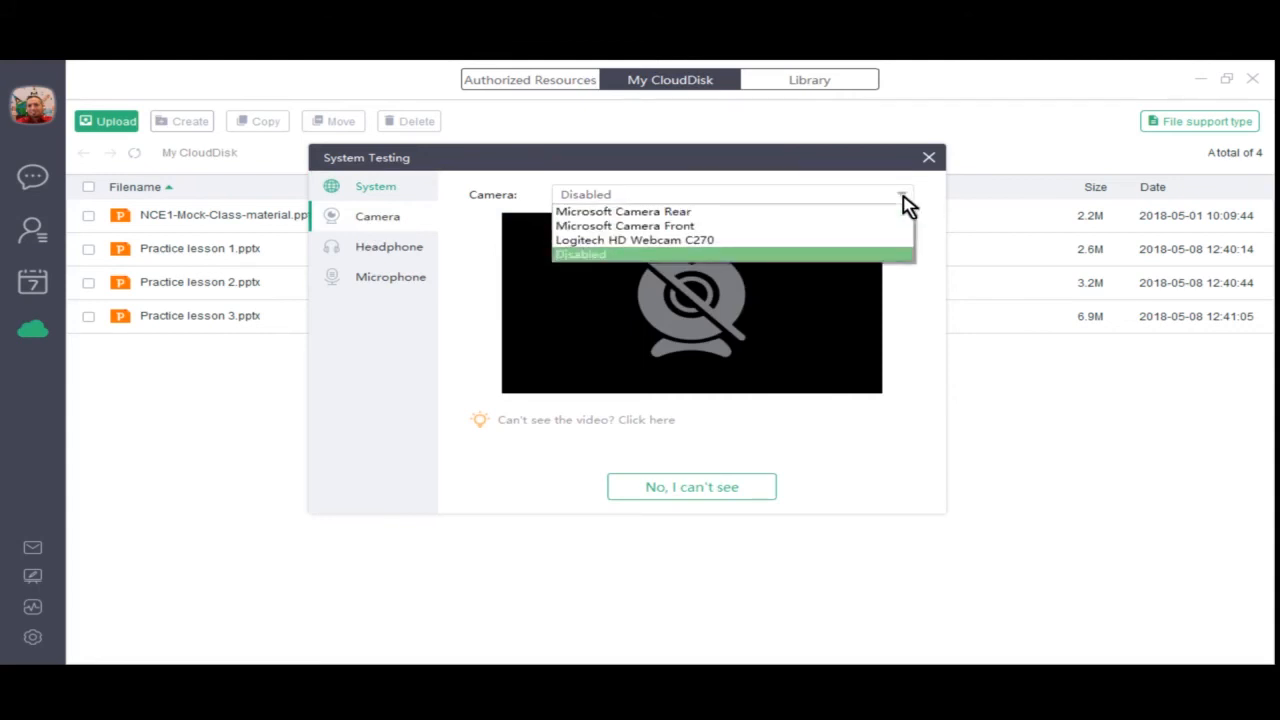
{"action": "mouse_move", "coordinate": [873, 240]}
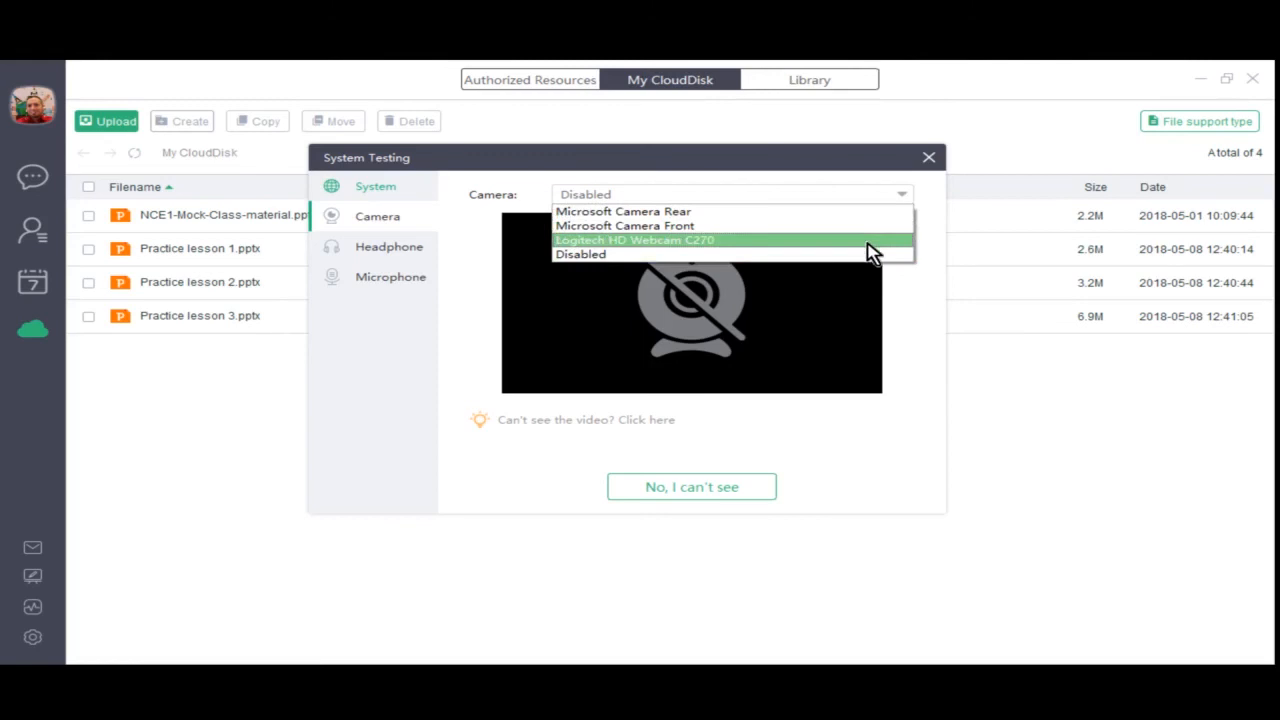
{"action": "mouse_move", "coordinate": [865, 247]}
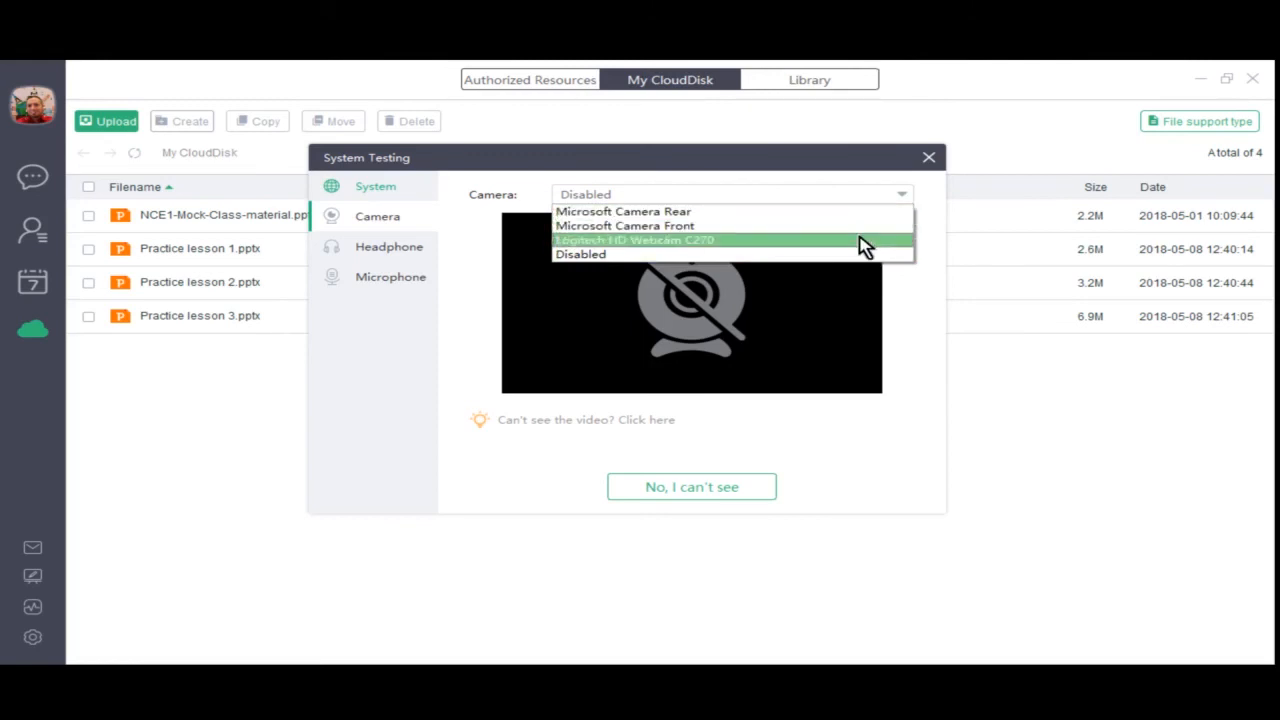
{"action": "mouse_move", "coordinate": [862, 252]}
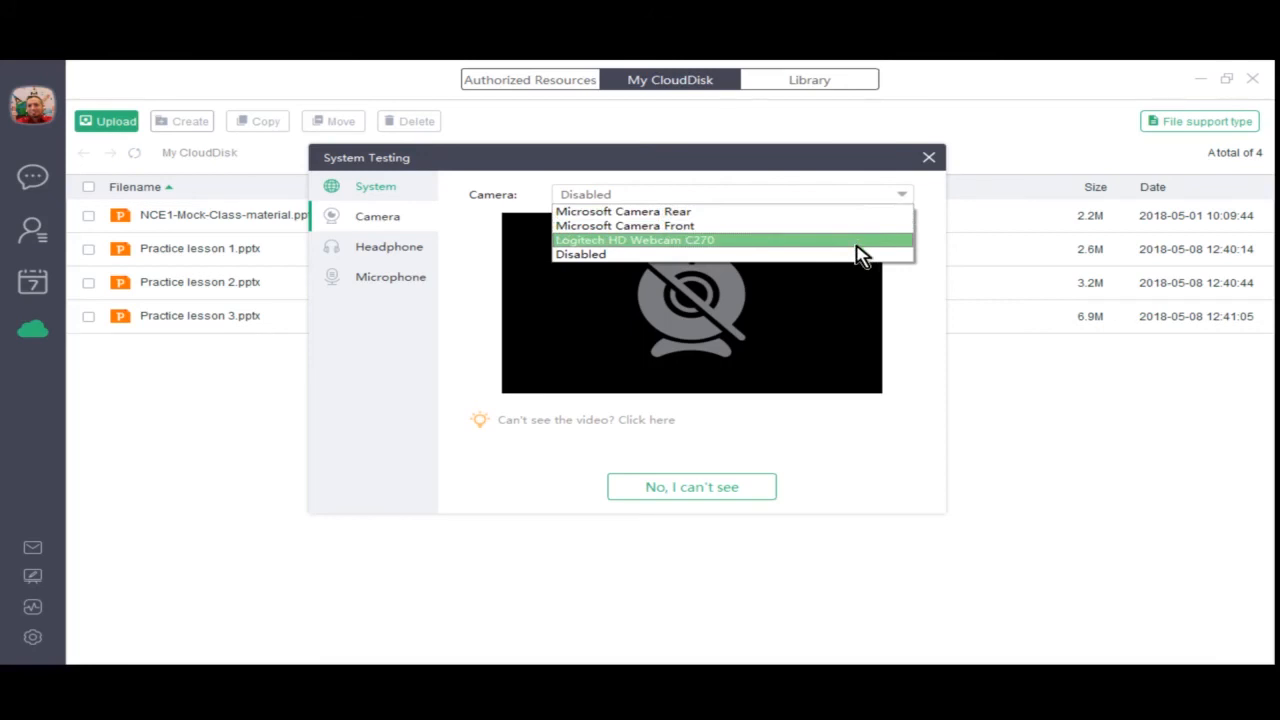
Step: Switch to the Headphone test and keep SAMSUNG (Intel(R) Display Audio) as speaker
{"action": "left_click", "coordinate": [388, 246]}
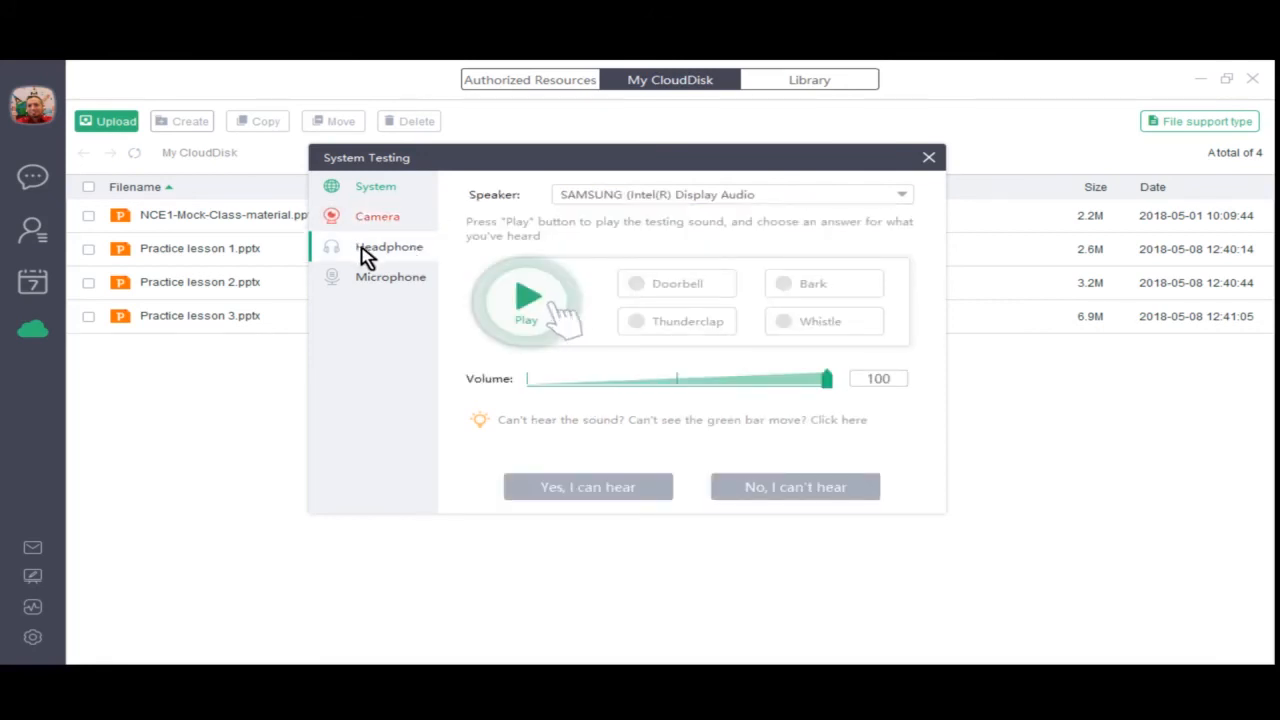
{"action": "mouse_move", "coordinate": [535, 205]}
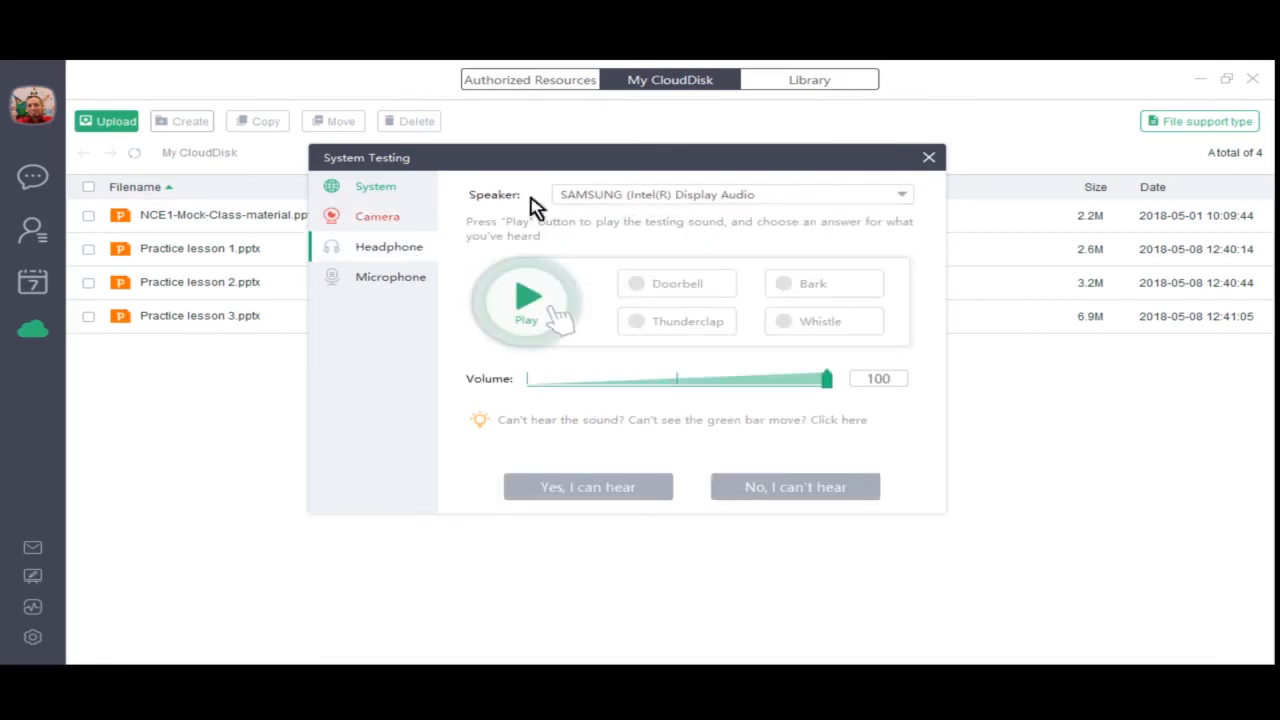
{"action": "mouse_move", "coordinate": [905, 205]}
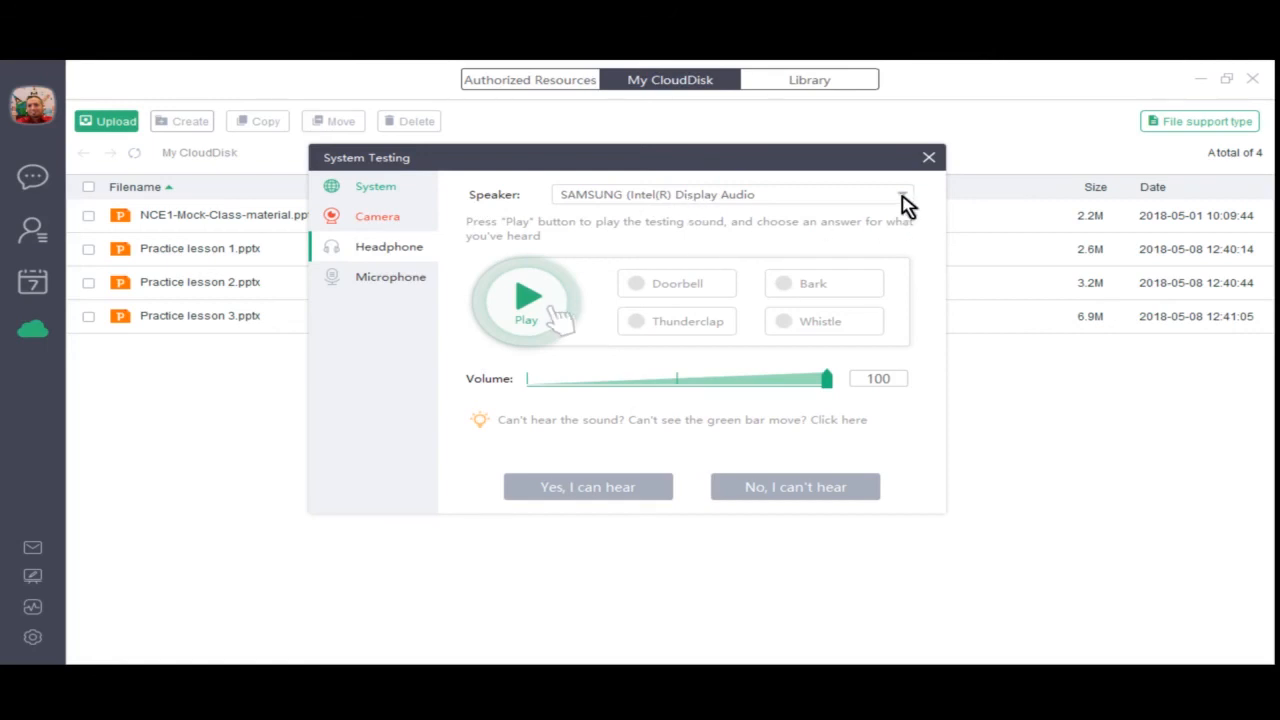
{"action": "left_click", "coordinate": [902, 194]}
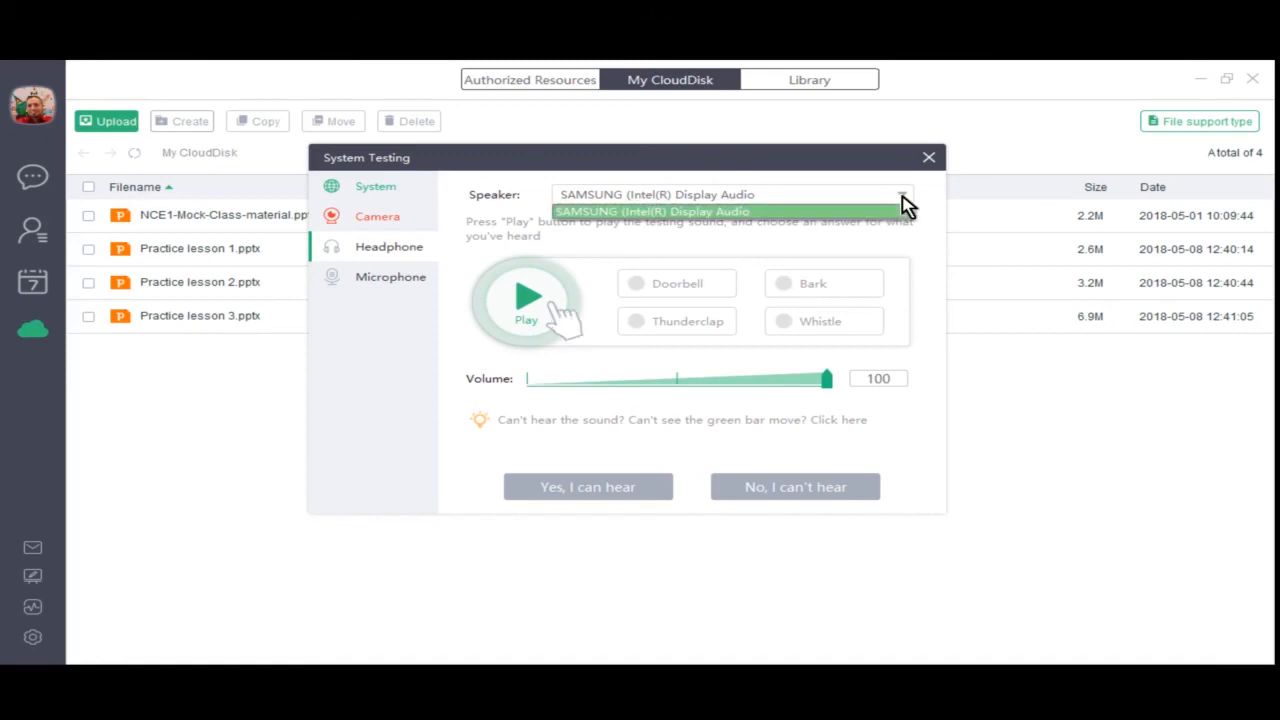
{"action": "mouse_move", "coordinate": [890, 218]}
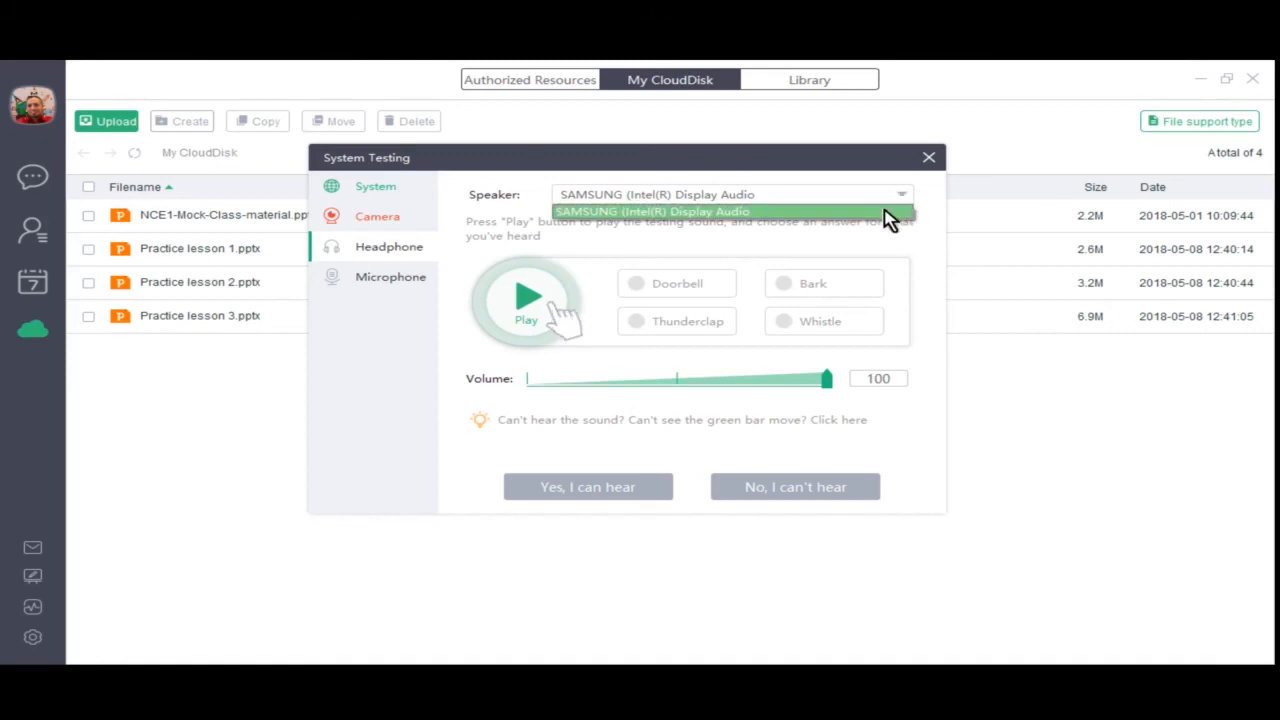
{"action": "left_click", "coordinate": [730, 194]}
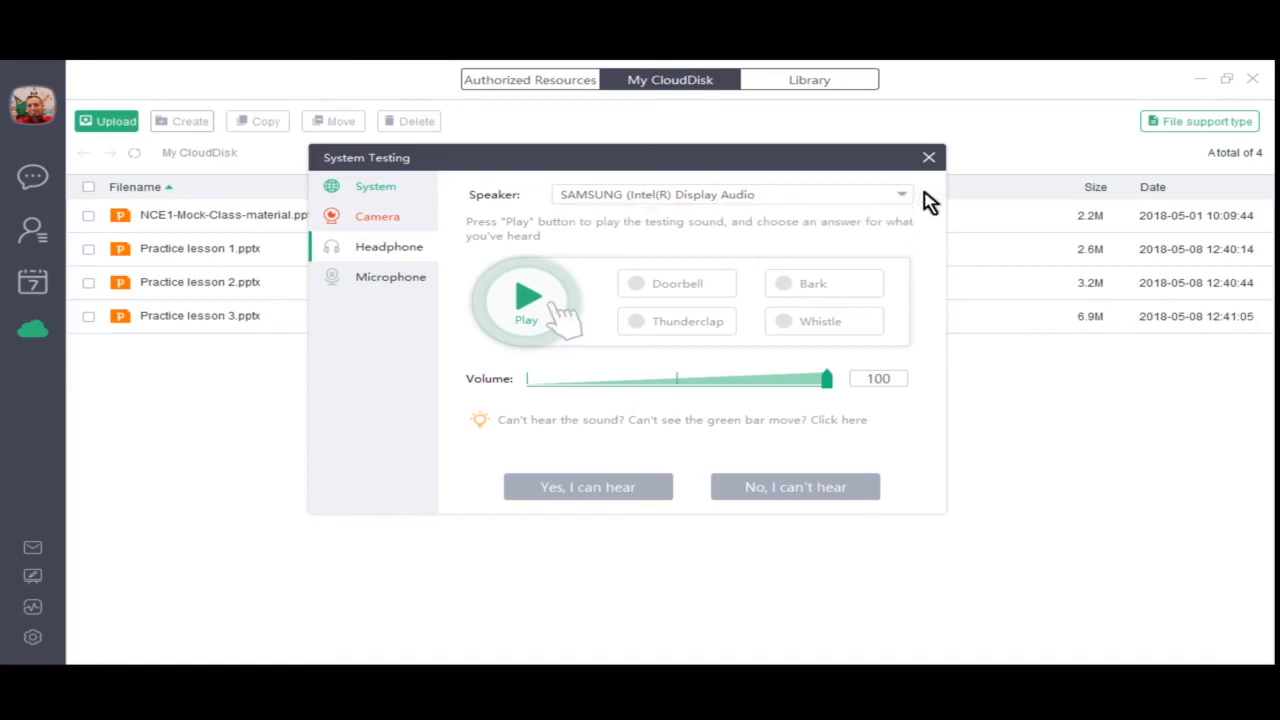
Step: Switch to the Microphone test and check its dropdown, which shows Disabled
{"action": "left_click", "coordinate": [390, 277]}
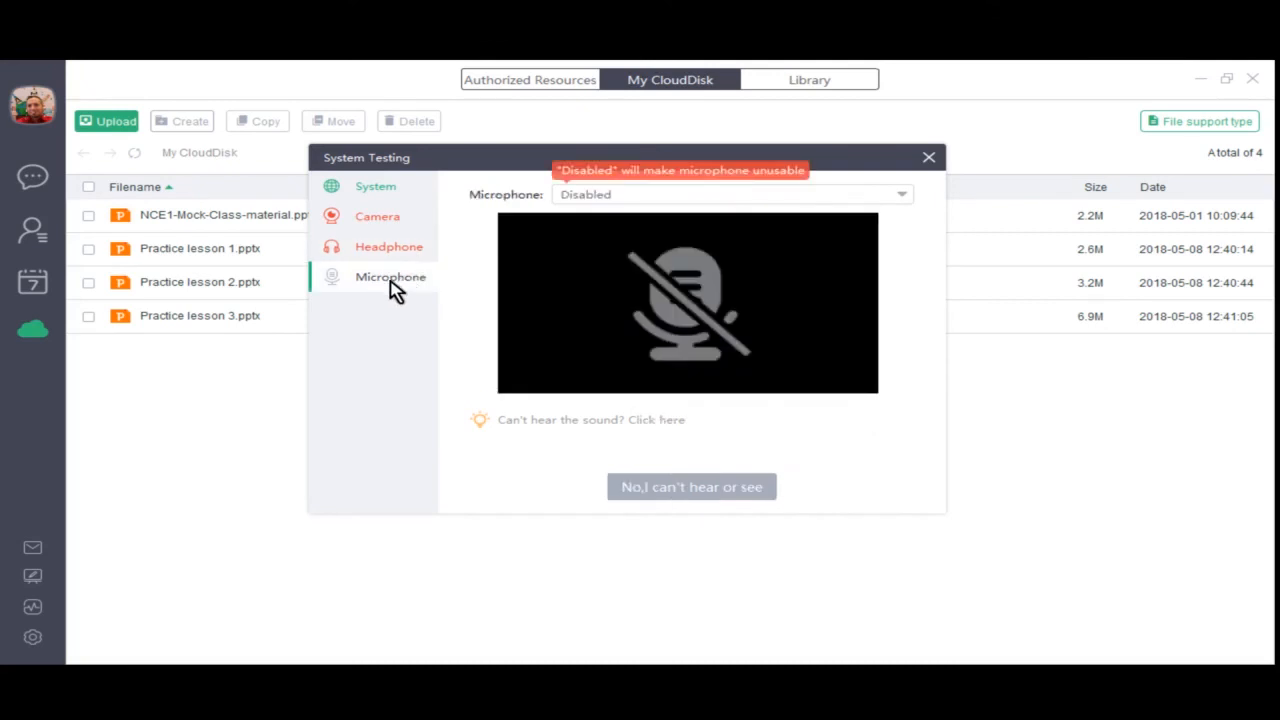
{"action": "mouse_move", "coordinate": [418, 290]}
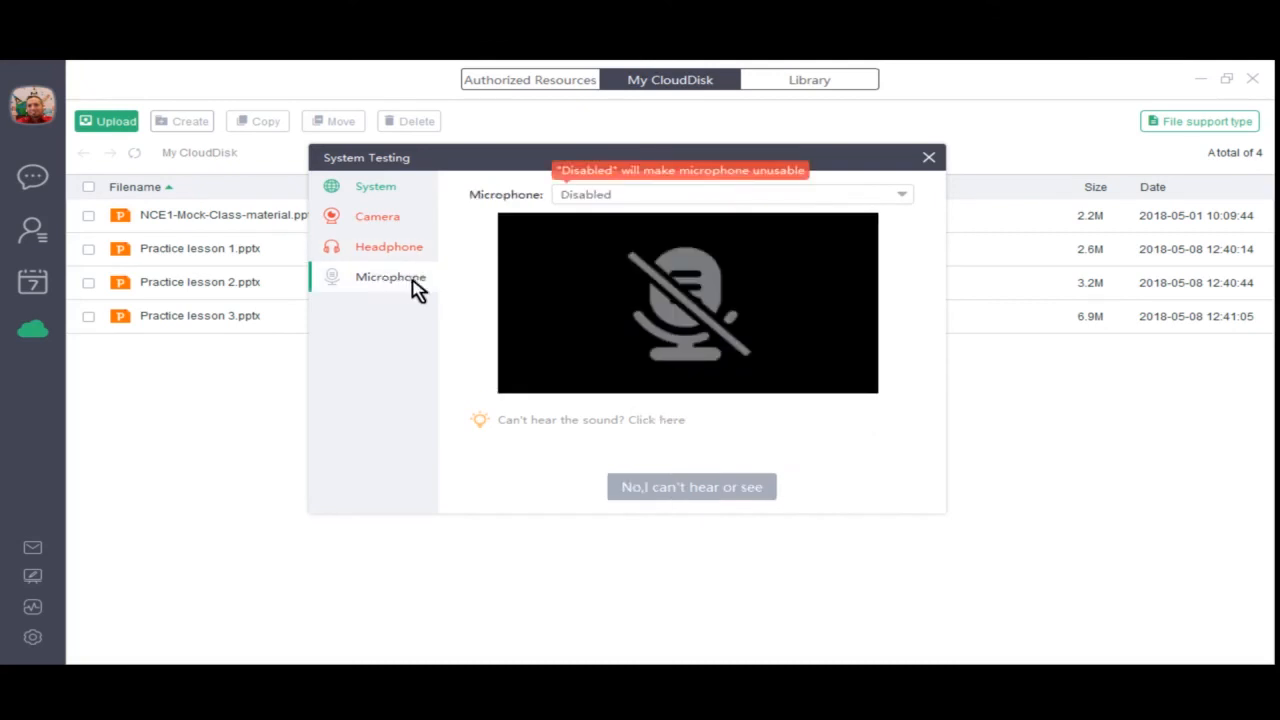
{"action": "mouse_move", "coordinate": [625, 197]}
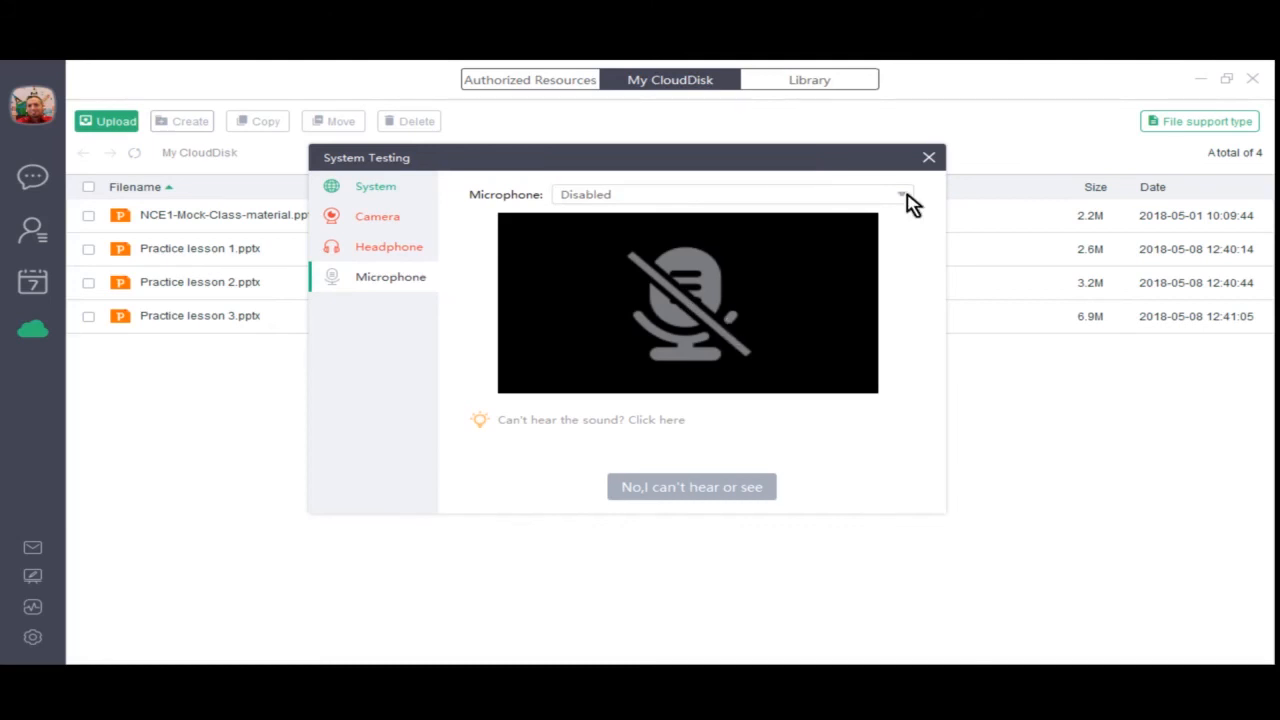
{"action": "left_click", "coordinate": [900, 194]}
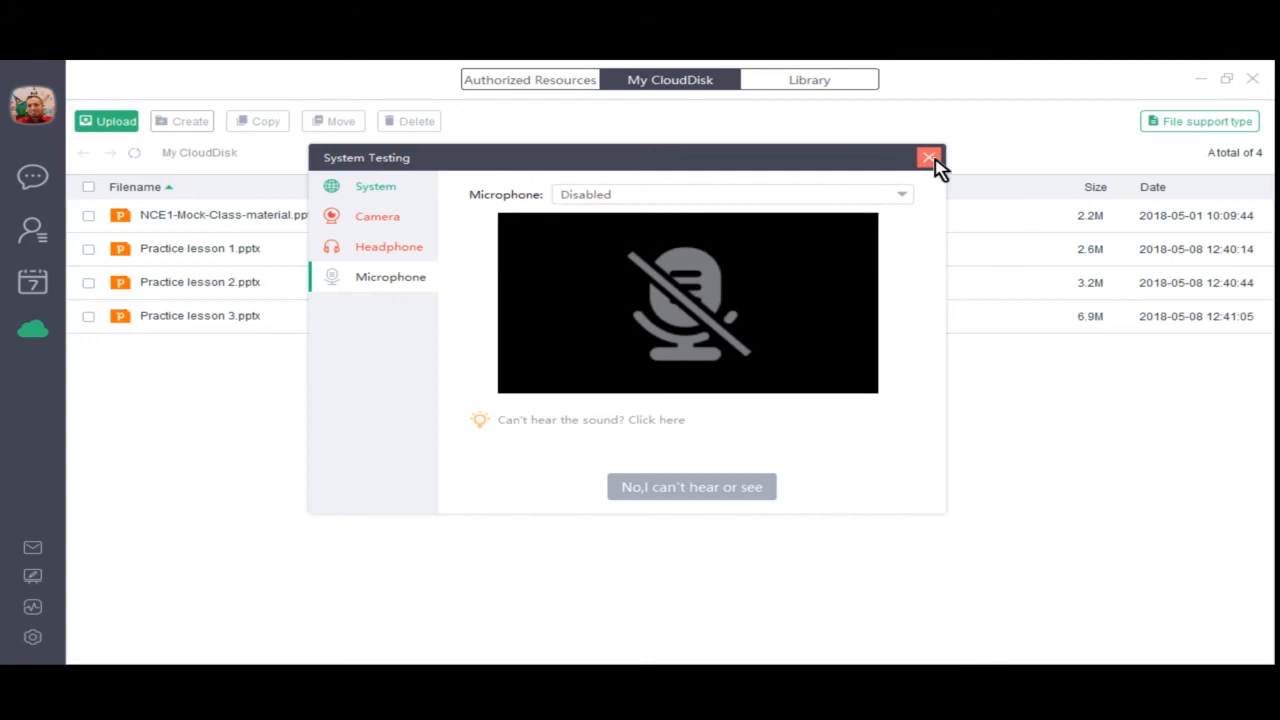
Step: Close System Testing and confirm Yes to abandon the unfinished device check
{"action": "left_click", "coordinate": [929, 158]}
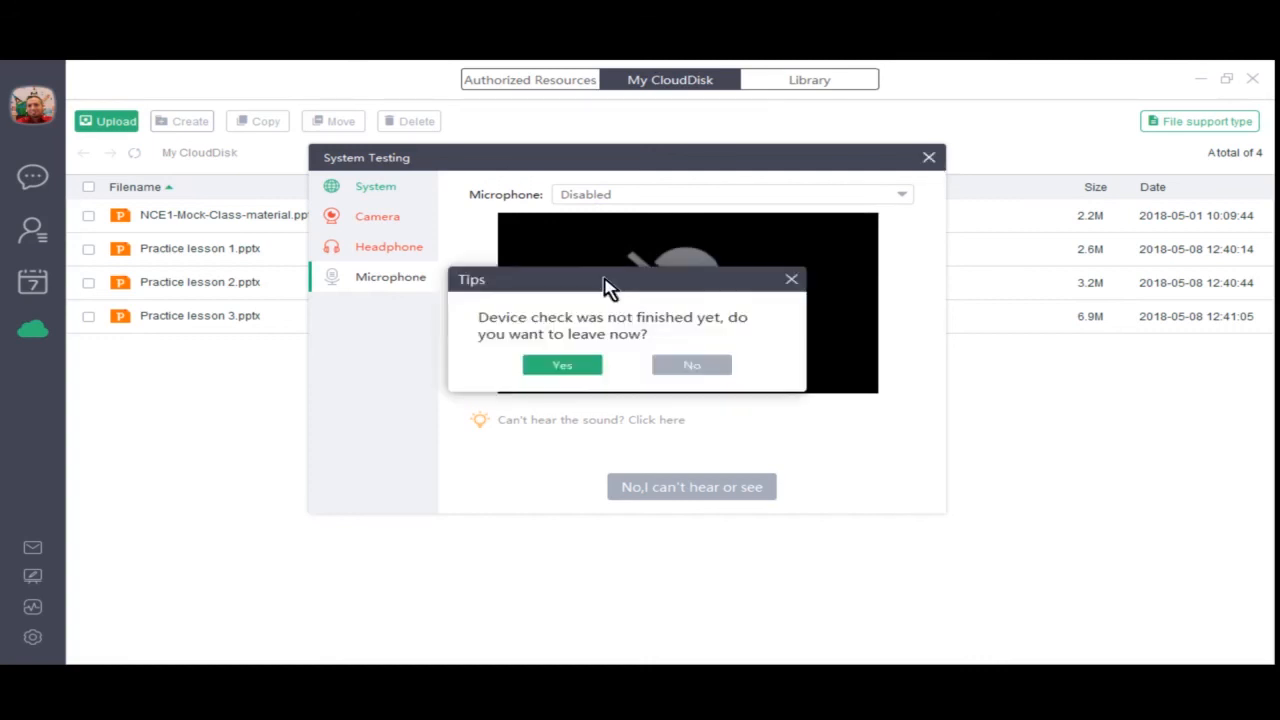
{"action": "mouse_move", "coordinate": [535, 337]}
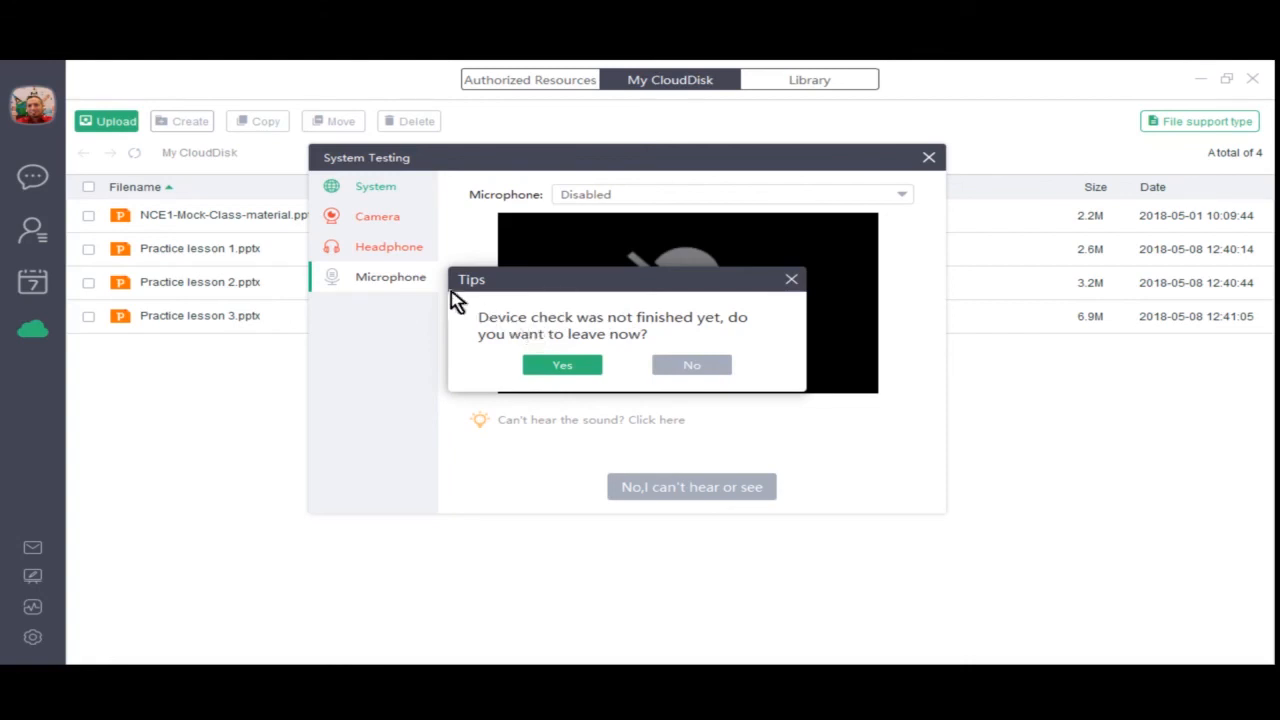
{"action": "mouse_move", "coordinate": [378, 250]}
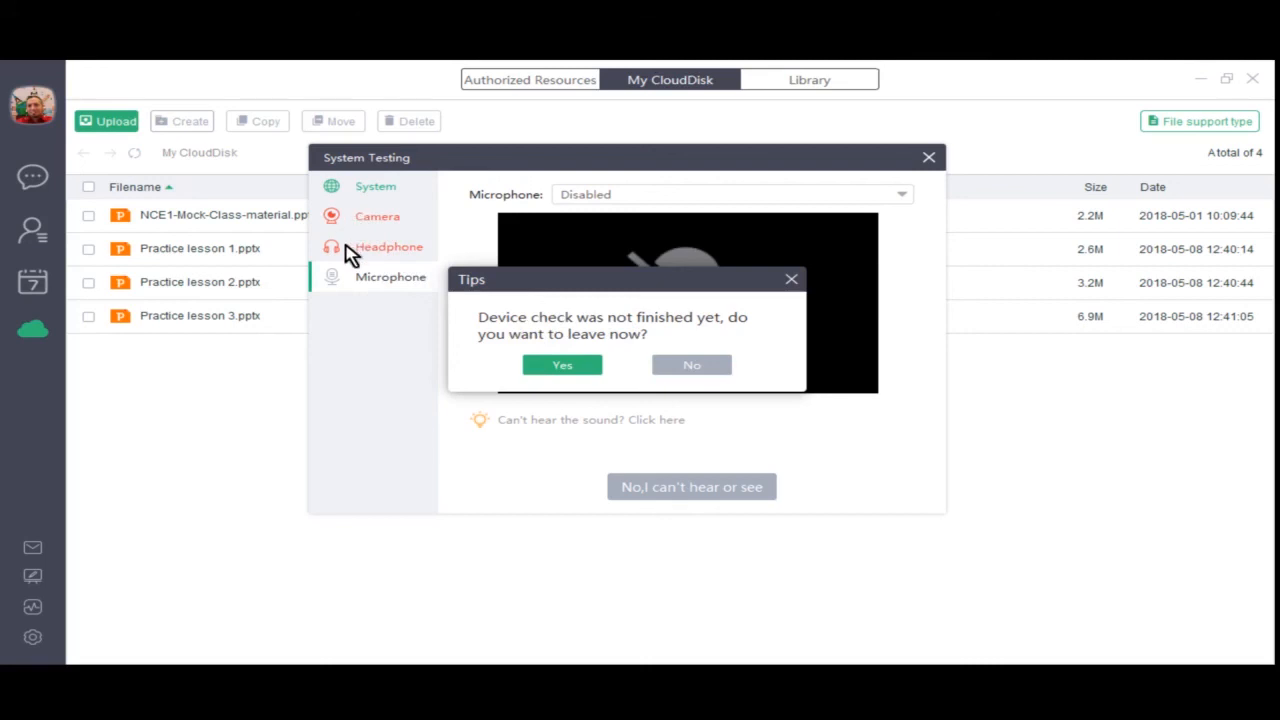
{"action": "mouse_move", "coordinate": [340, 195]}
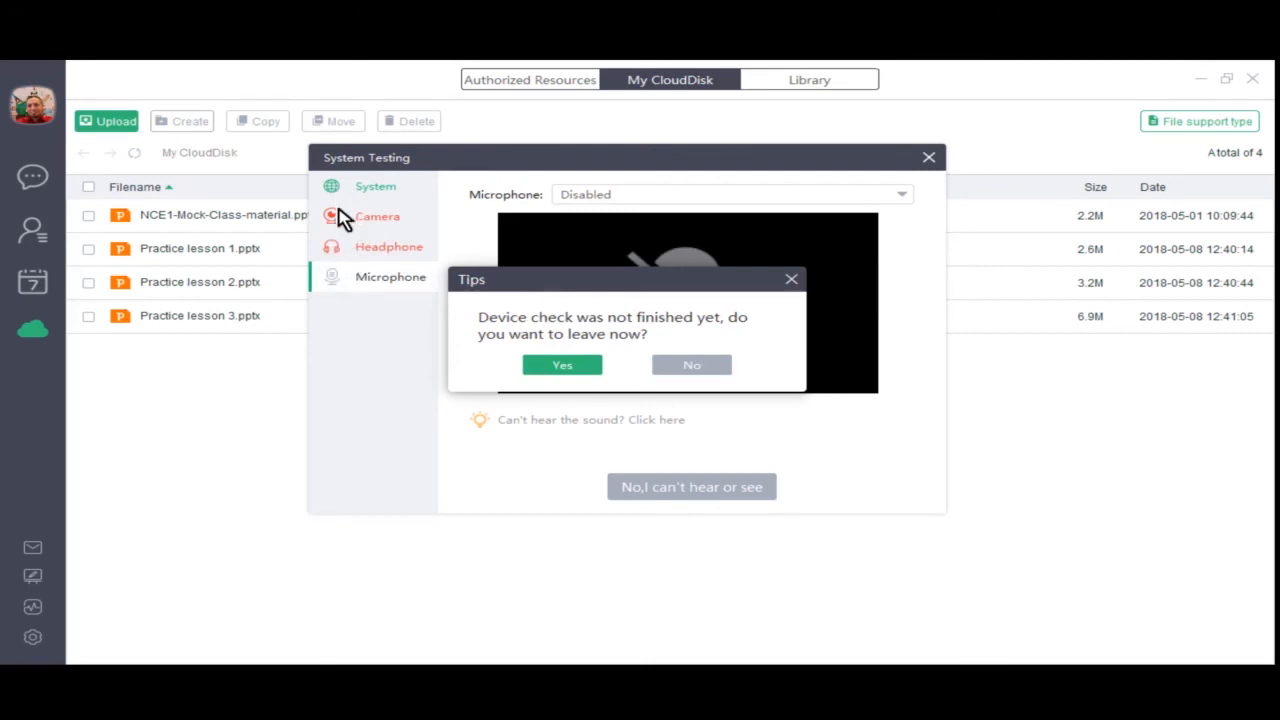
{"action": "mouse_move", "coordinate": [344, 290]}
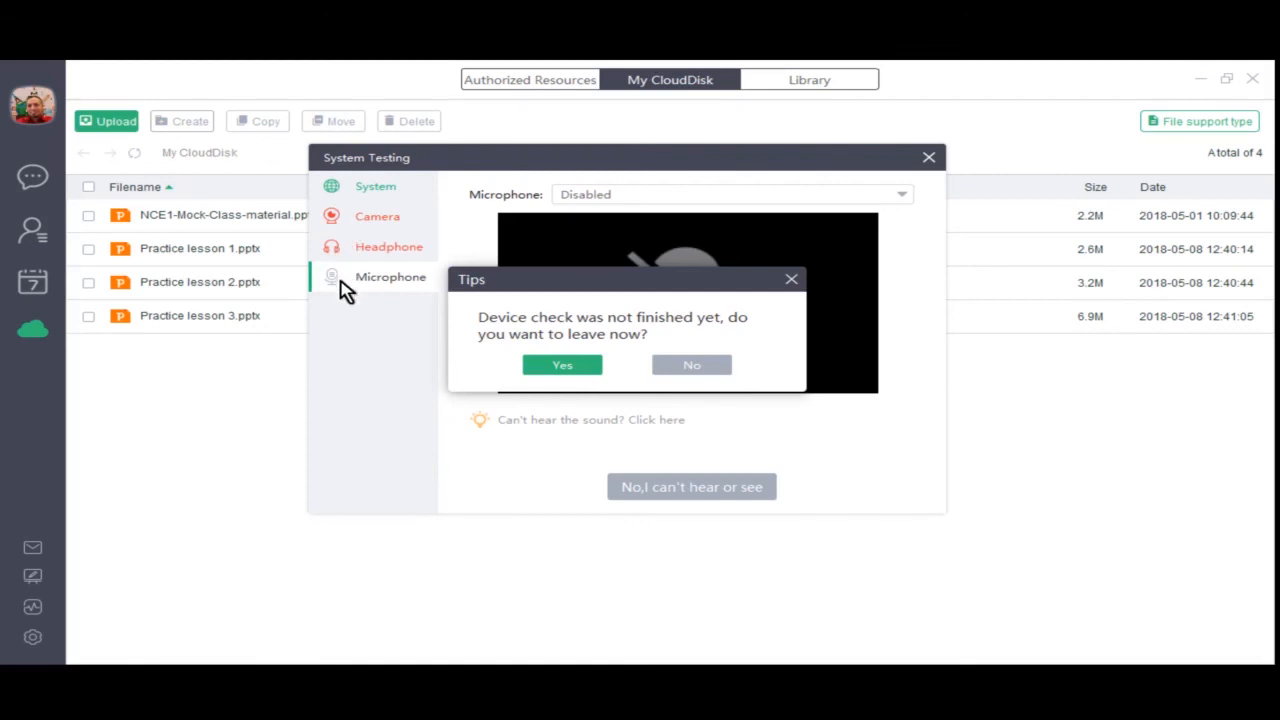
{"action": "mouse_move", "coordinate": [340, 283]}
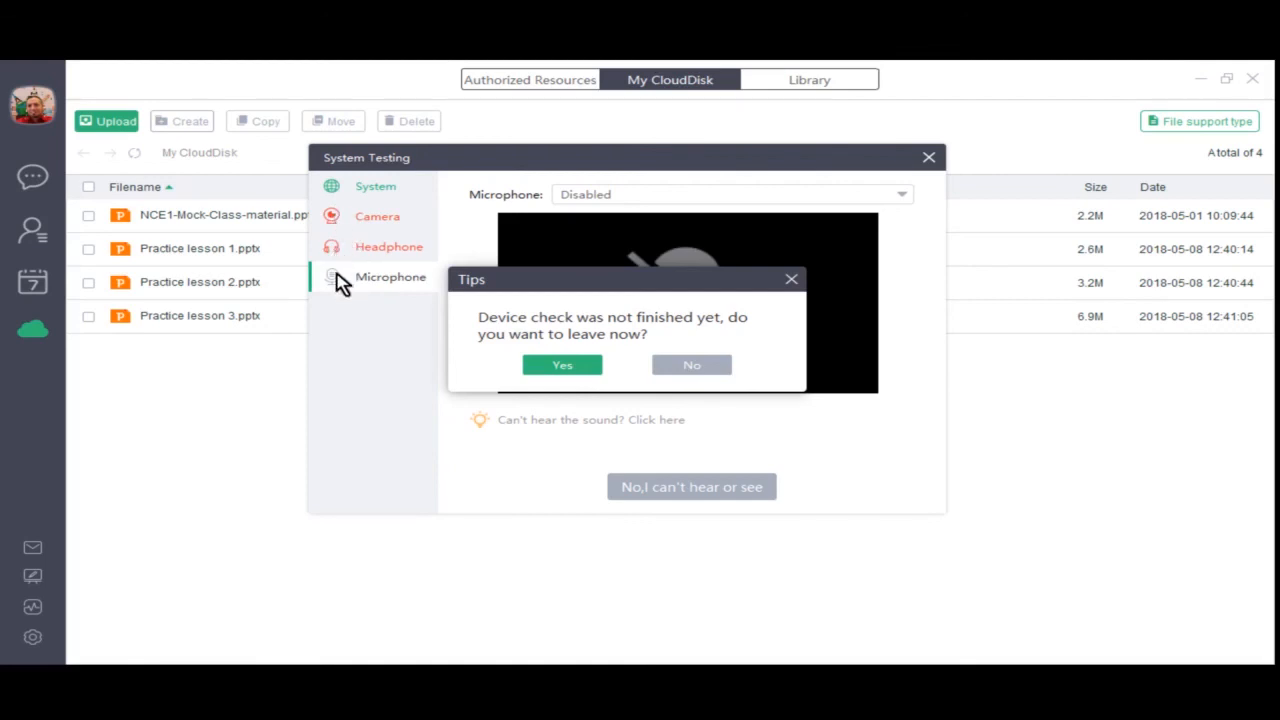
{"action": "mouse_move", "coordinate": [540, 330]}
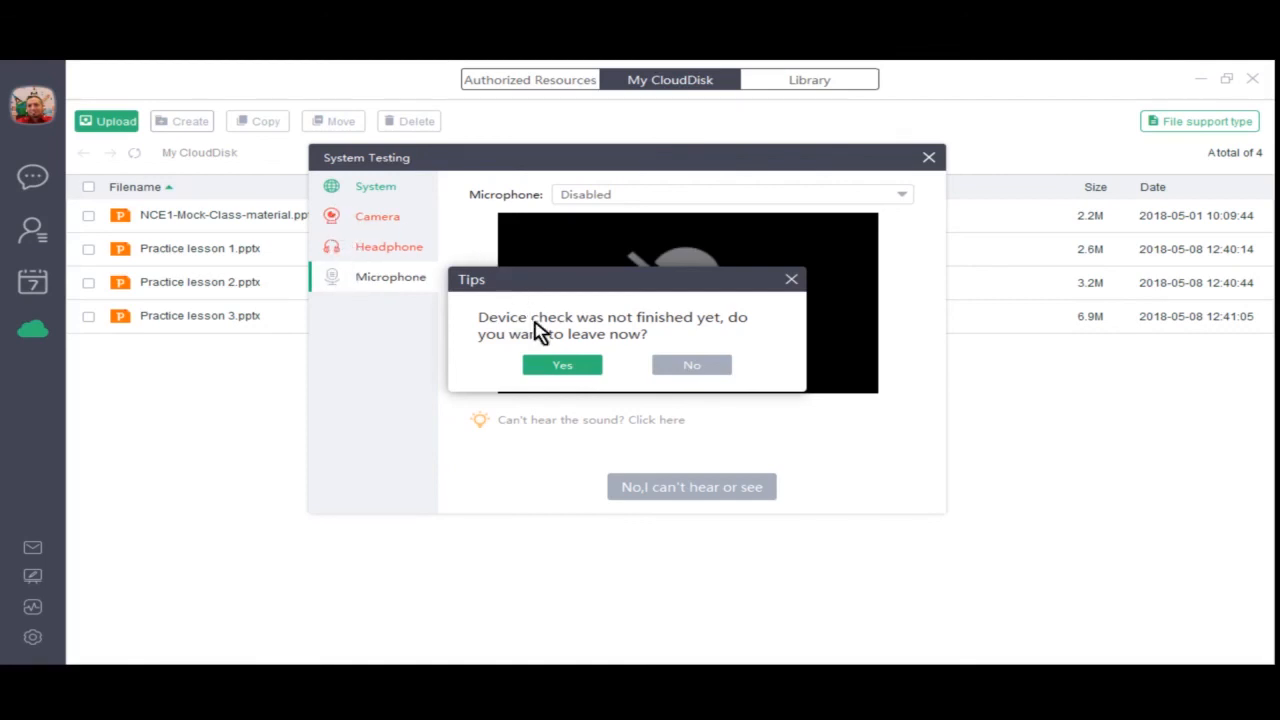
{"action": "mouse_move", "coordinate": [375, 230]}
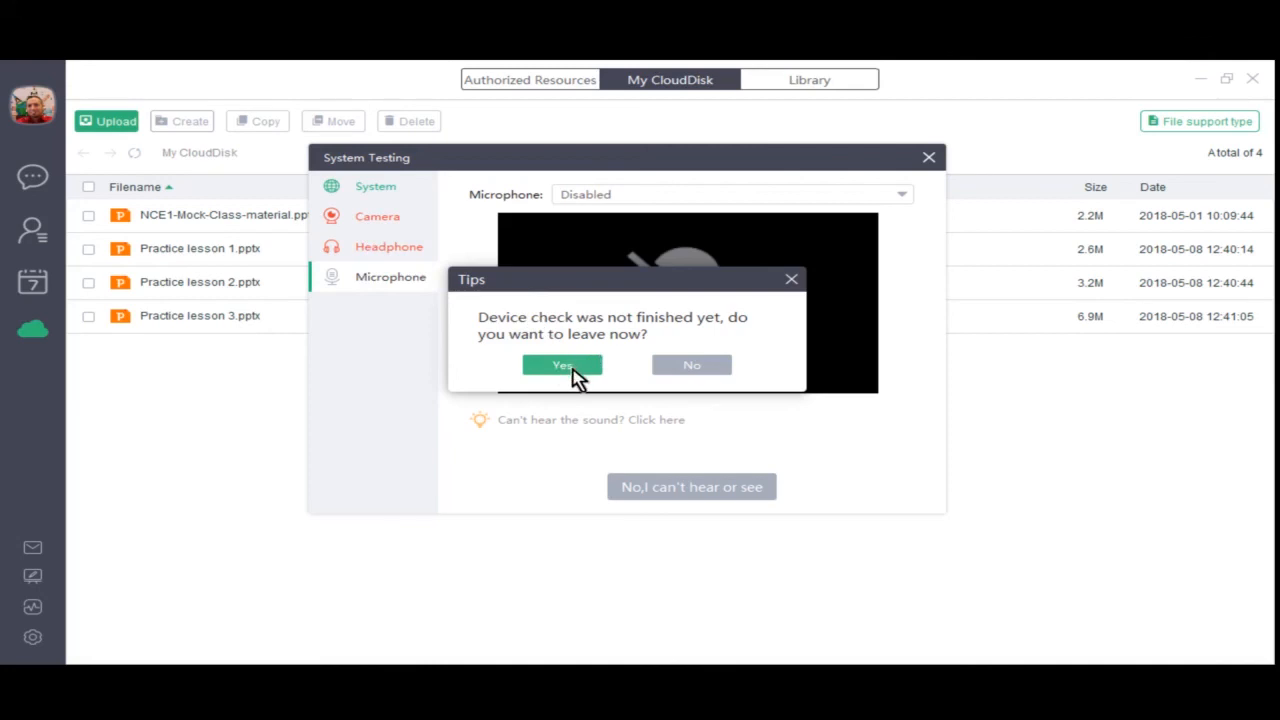
{"action": "left_click", "coordinate": [562, 364]}
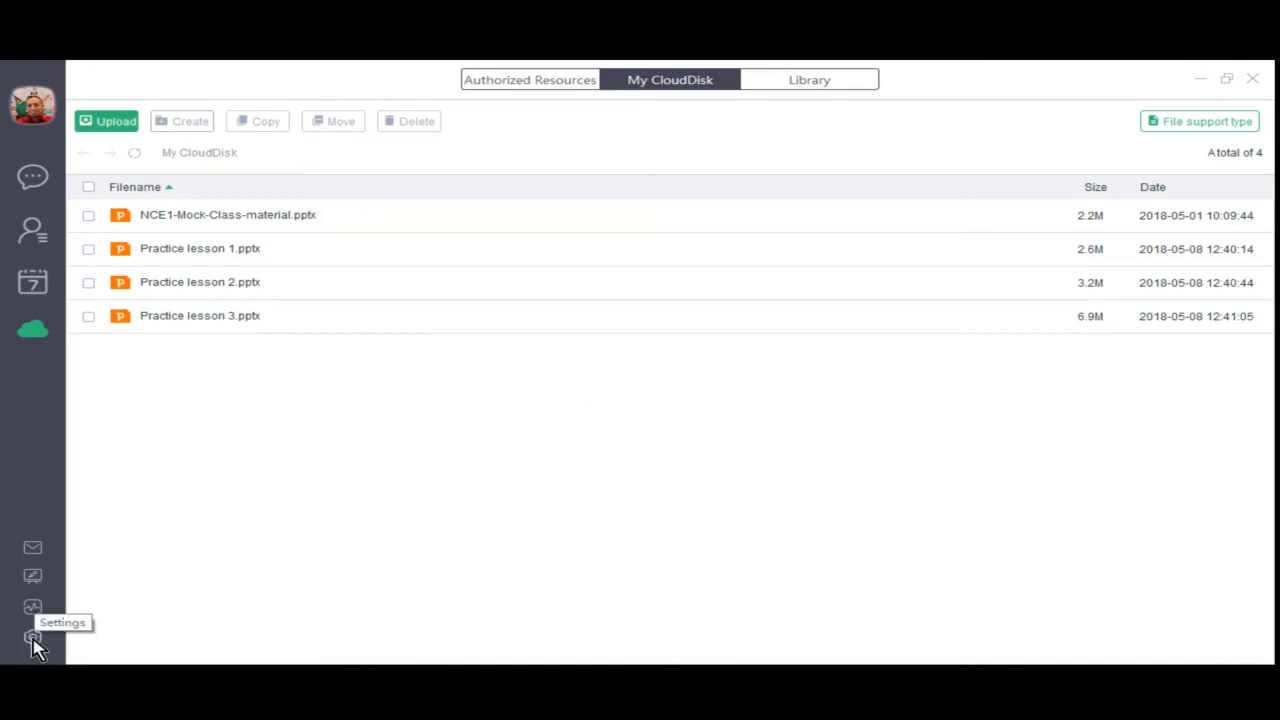
Step: Open the gear menu listing System Settings, Check Update, Help Center and Exit
{"action": "left_click", "coordinate": [32, 638]}
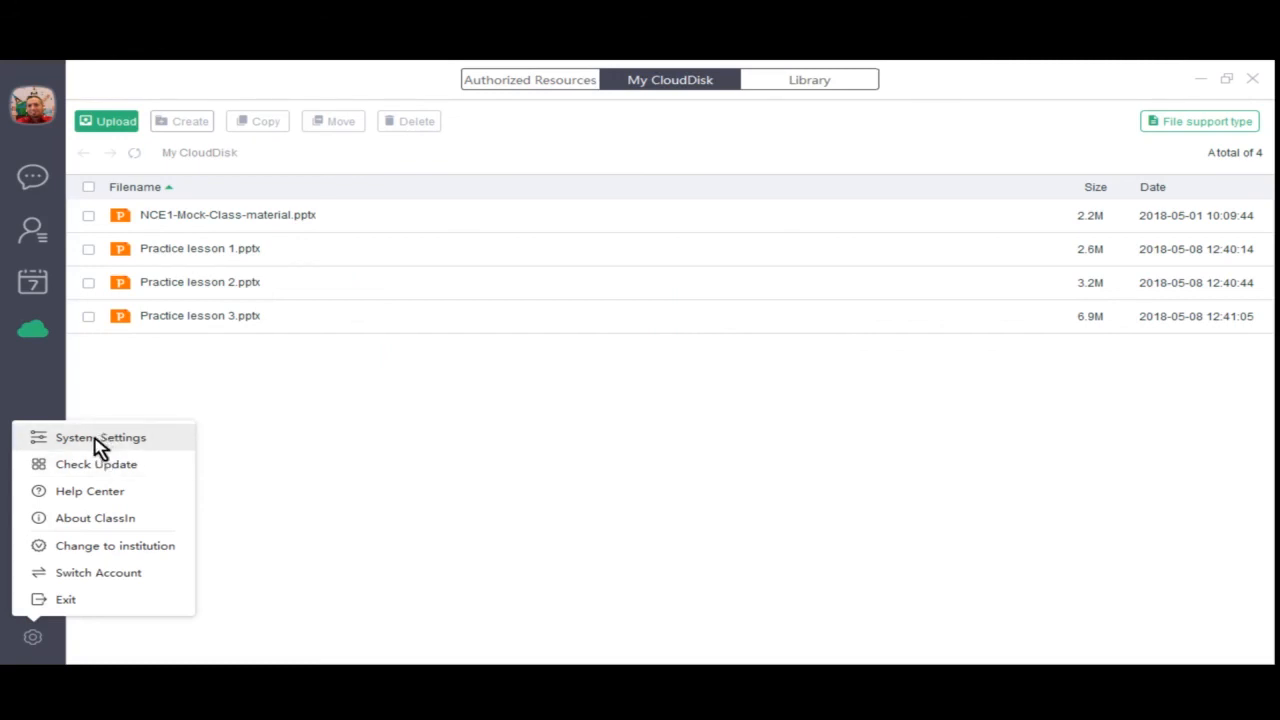
{"action": "mouse_move", "coordinate": [96, 464]}
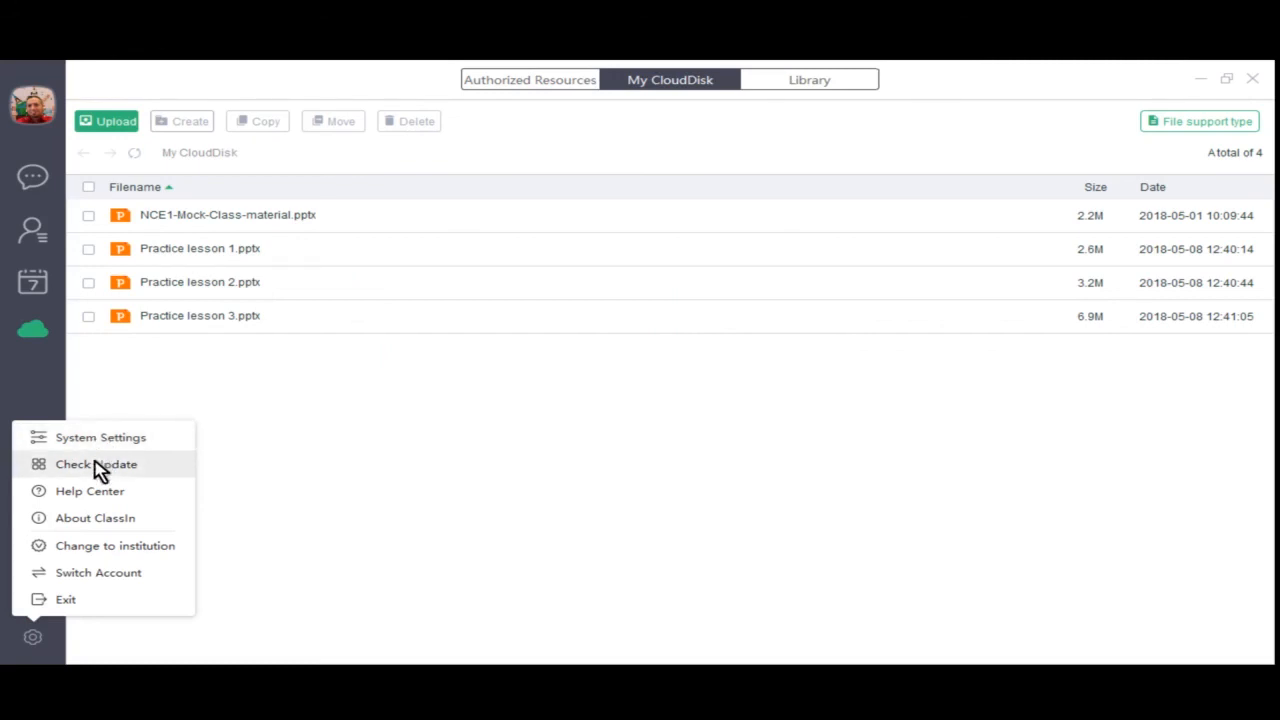
{"action": "mouse_move", "coordinate": [89, 491]}
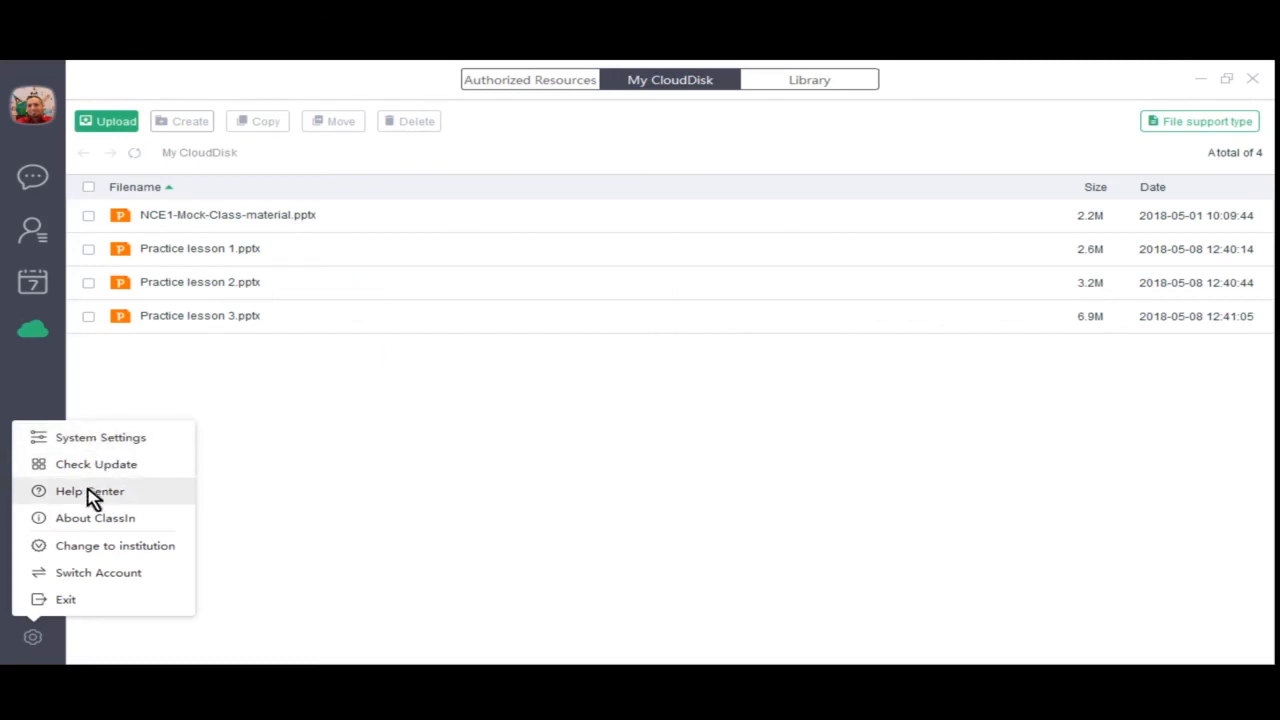
{"action": "mouse_move", "coordinate": [95, 517]}
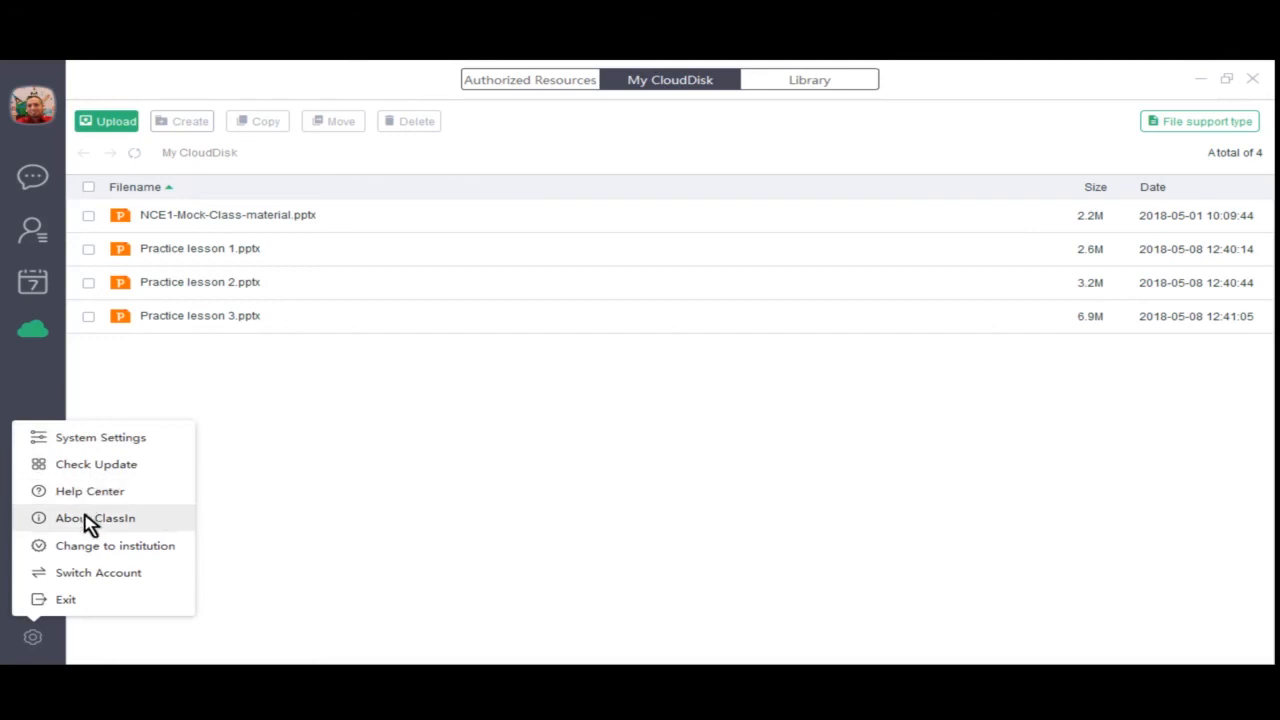
{"action": "mouse_move", "coordinate": [65, 599]}
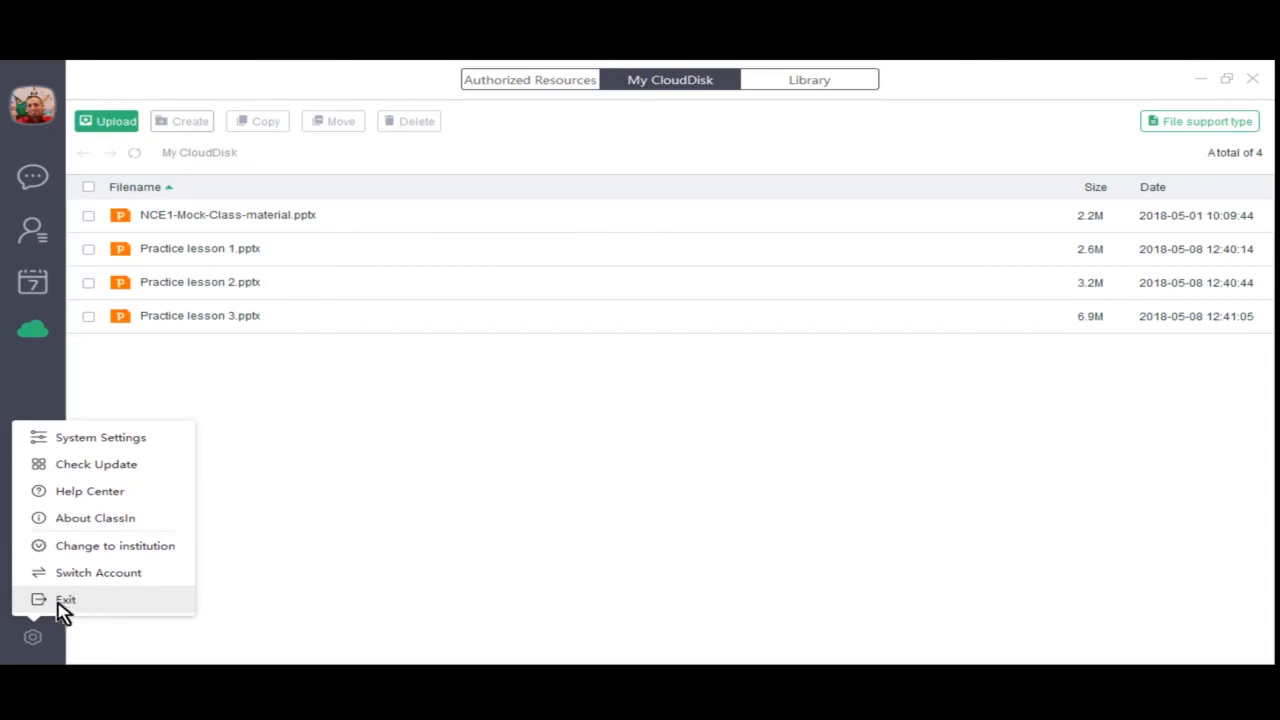
{"action": "mouse_move", "coordinate": [95, 610]}
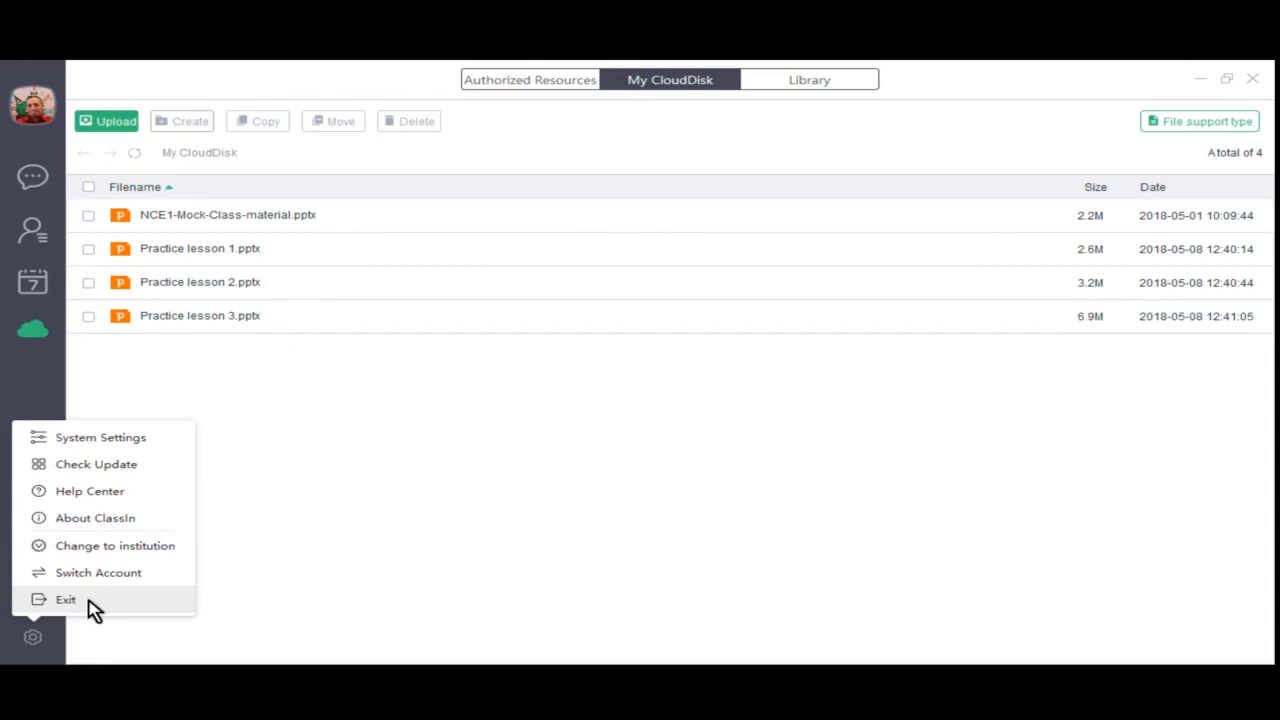